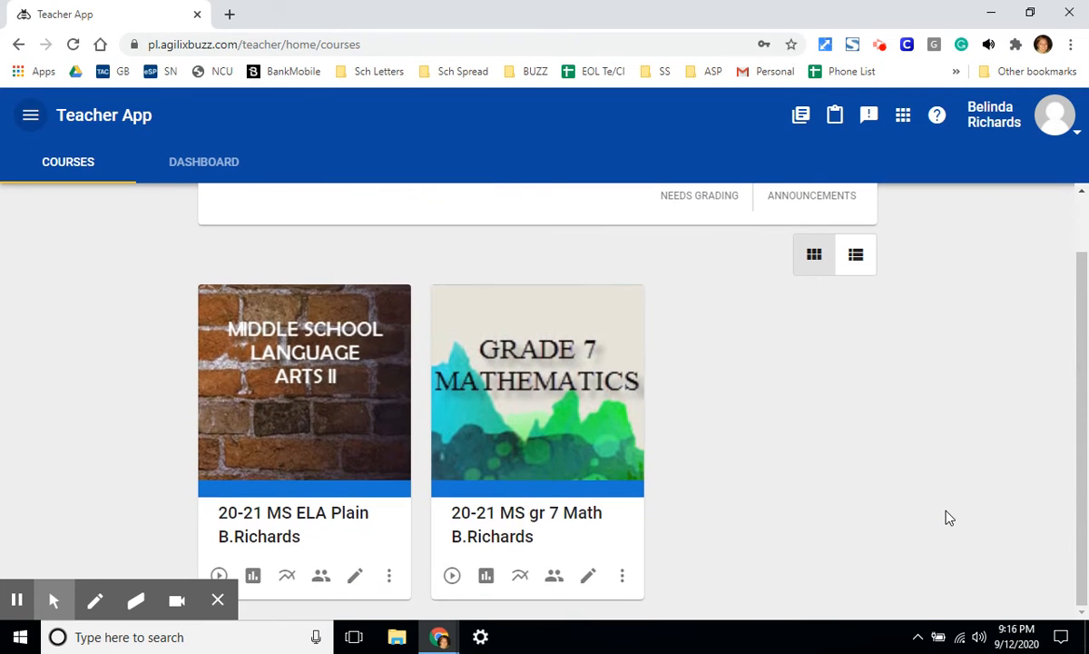
{"action": "mouse_move", "coordinate": [306, 427]}
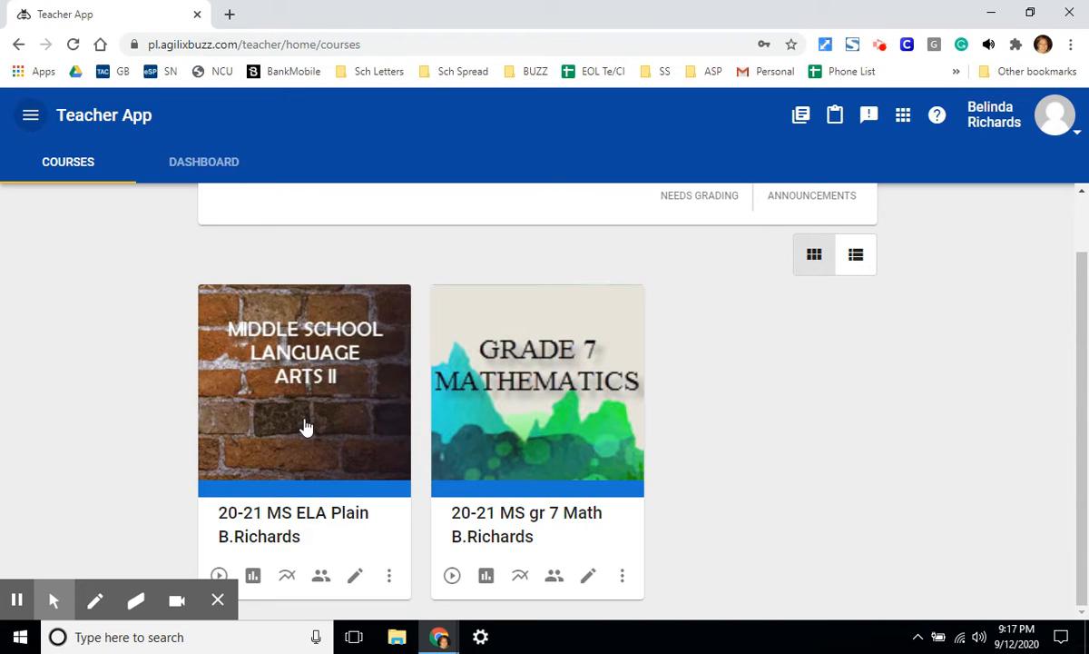
{"action": "mouse_move", "coordinate": [368, 415]}
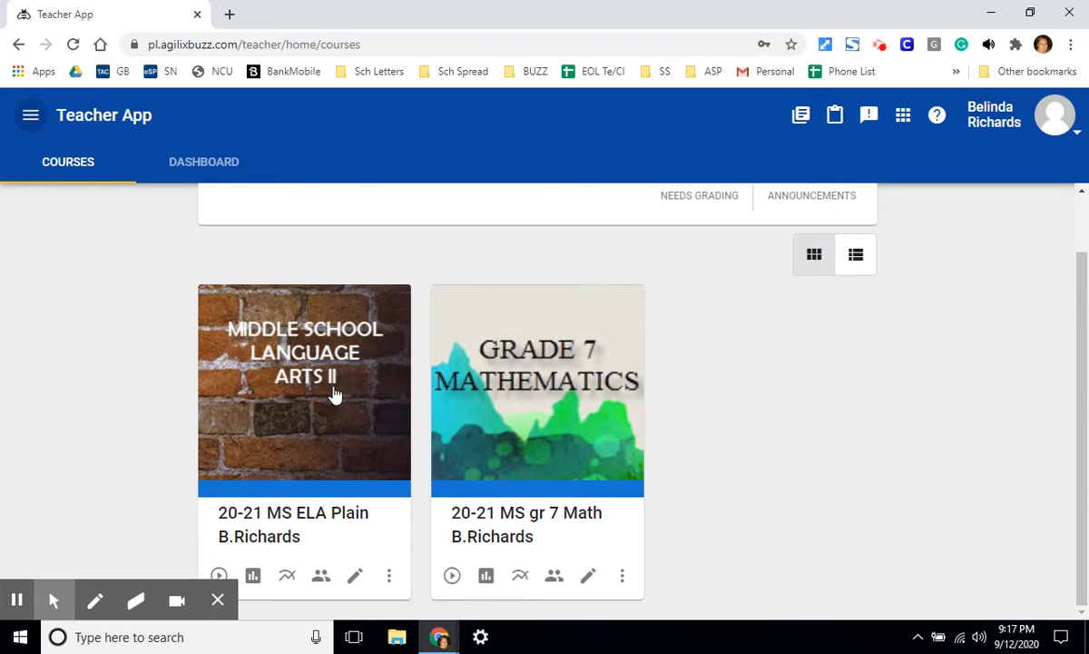
{"action": "mouse_move", "coordinate": [478, 410]}
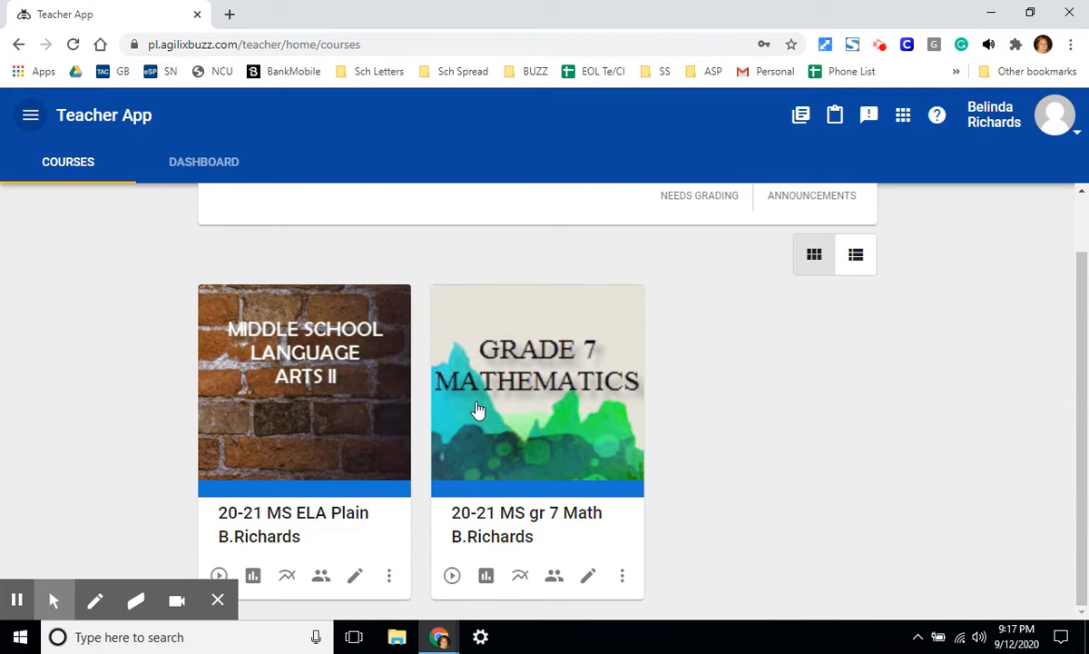
{"action": "mouse_move", "coordinate": [439, 576]}
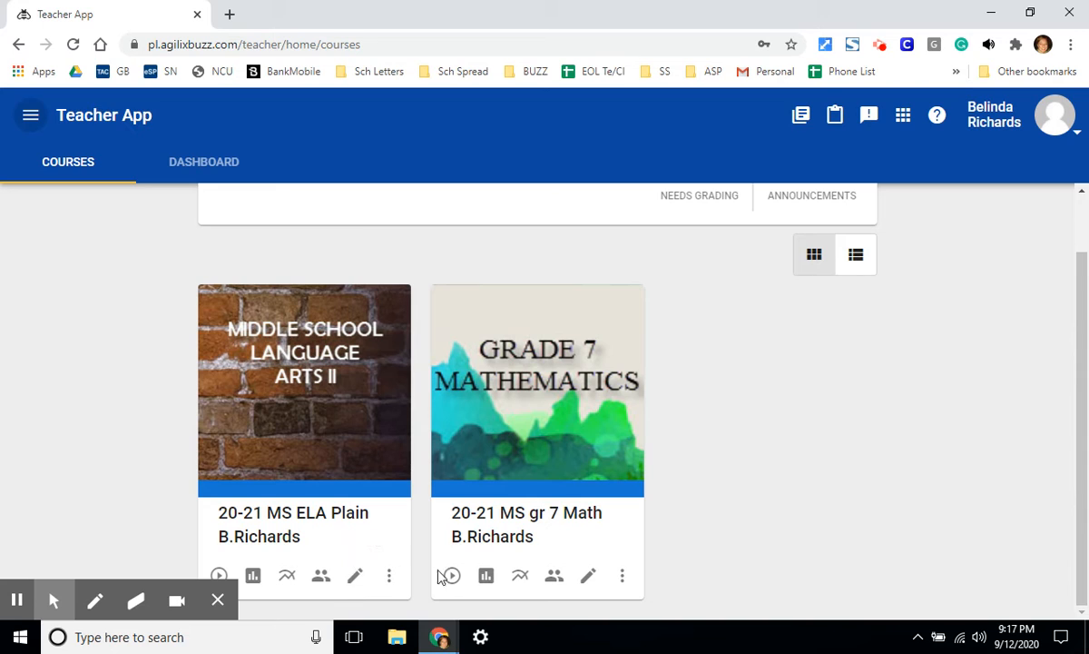
{"action": "mouse_move", "coordinate": [520, 576]}
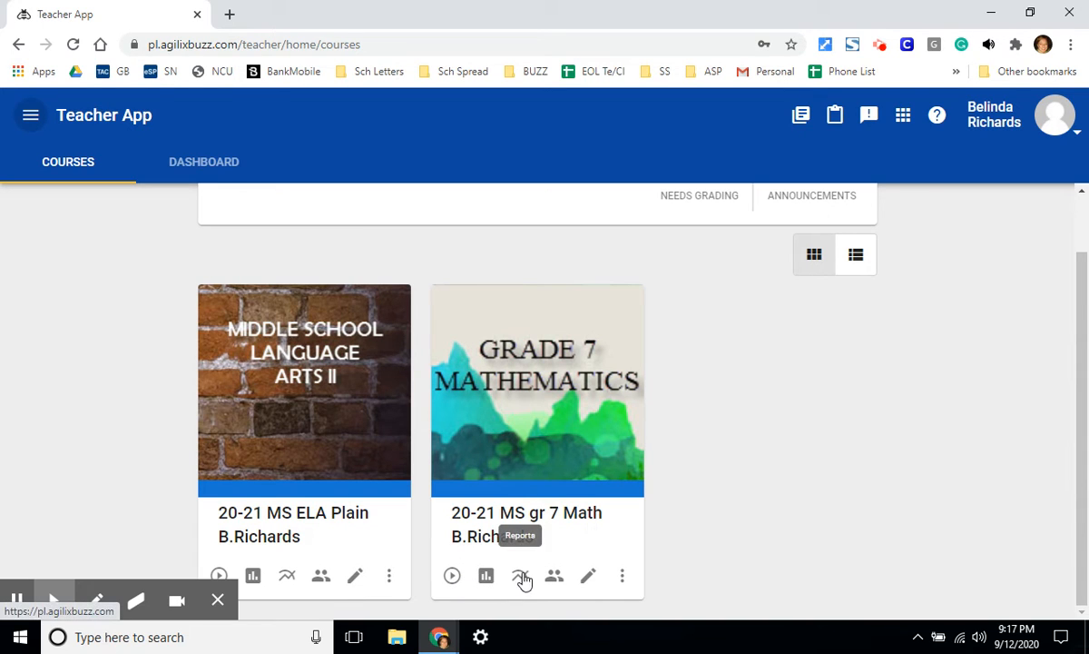
{"action": "mouse_move", "coordinate": [452, 575]}
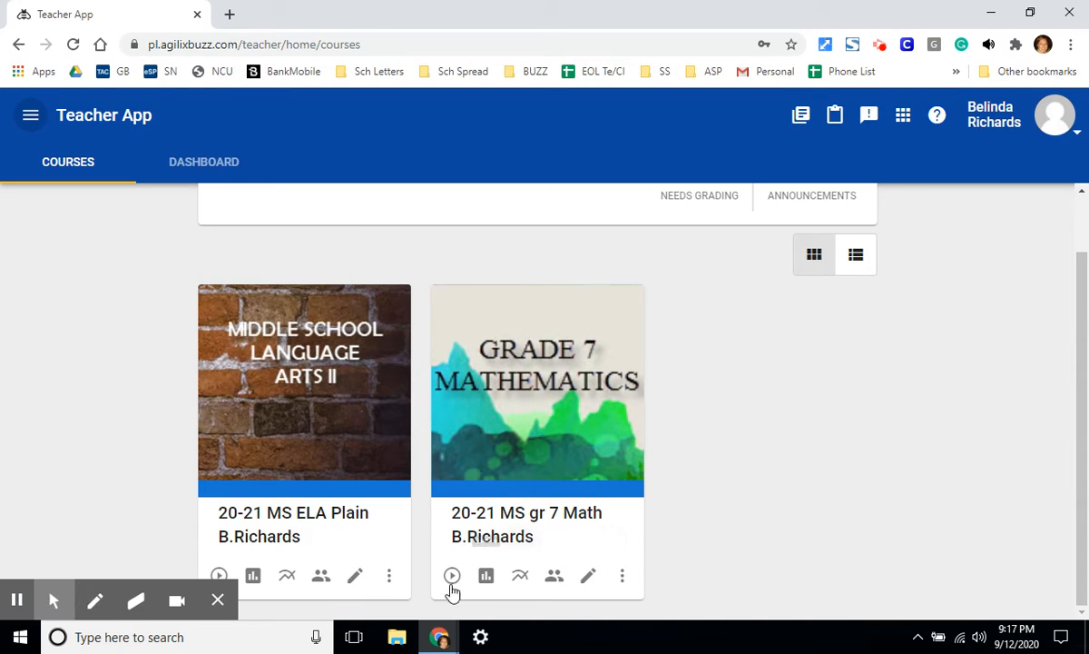
{"action": "mouse_move", "coordinate": [452, 576]}
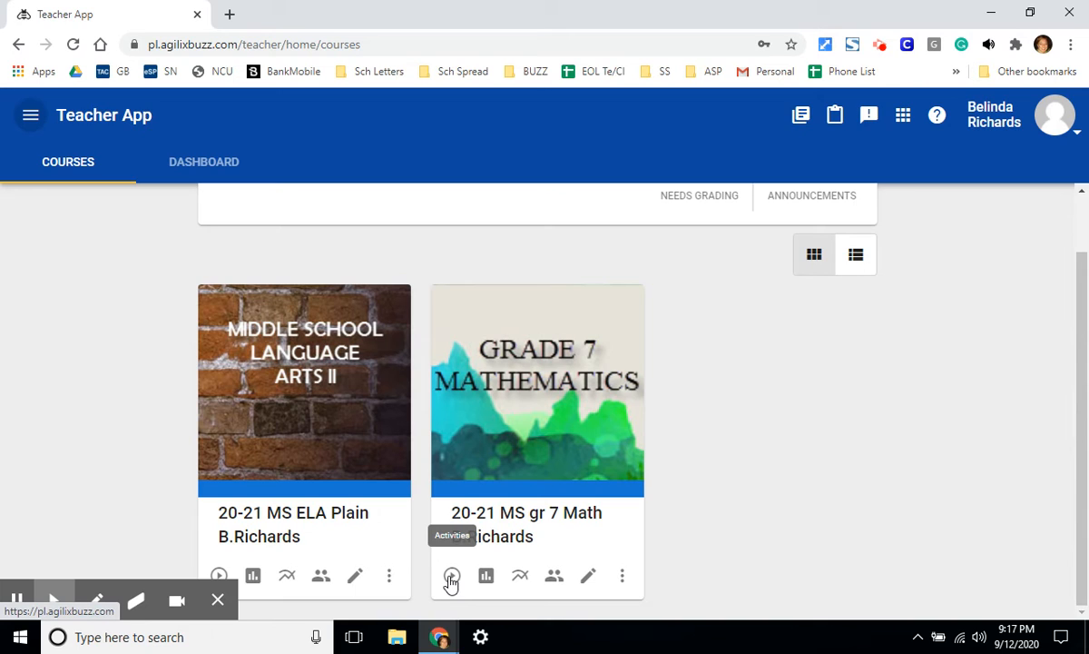
{"action": "mouse_move", "coordinate": [479, 594]}
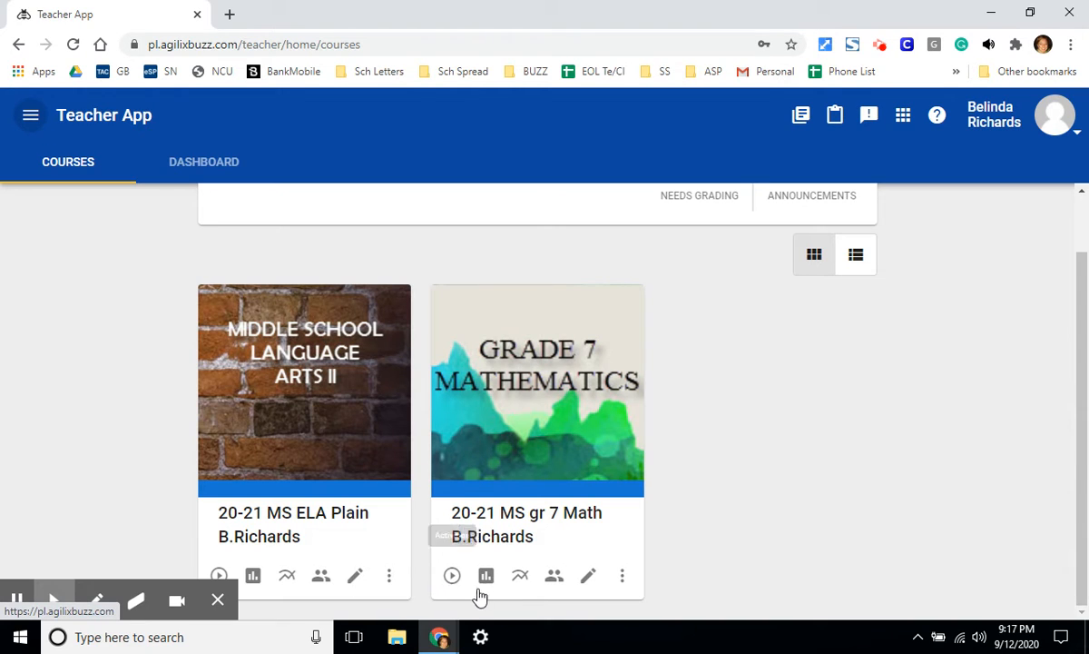
{"action": "mouse_move", "coordinate": [485, 575]}
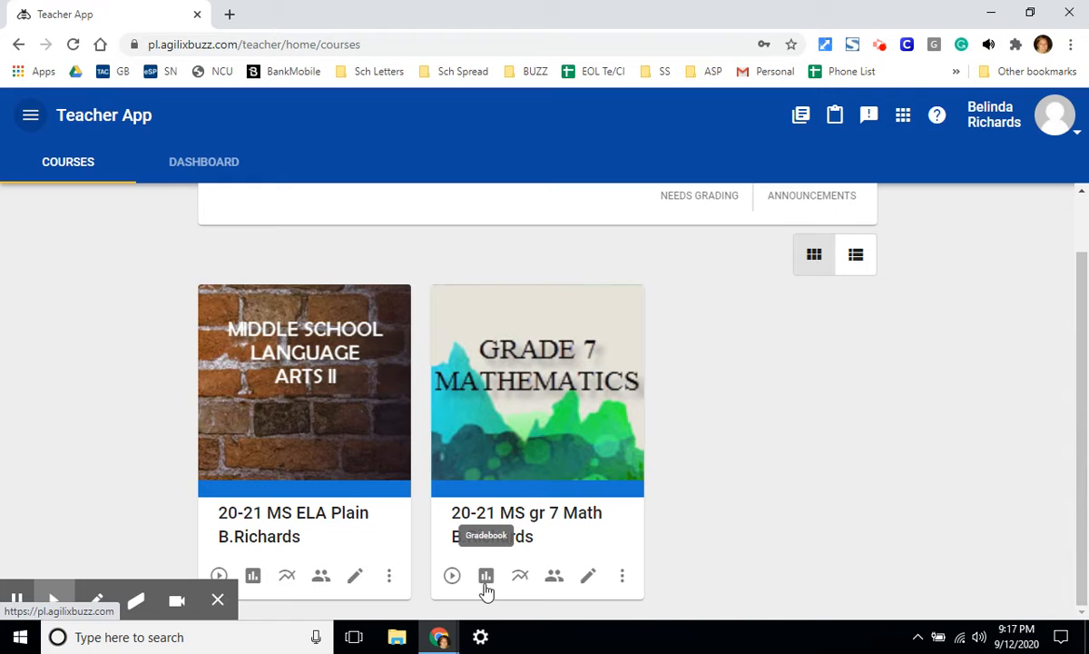
{"action": "mouse_move", "coordinate": [588, 575]}
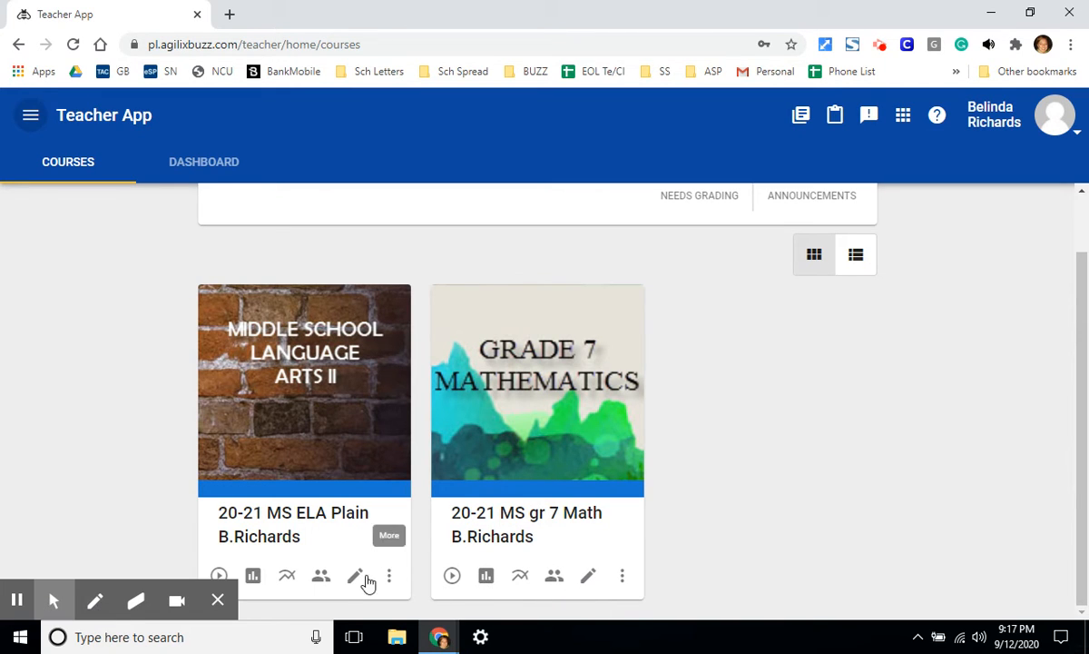
{"action": "mouse_move", "coordinate": [219, 574]}
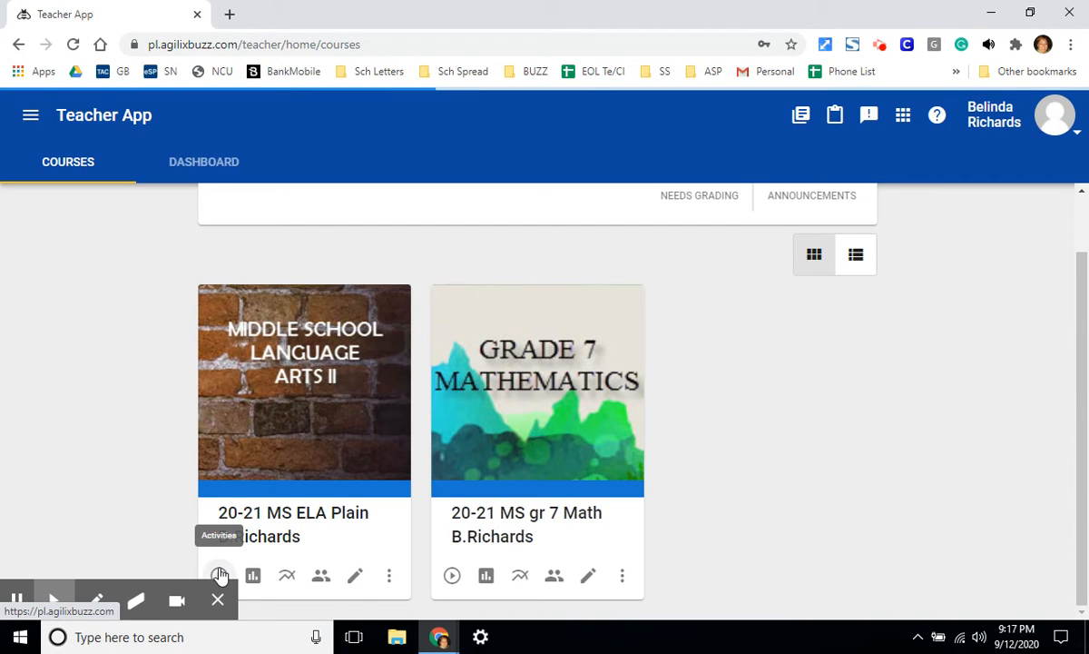
Step: Open the 20-21 MS ELA Plain activities and scroll to Modules One through Five
{"action": "left_click", "coordinate": [220, 575]}
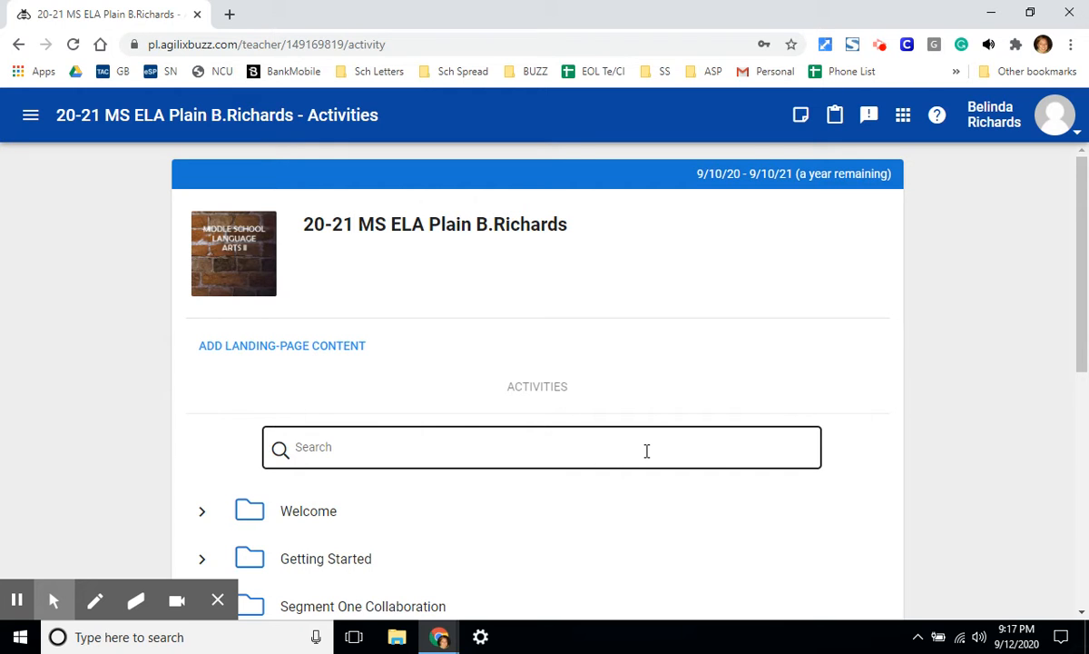
{"action": "scroll", "scroll_direction": "down", "scroll_amount": 3}
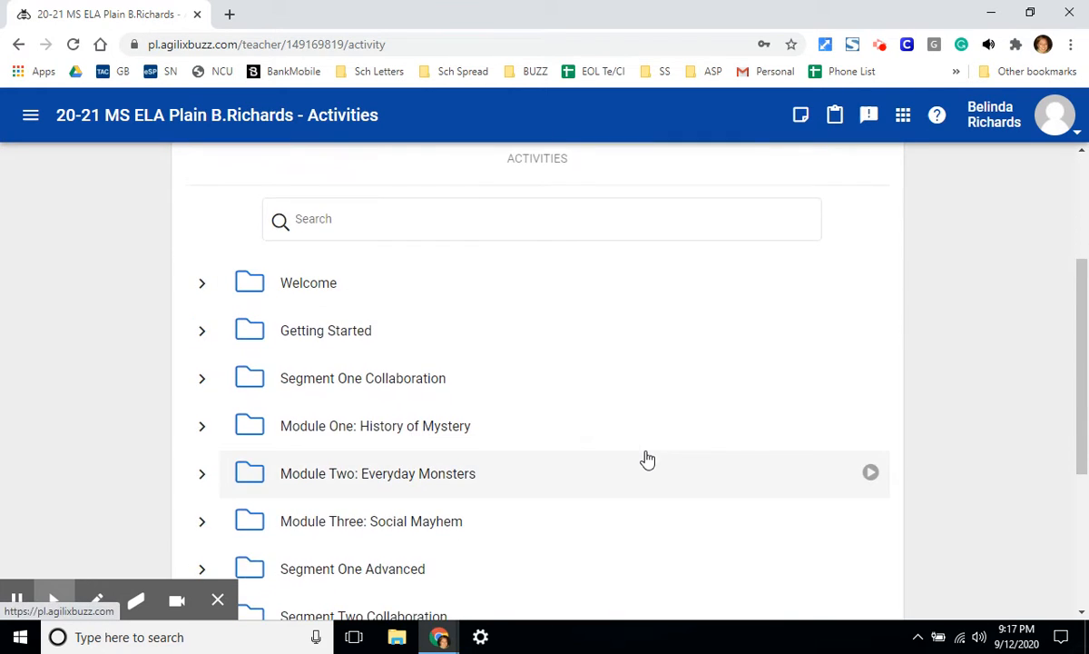
{"action": "scroll", "scroll_direction": "down", "scroll_amount": 3}
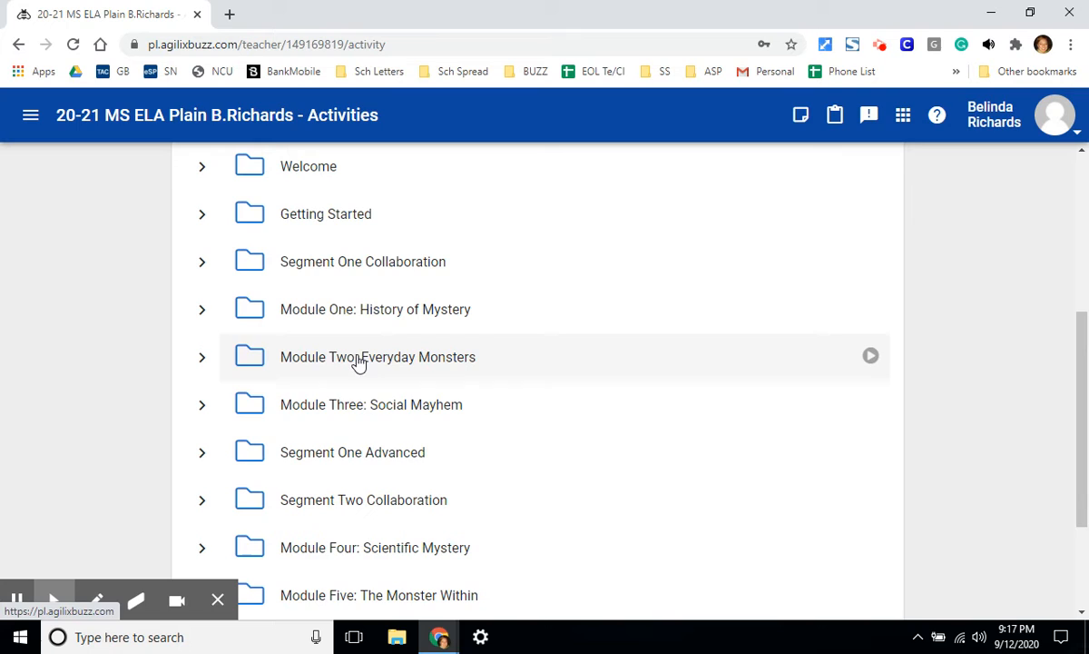
{"action": "mouse_move", "coordinate": [451, 445]}
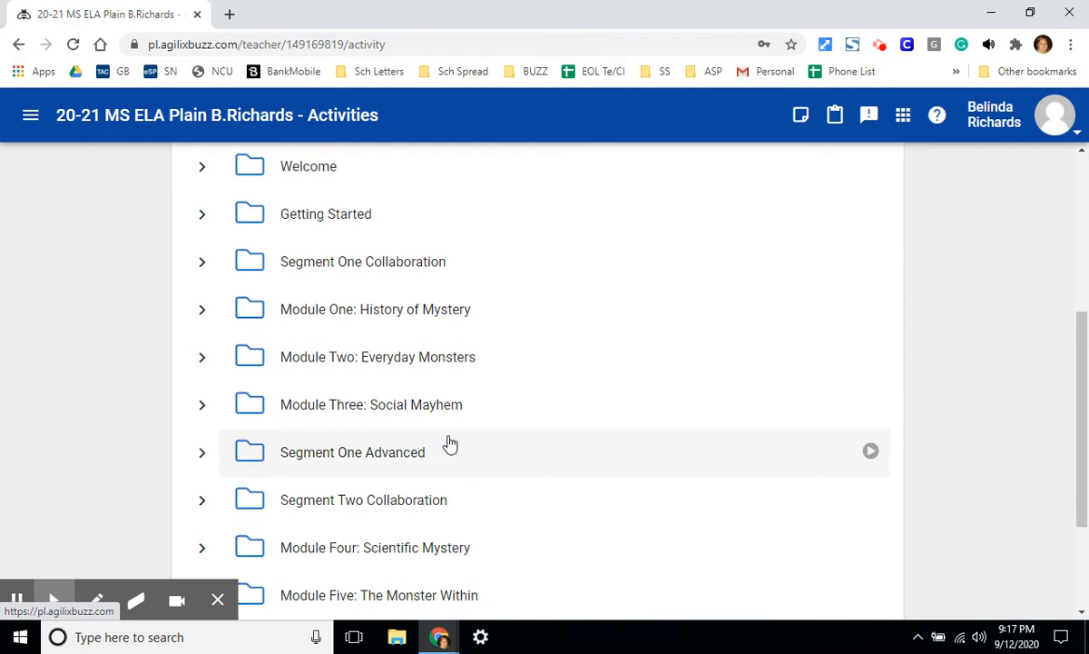
{"action": "mouse_move", "coordinate": [393, 320]}
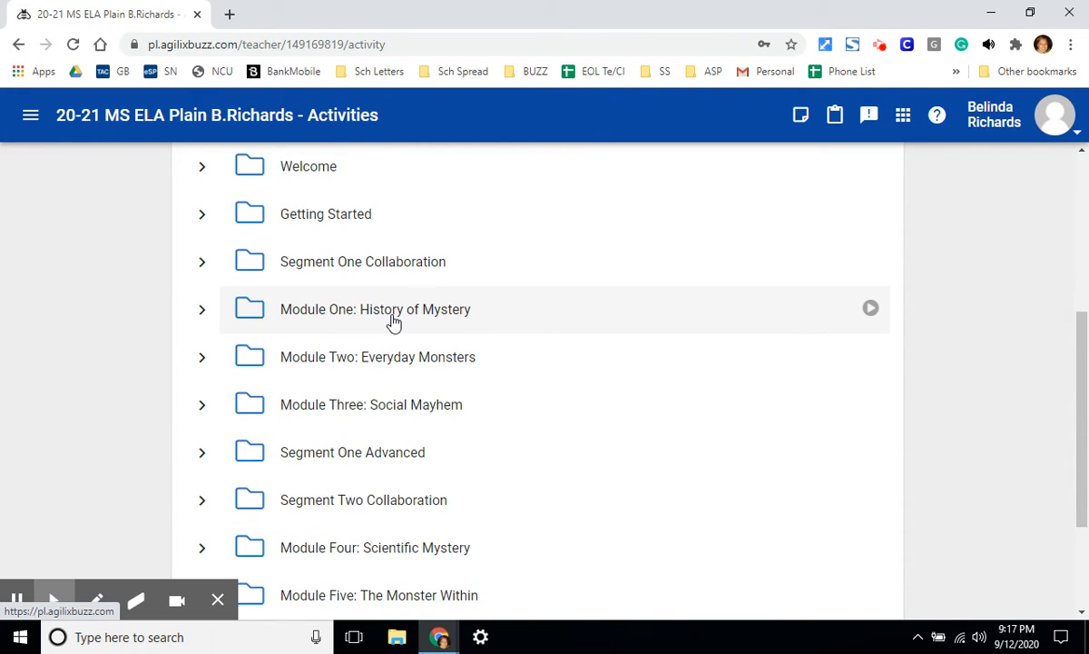
{"action": "mouse_move", "coordinate": [338, 324]}
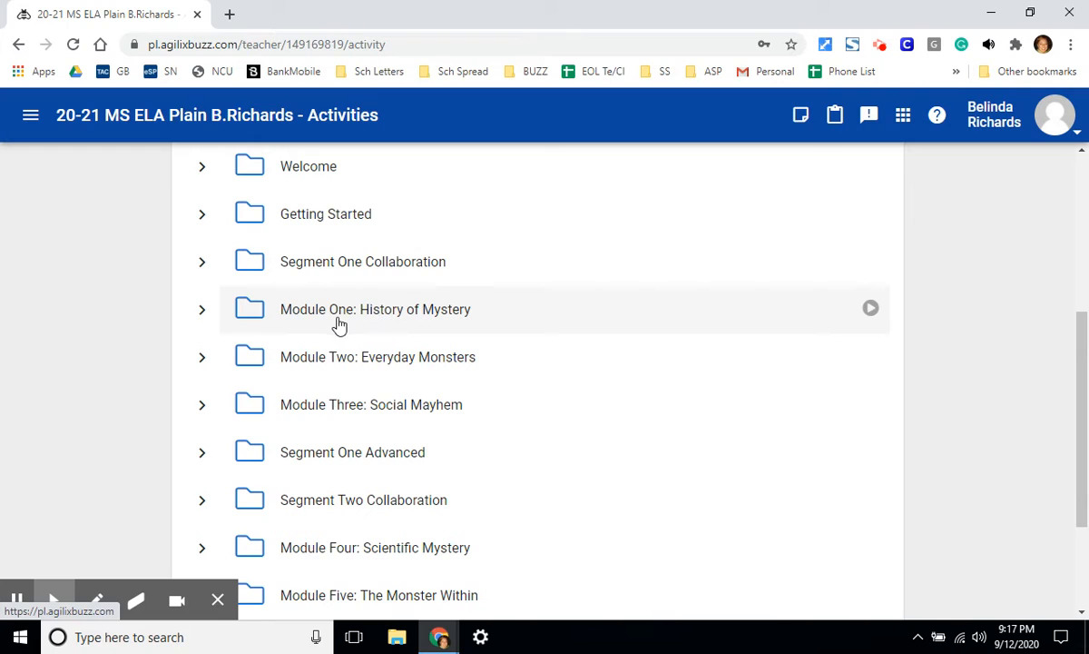
{"action": "mouse_move", "coordinate": [261, 327]}
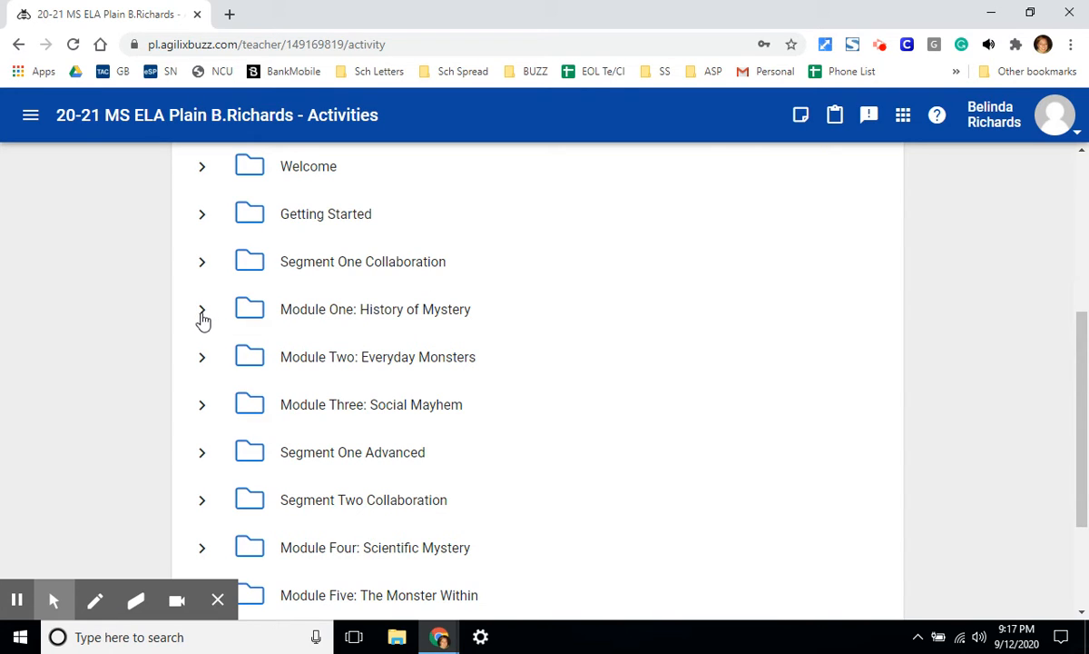
Step: Expand Module One: History of Mystery and scroll through its pretest, lessons and quizzes
{"action": "left_click", "coordinate": [202, 309]}
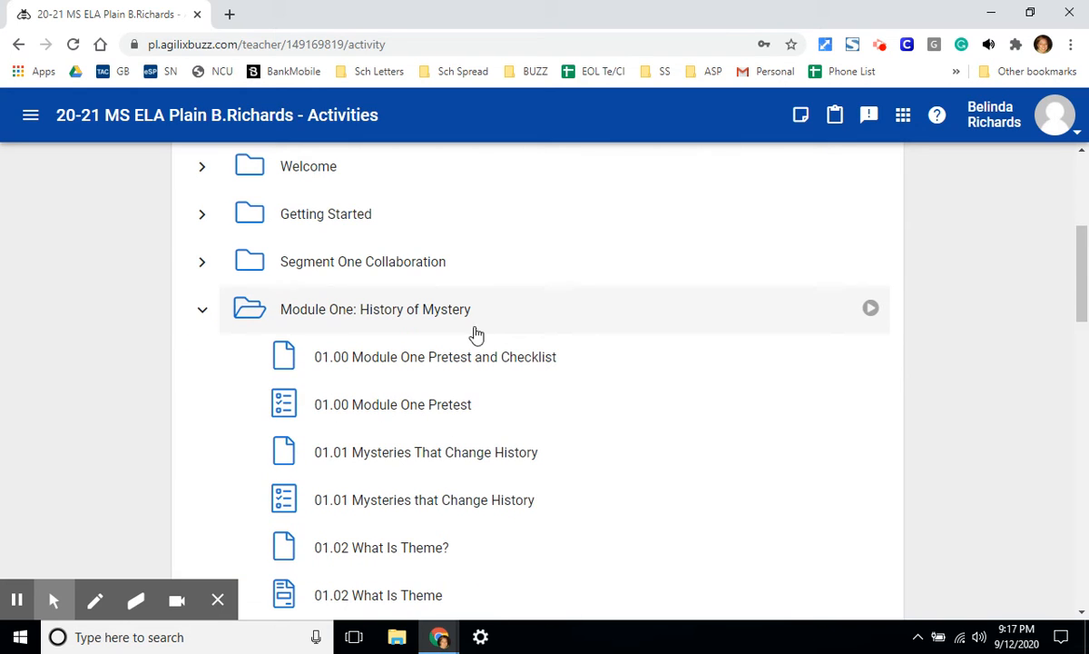
{"action": "mouse_move", "coordinate": [299, 372]}
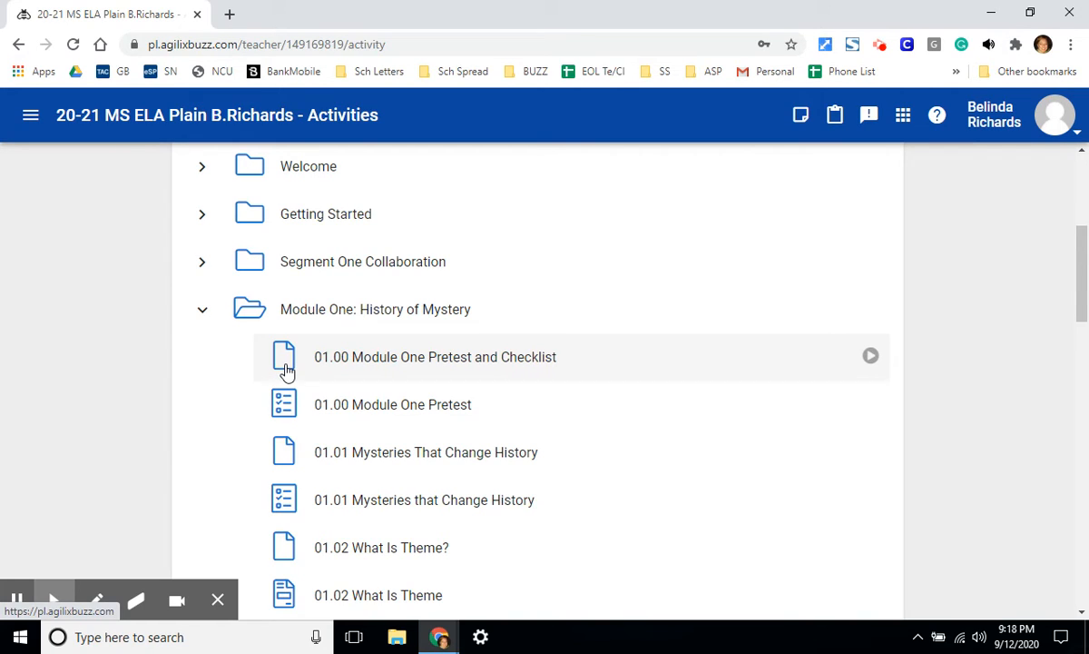
{"action": "mouse_move", "coordinate": [291, 404]}
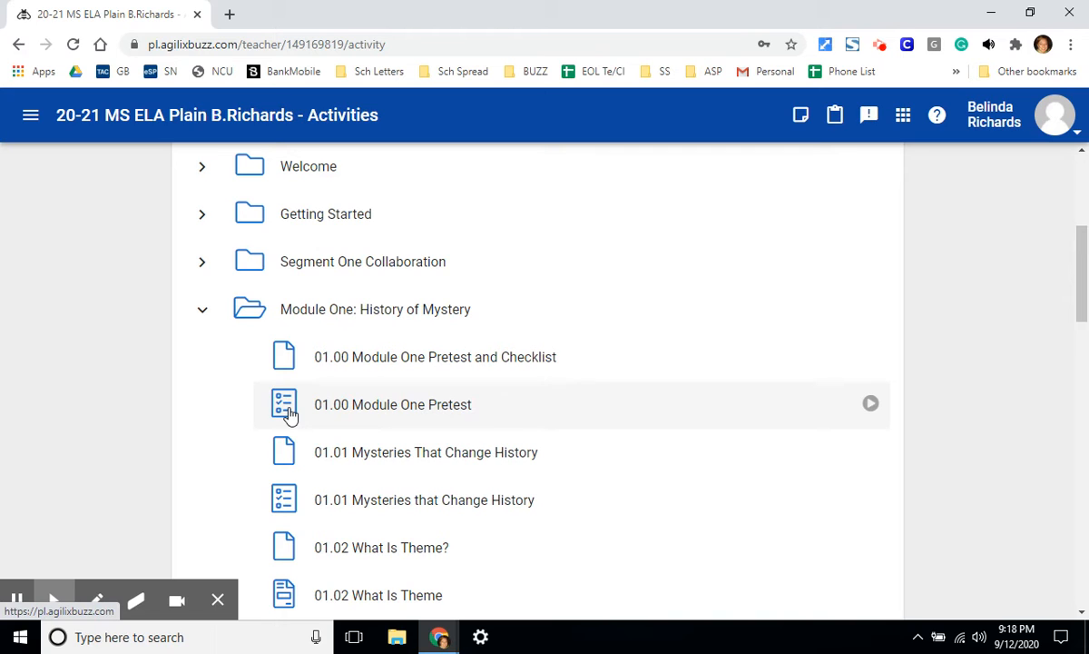
{"action": "mouse_move", "coordinate": [371, 561]}
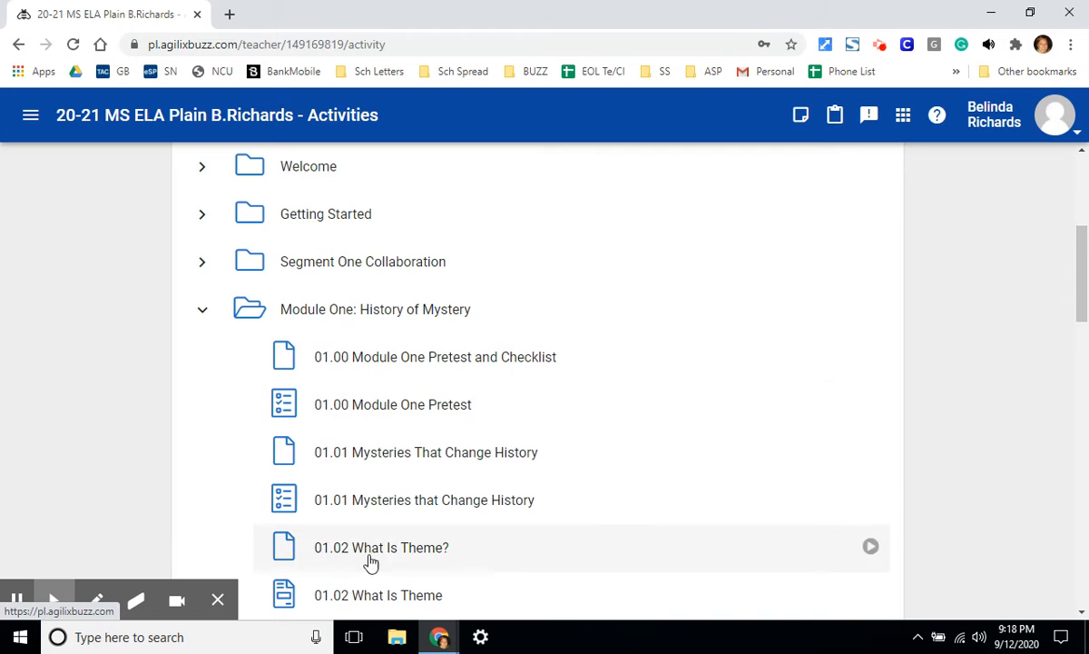
{"action": "scroll", "scroll_direction": "down", "scroll_amount": 3}
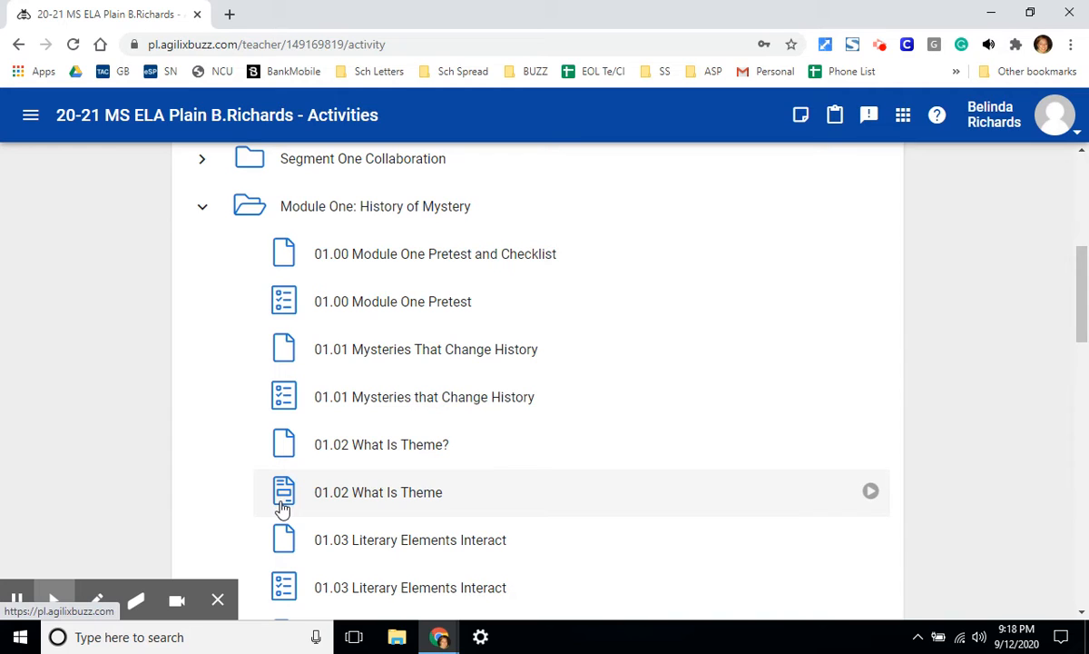
{"action": "mouse_move", "coordinate": [278, 452]}
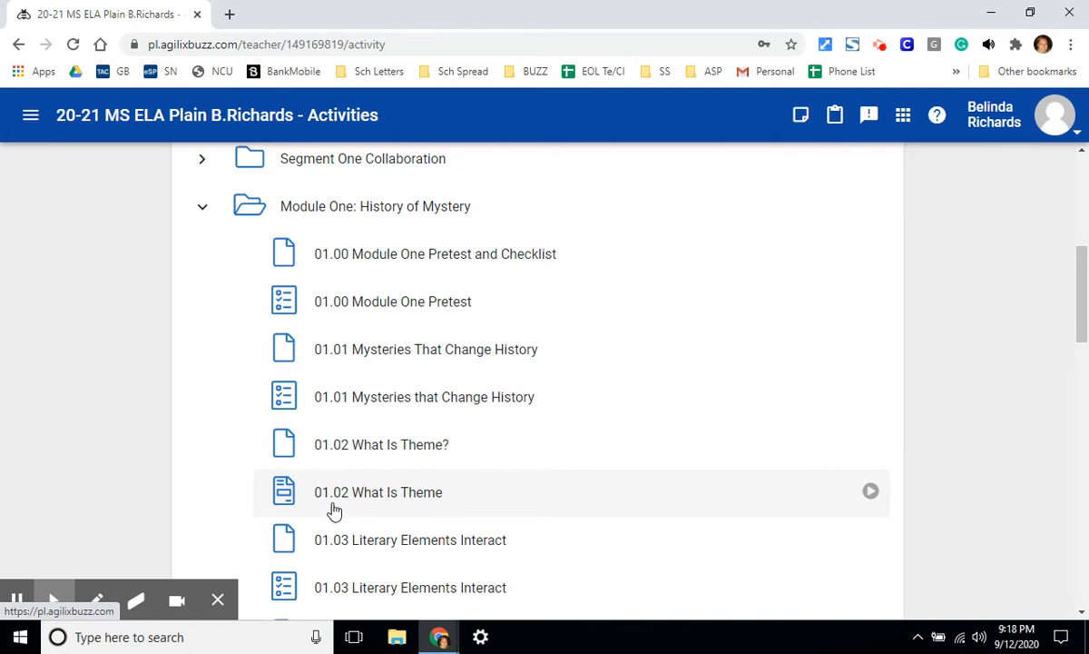
{"action": "mouse_move", "coordinate": [325, 458]}
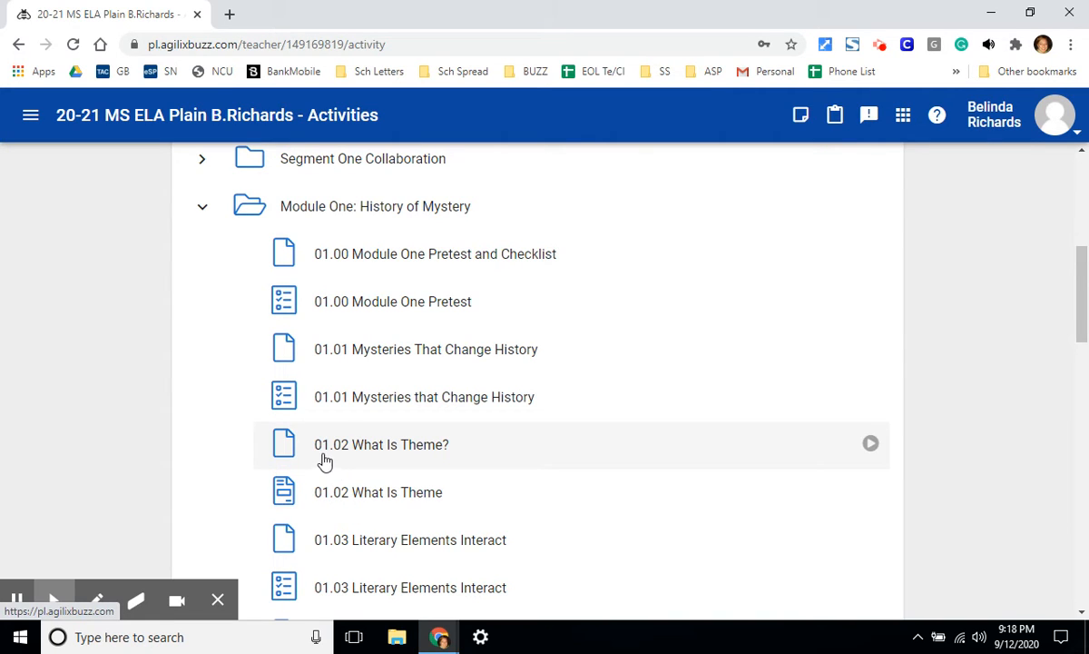
{"action": "mouse_move", "coordinate": [317, 508]}
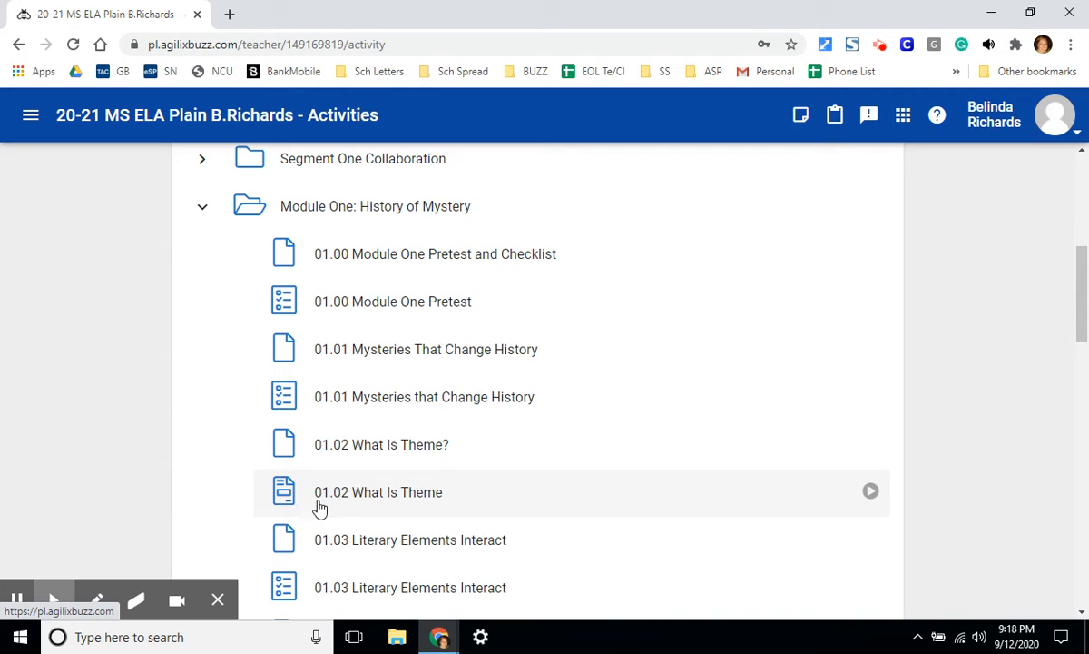
{"action": "mouse_move", "coordinate": [344, 505]}
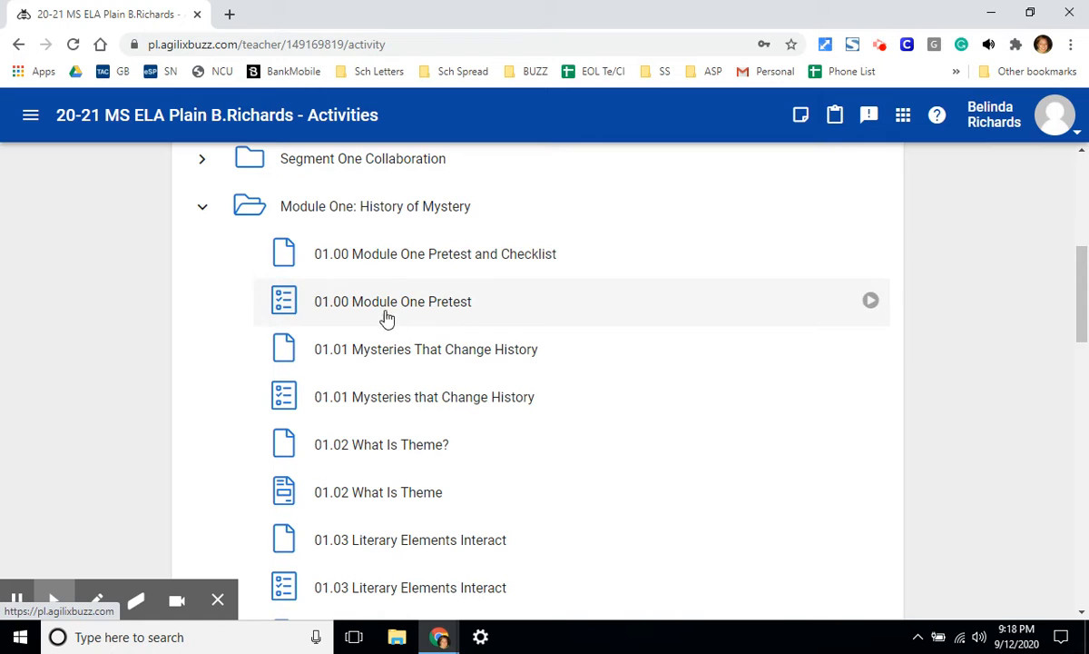
Step: Open the 01.01 Mysteries That Change History lesson and bring up its page navigation
{"action": "left_click", "coordinate": [426, 349]}
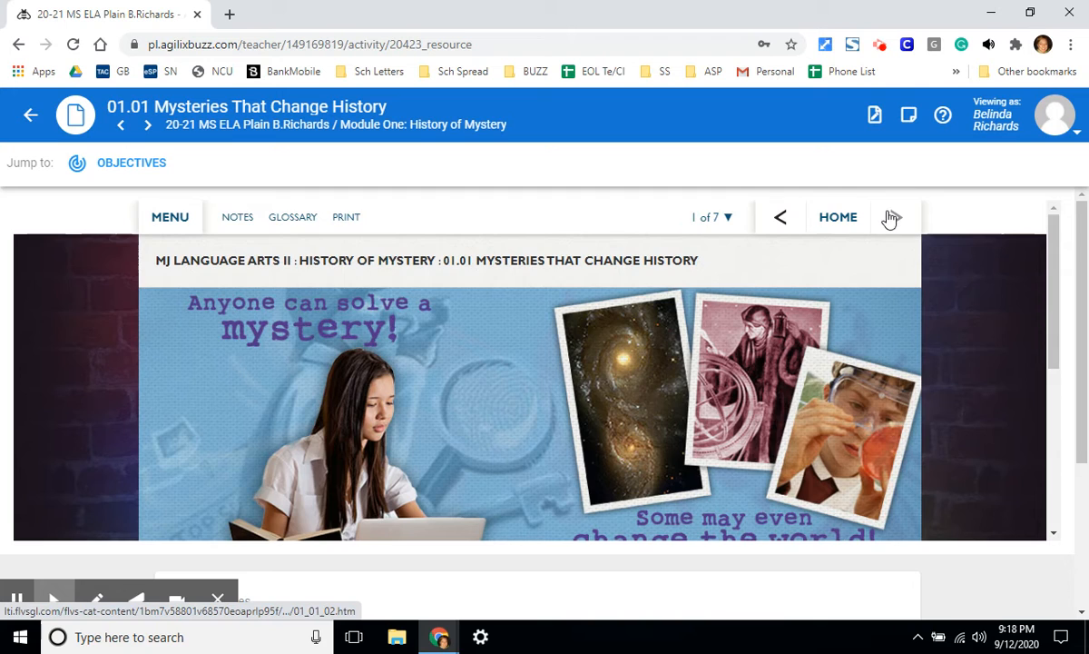
{"action": "left_click", "coordinate": [897, 217]}
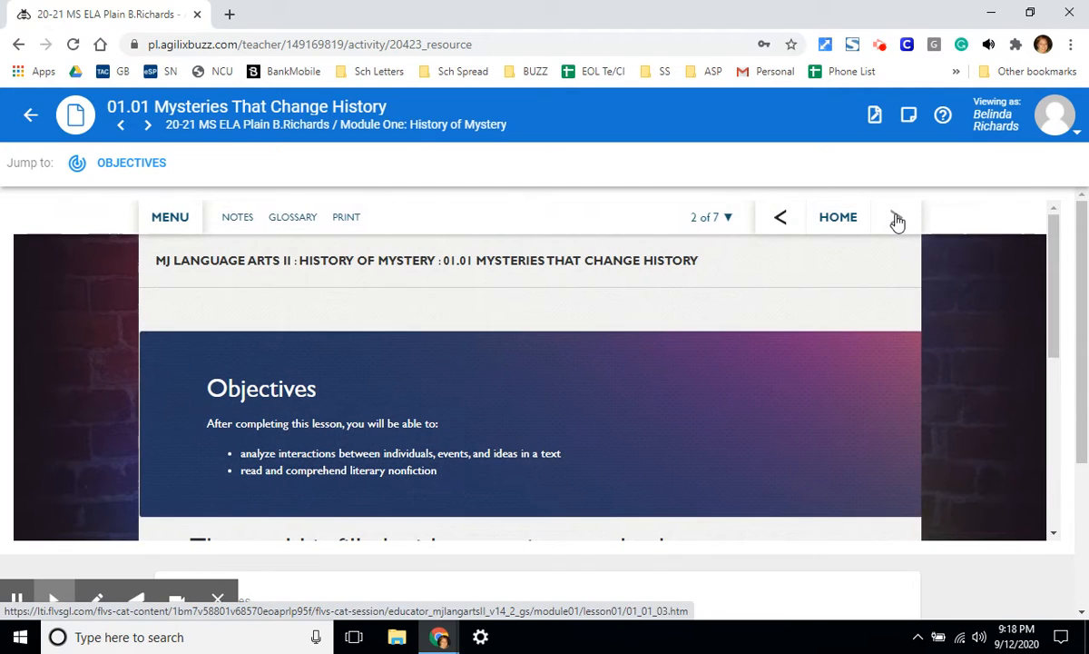
{"action": "left_click", "coordinate": [710, 217]}
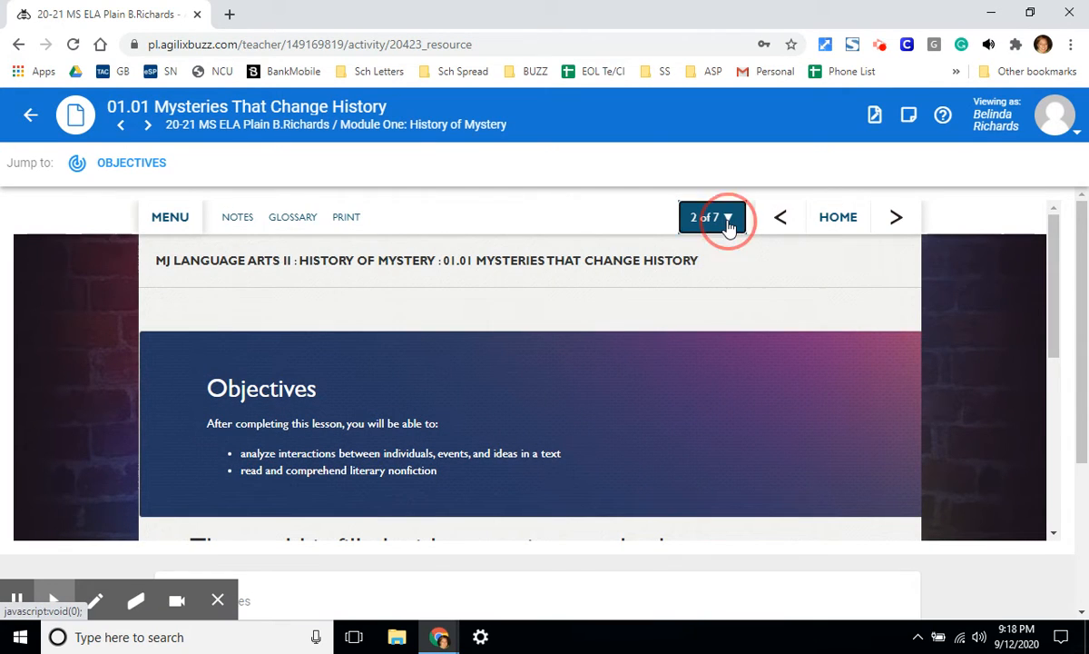
{"action": "left_click", "coordinate": [713, 217]}
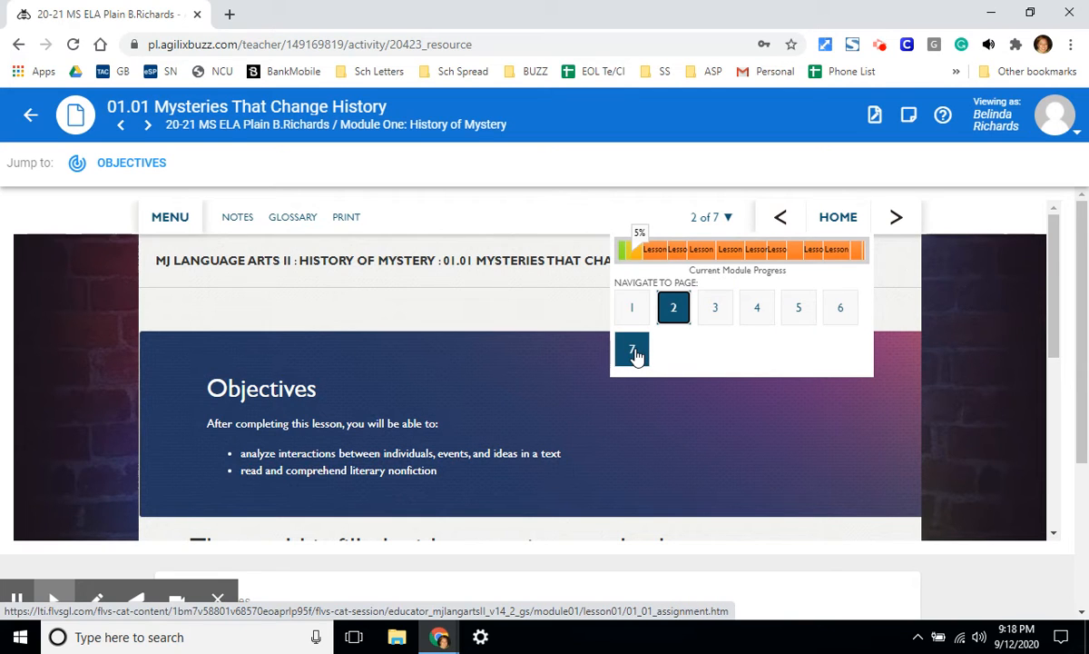
Step: Jump to page 7 of 7, where the lesson assignment steps are listed
{"action": "left_click", "coordinate": [631, 350]}
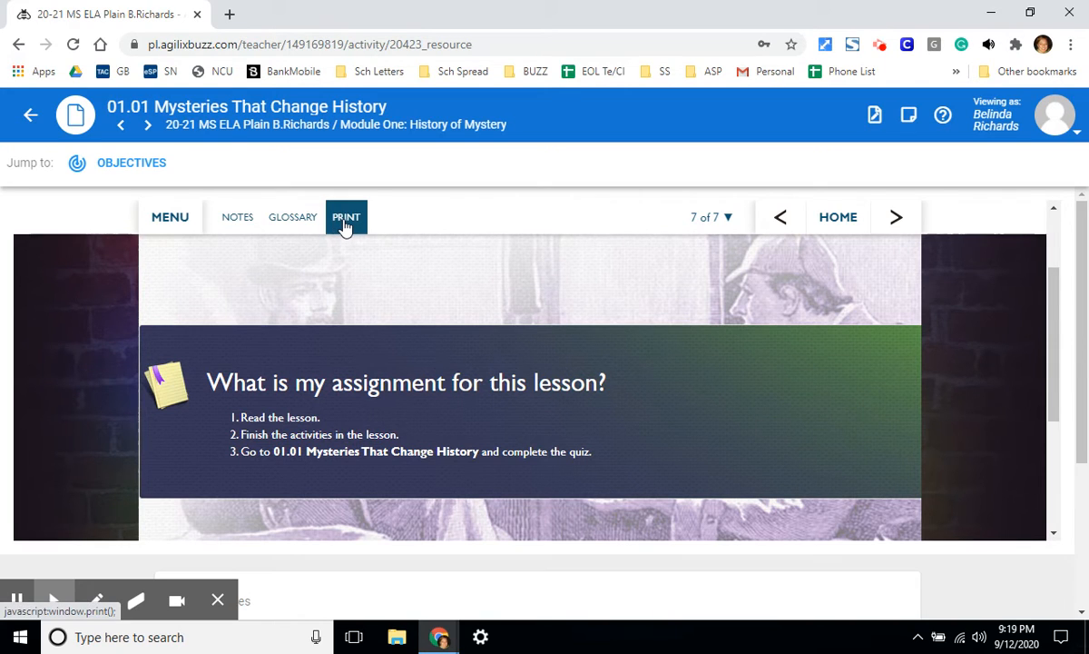
{"action": "left_click", "coordinate": [293, 216]}
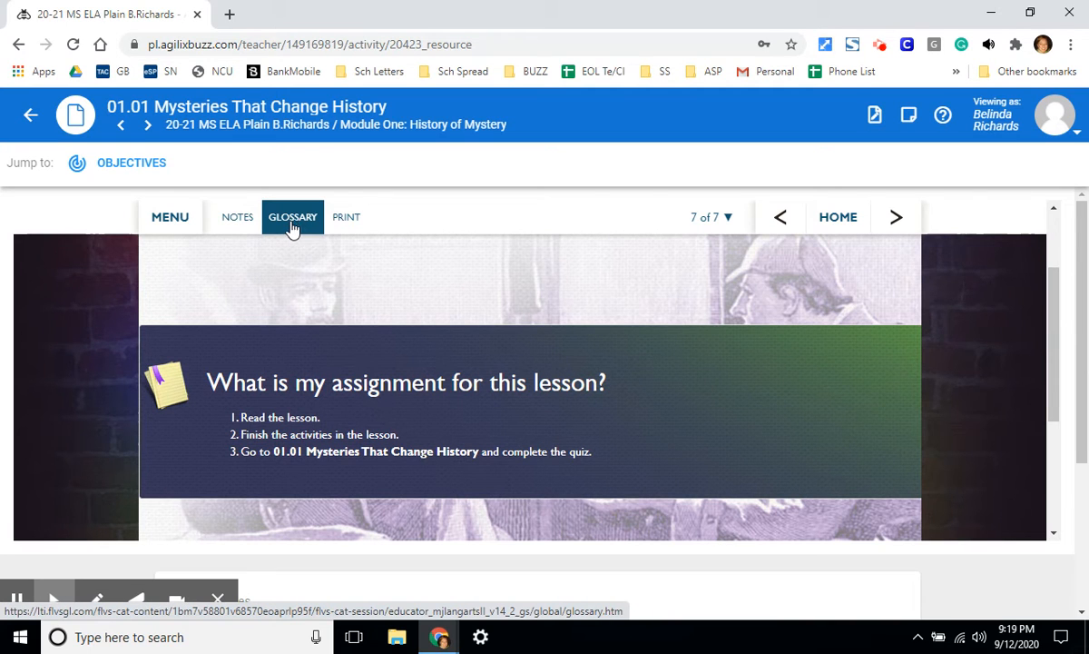
{"action": "left_click", "coordinate": [237, 216]}
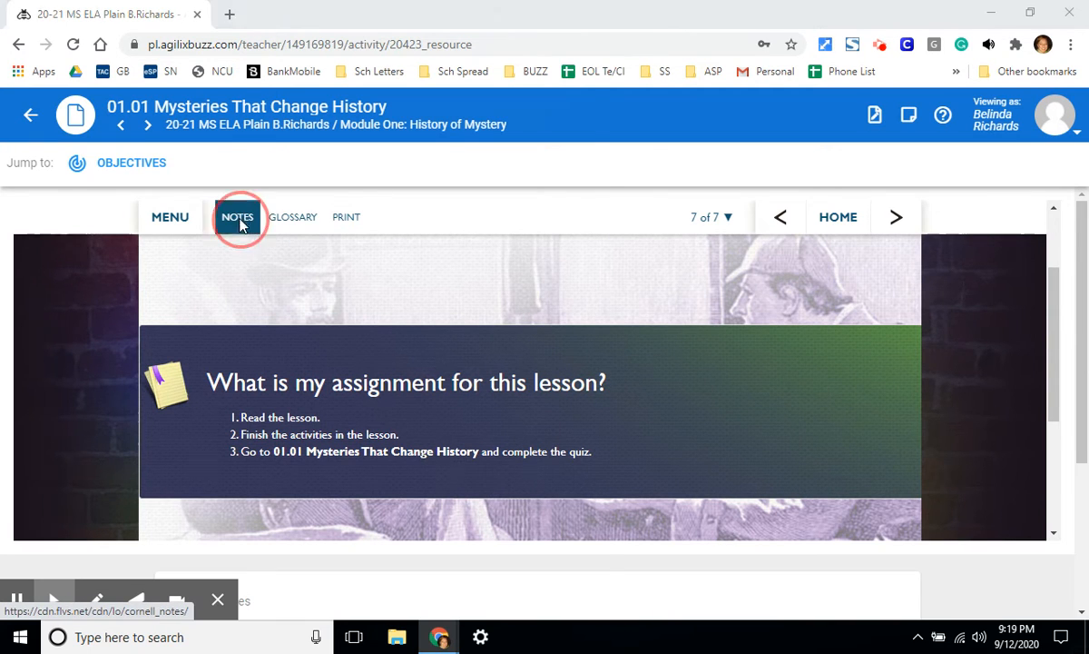
Step: Open and close the Using Cornell Notes guide, then return to the Activities list
{"action": "left_click", "coordinate": [238, 216]}
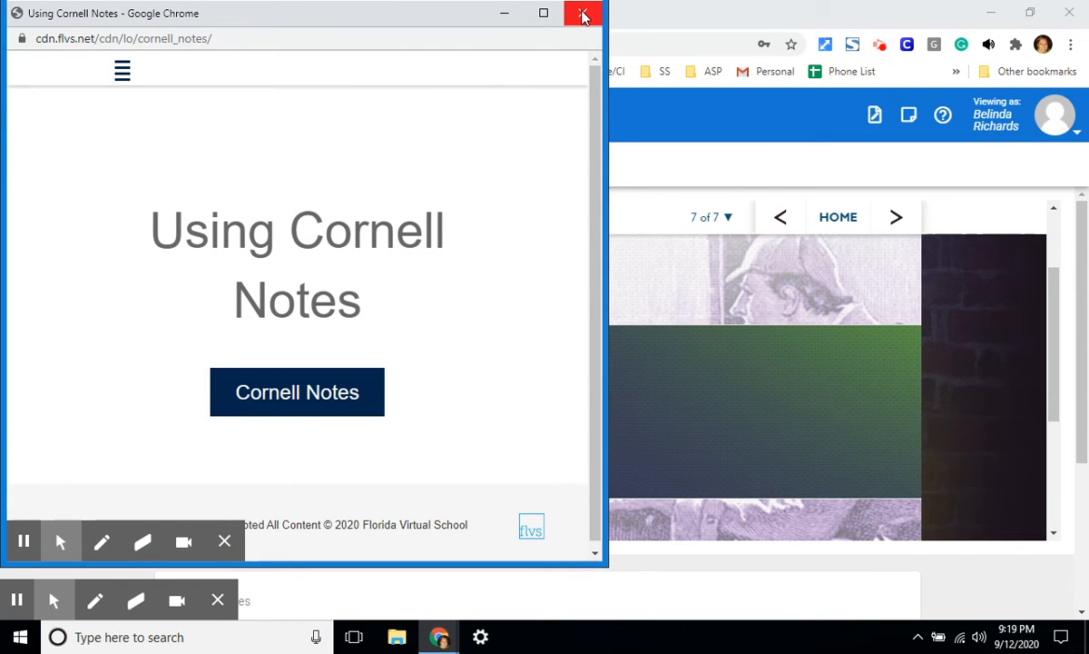
{"action": "left_click", "coordinate": [583, 13]}
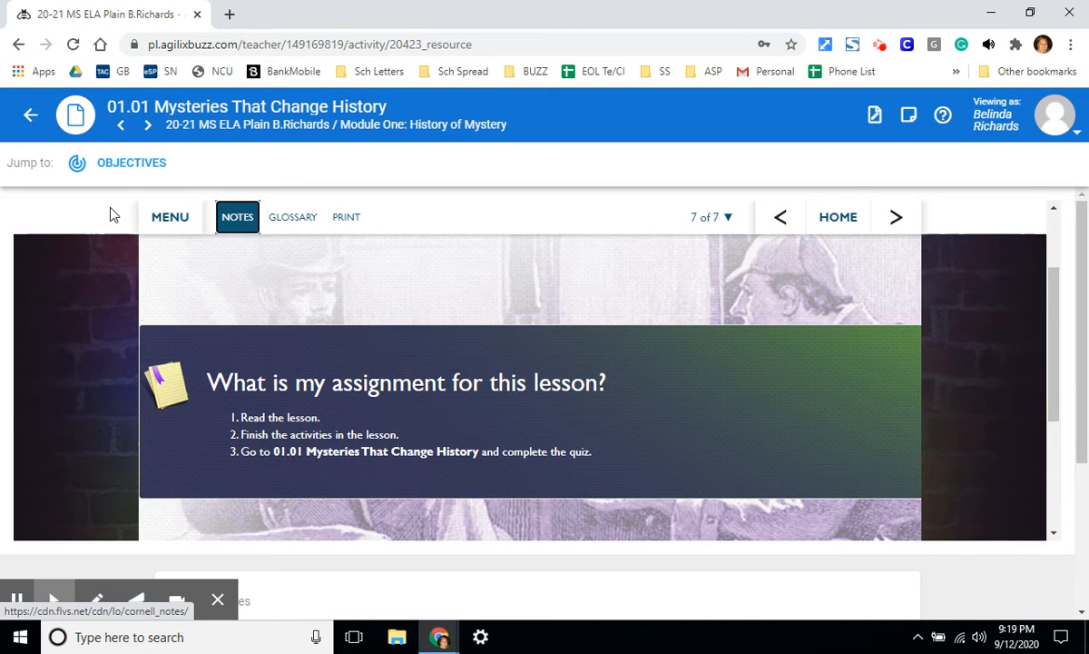
{"action": "mouse_move", "coordinate": [30, 114]}
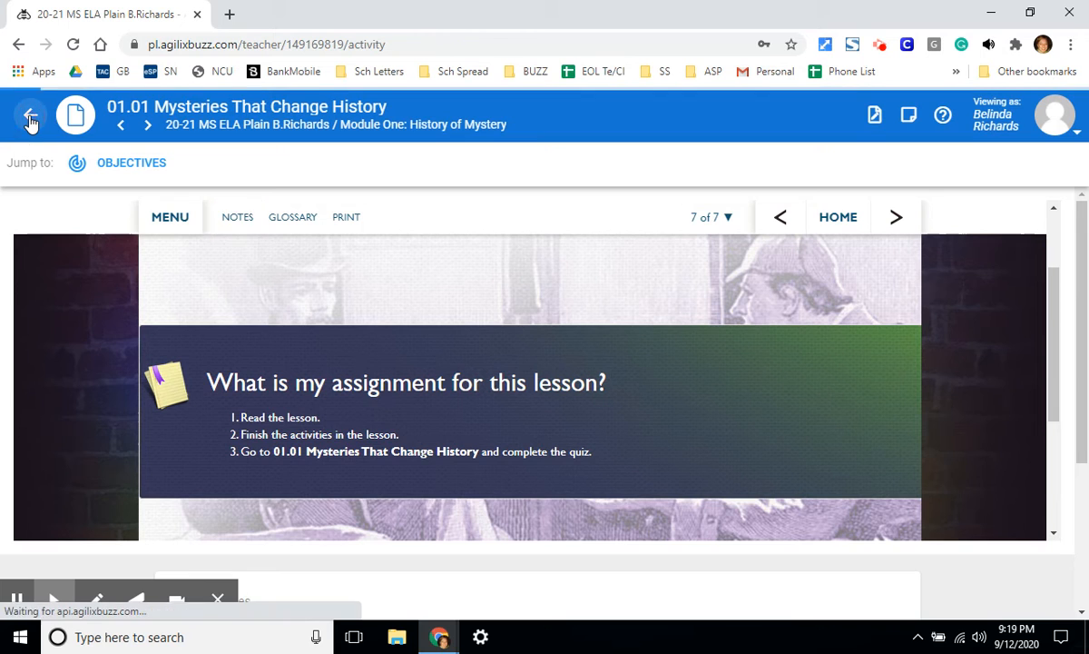
{"action": "left_click", "coordinate": [29, 116]}
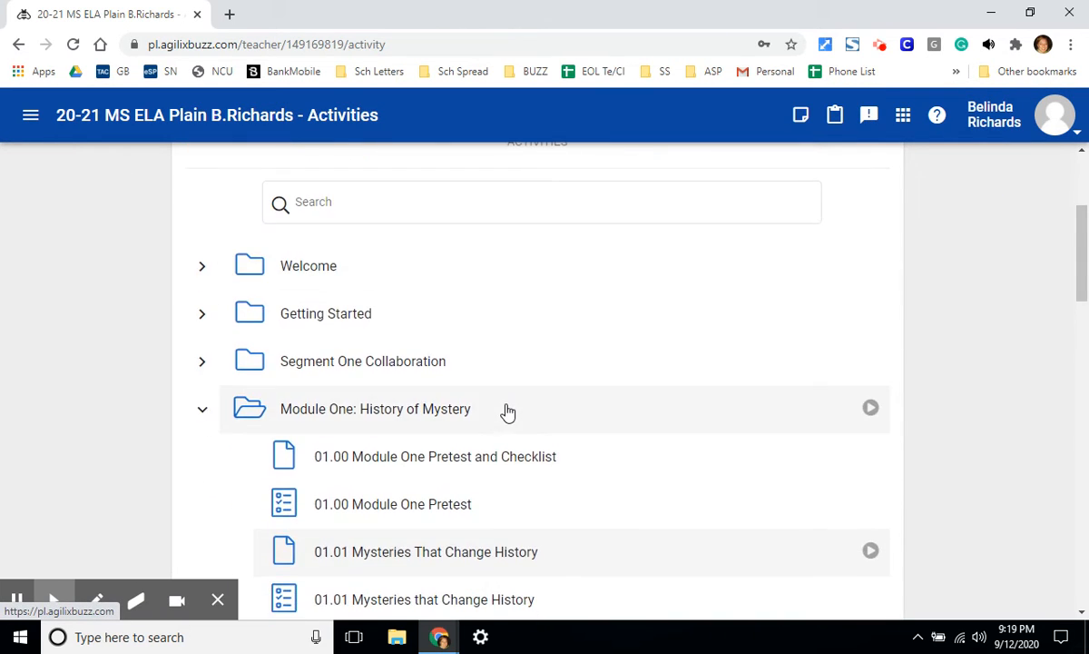
Step: Collapse Module One: History of Mystery to show only top-level folders
{"action": "scroll", "scroll_direction": "down", "scroll_amount": 3}
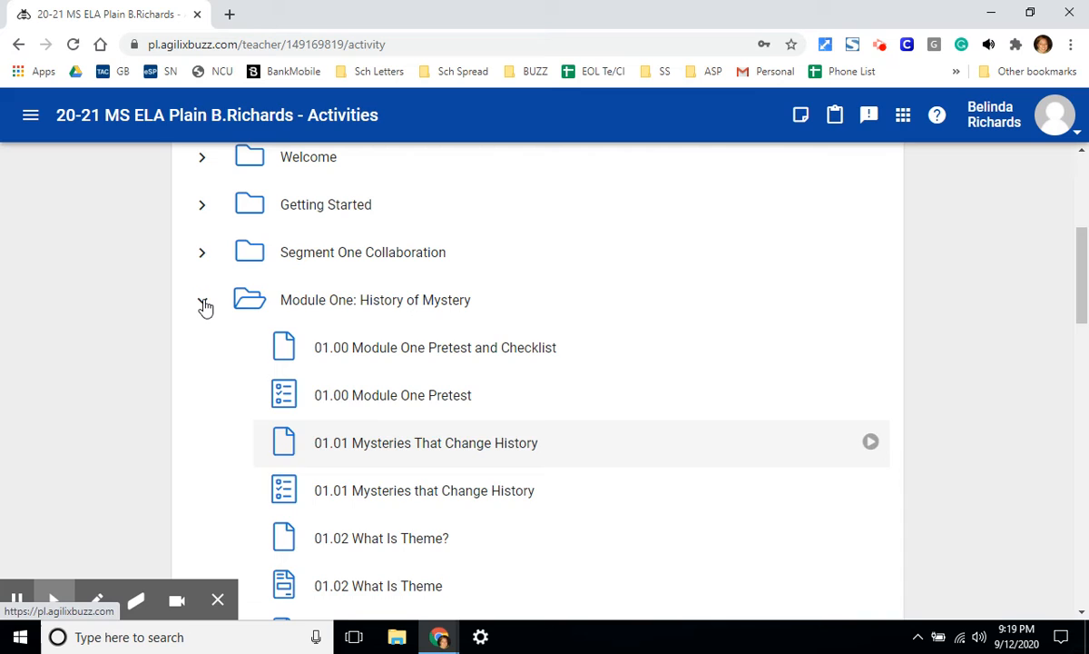
{"action": "left_click", "coordinate": [202, 300]}
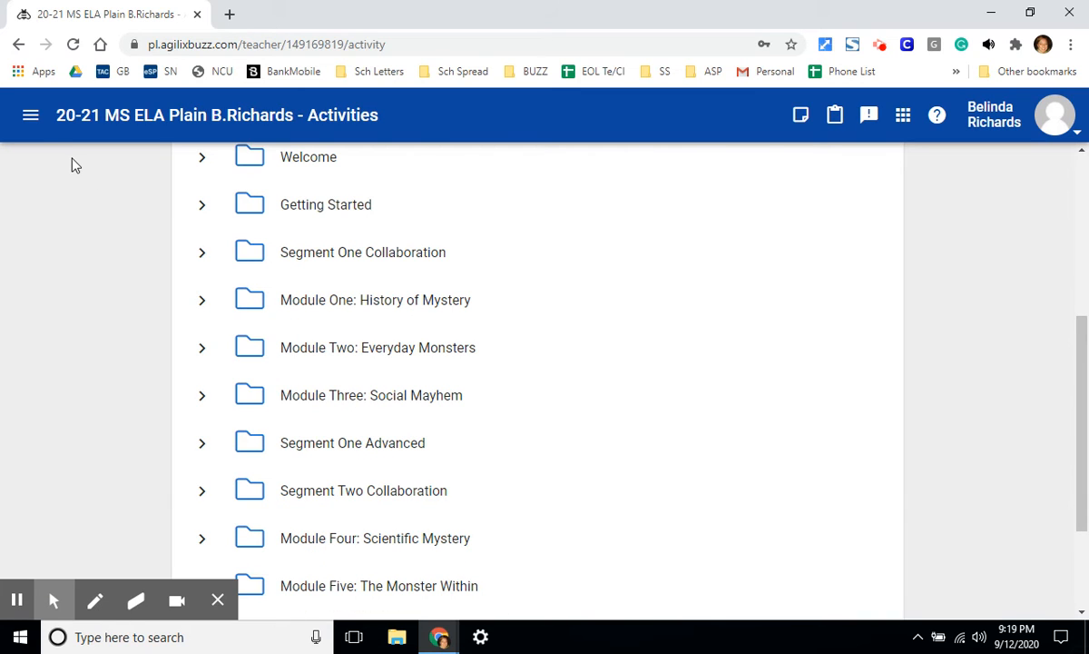
{"action": "mouse_move", "coordinate": [30, 119]}
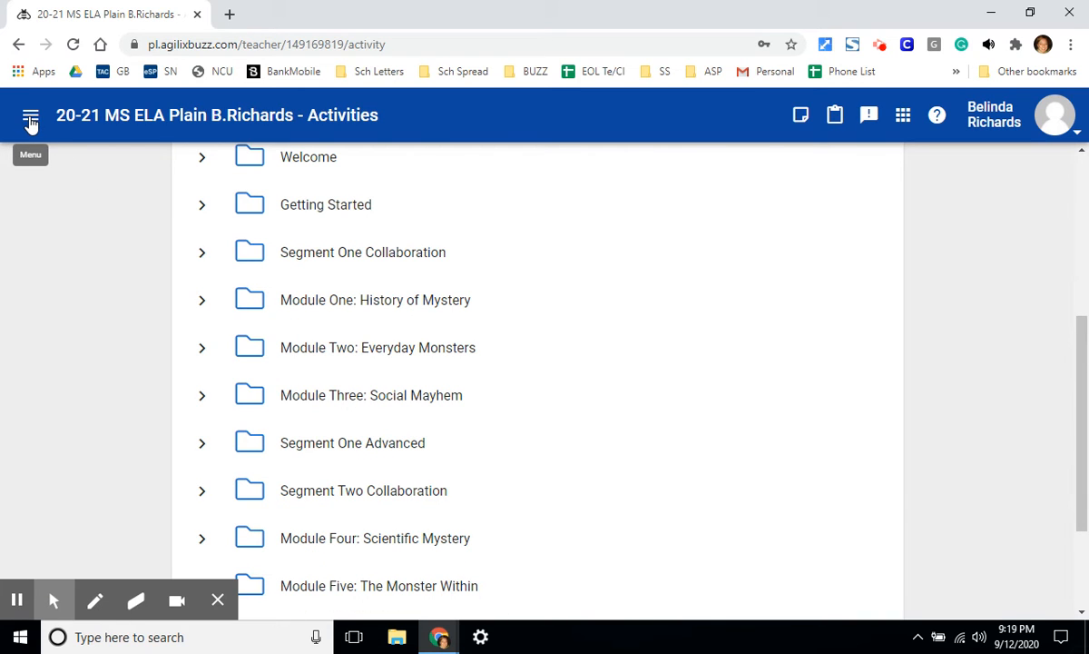
{"action": "left_click", "coordinate": [31, 115]}
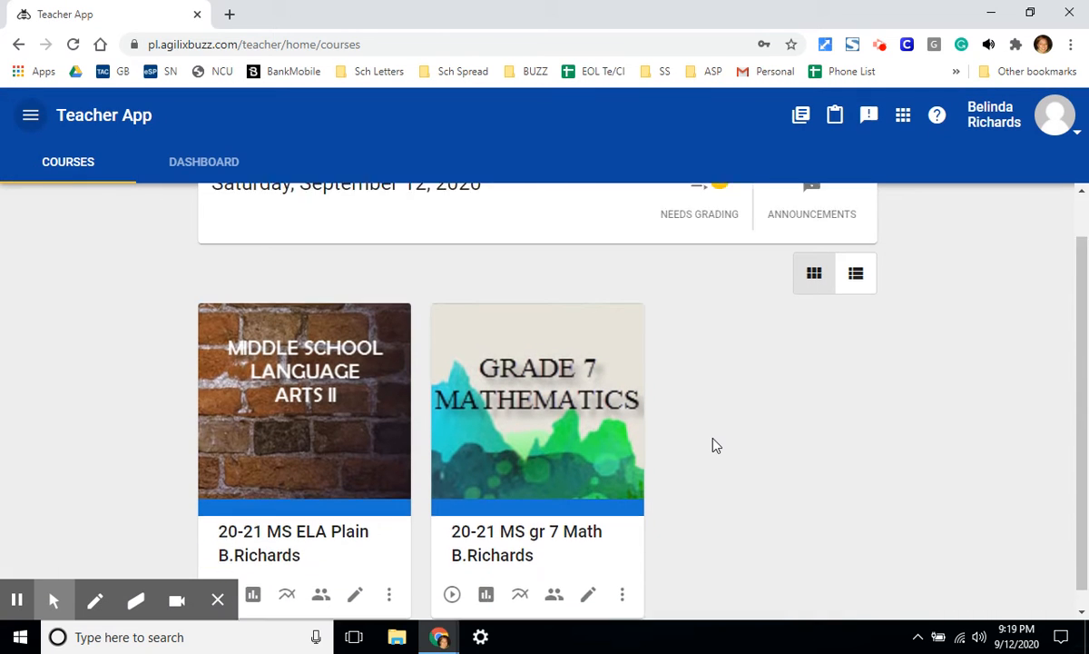
{"action": "scroll", "scroll_direction": "down", "scroll_amount": 3}
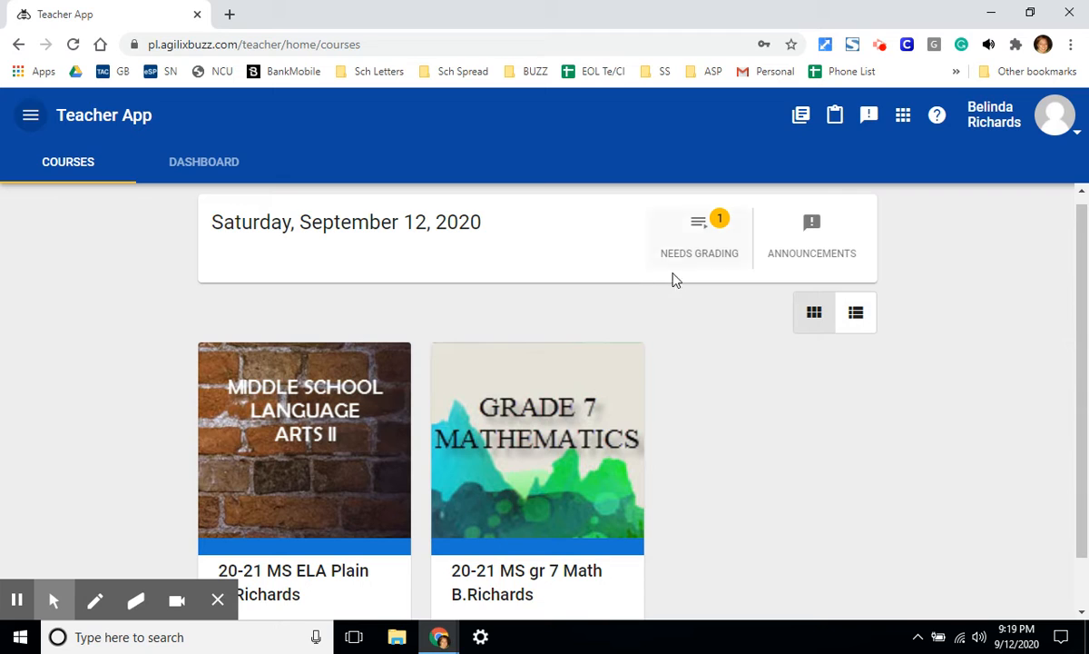
{"action": "mouse_move", "coordinate": [651, 226]}
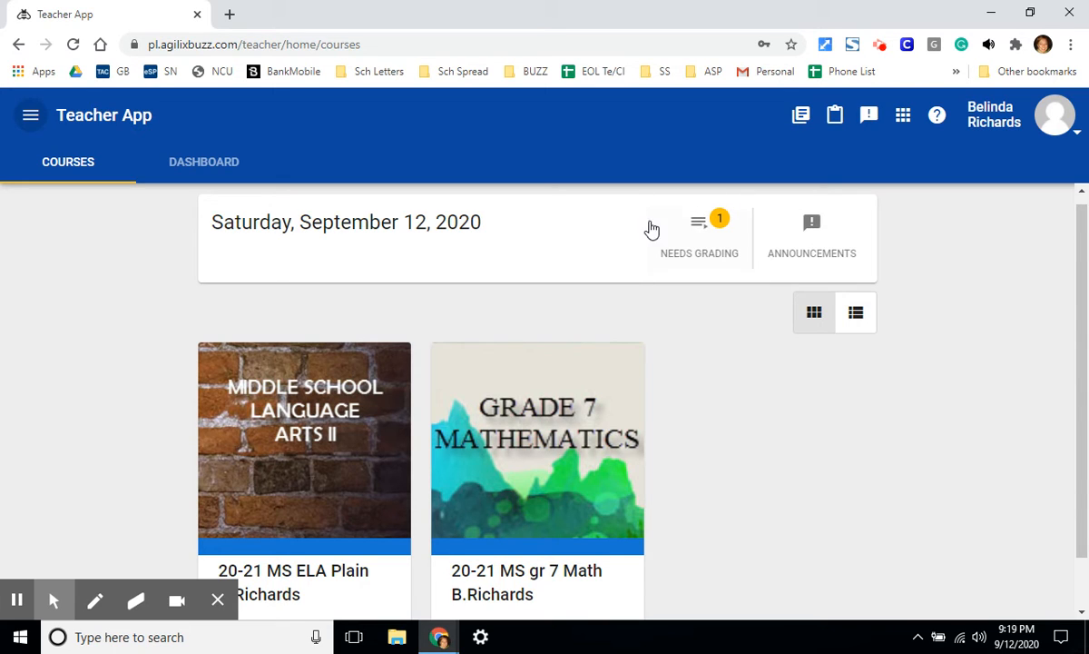
{"action": "mouse_move", "coordinate": [717, 234]}
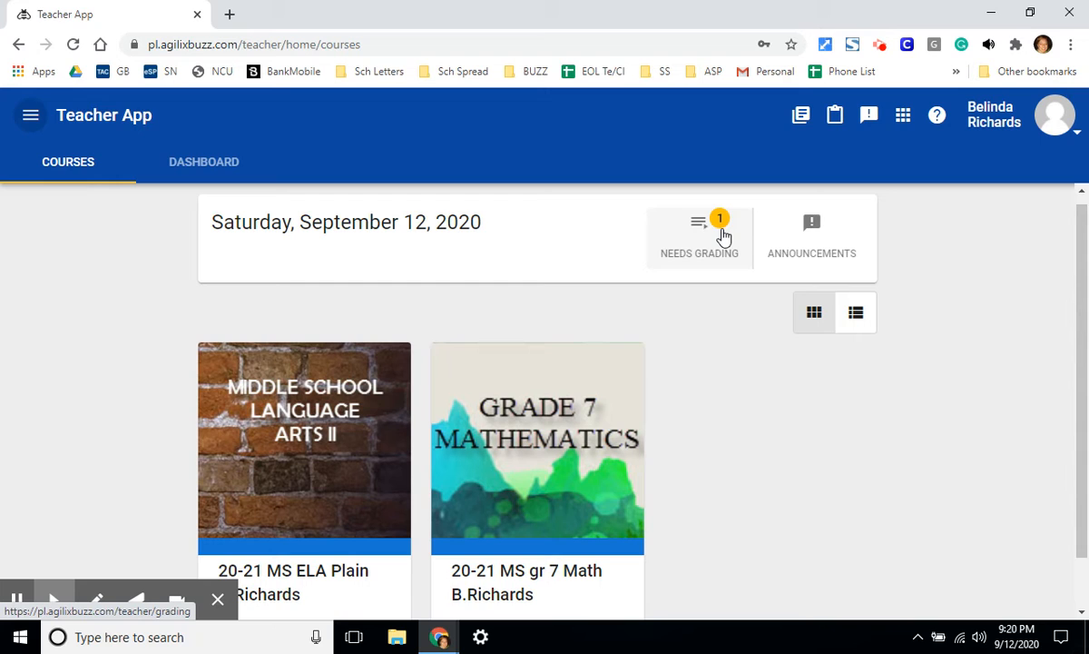
{"action": "left_click", "coordinate": [699, 223]}
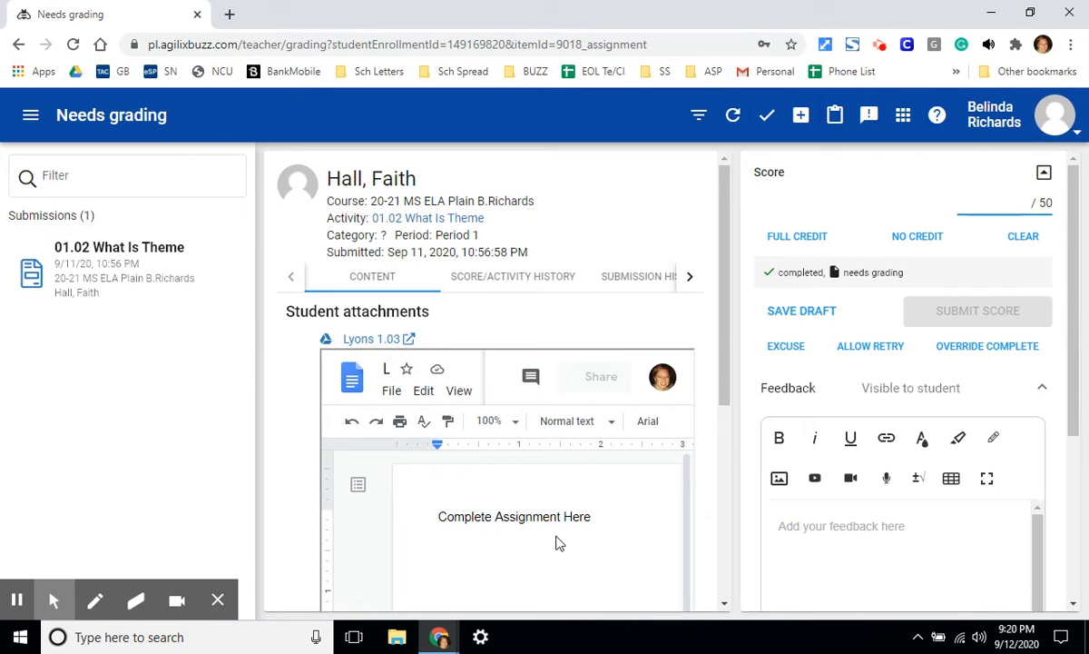
{"action": "mouse_move", "coordinate": [540, 403]}
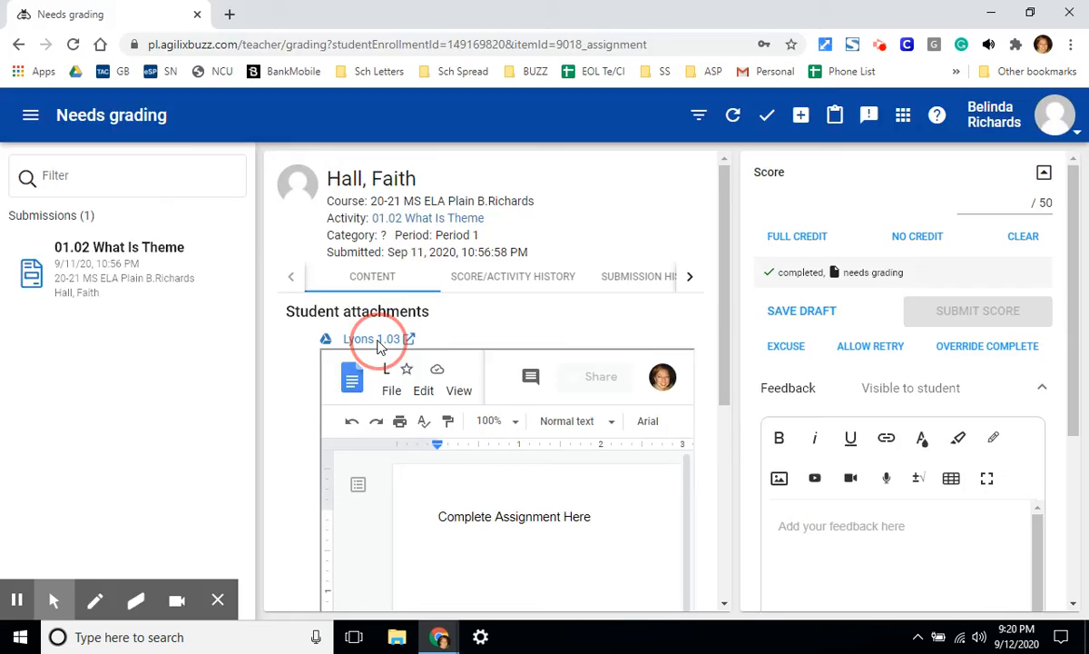
Step: Open the Lyons 1.03 attachment in Google Docs and dismiss the Grammarly prompt
{"action": "left_click", "coordinate": [362, 338]}
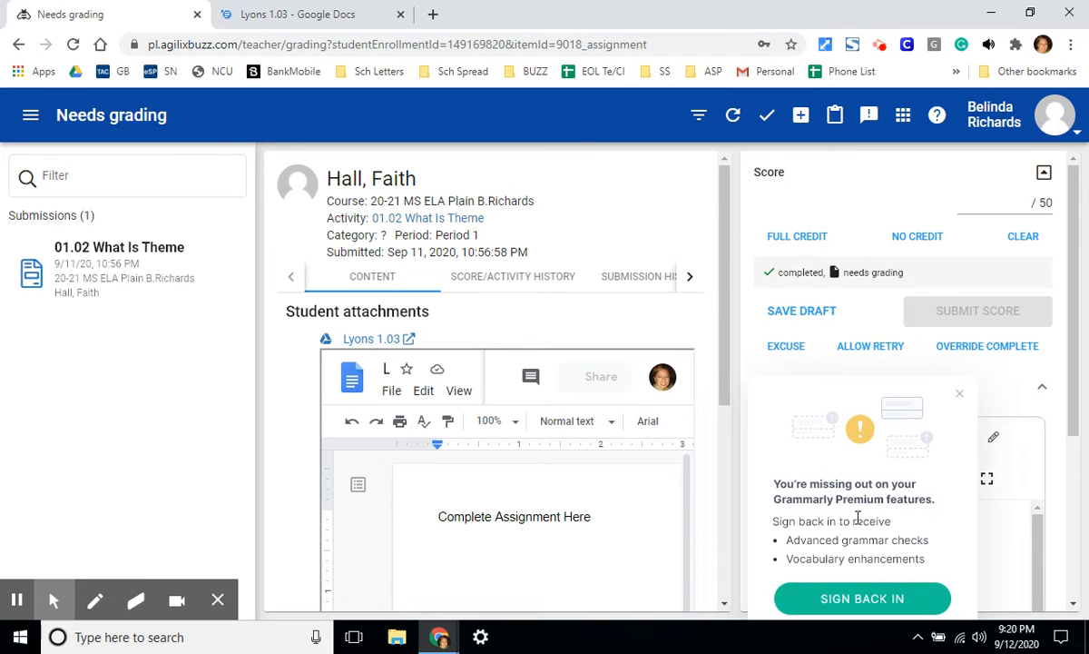
{"action": "left_click", "coordinate": [960, 393]}
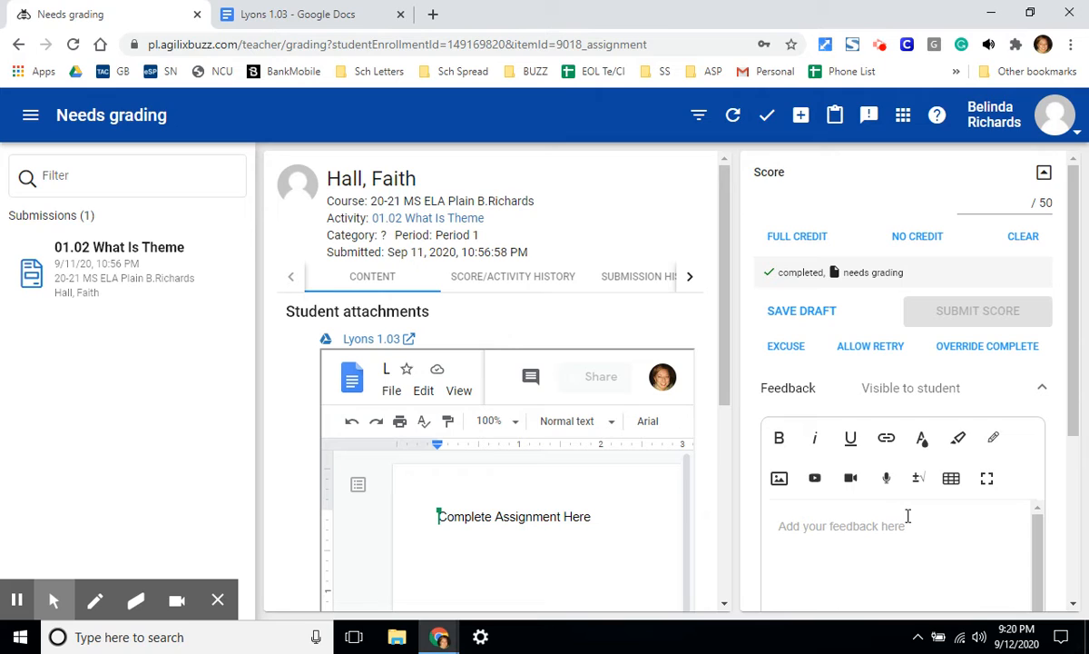
{"action": "mouse_move", "coordinate": [849, 439]}
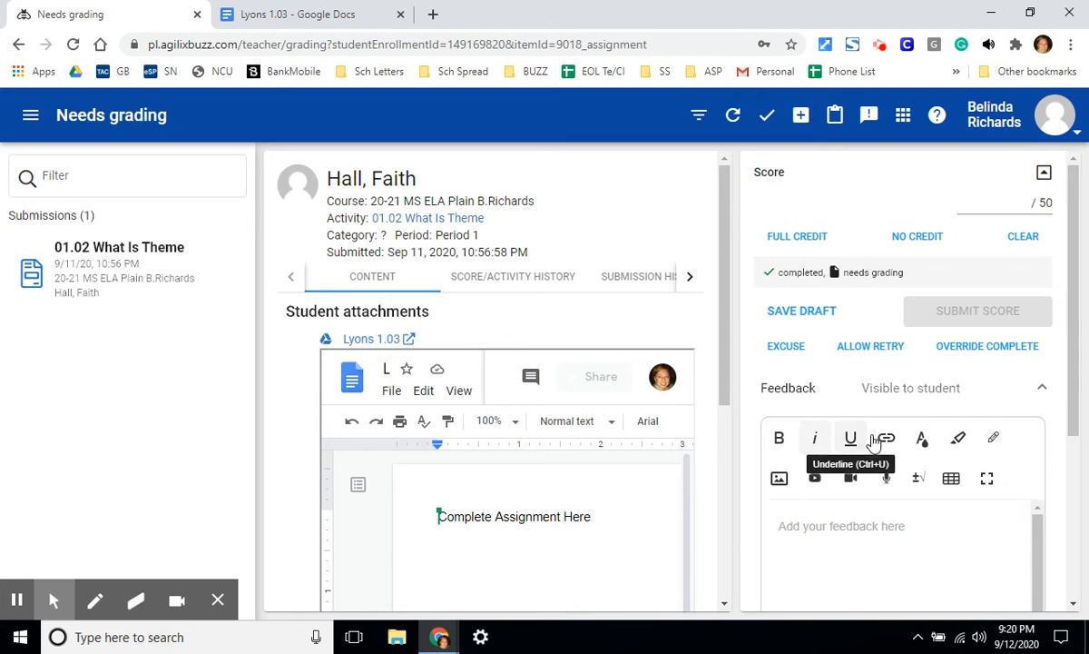
{"action": "mouse_move", "coordinate": [826, 535]}
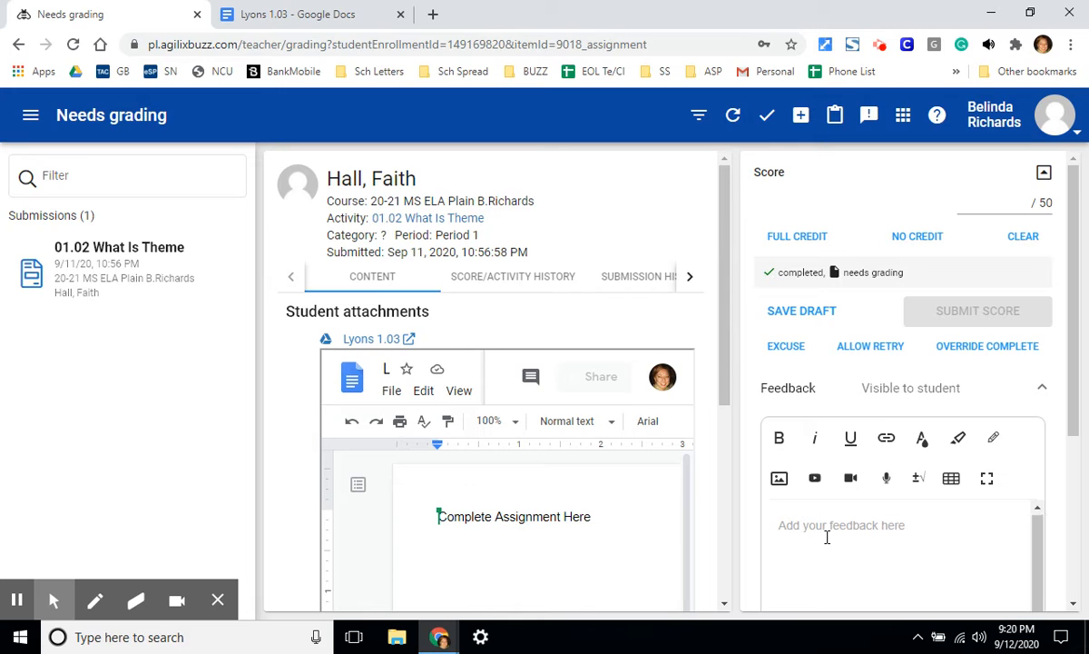
{"action": "scroll", "scroll_direction": "down", "scroll_amount": 3}
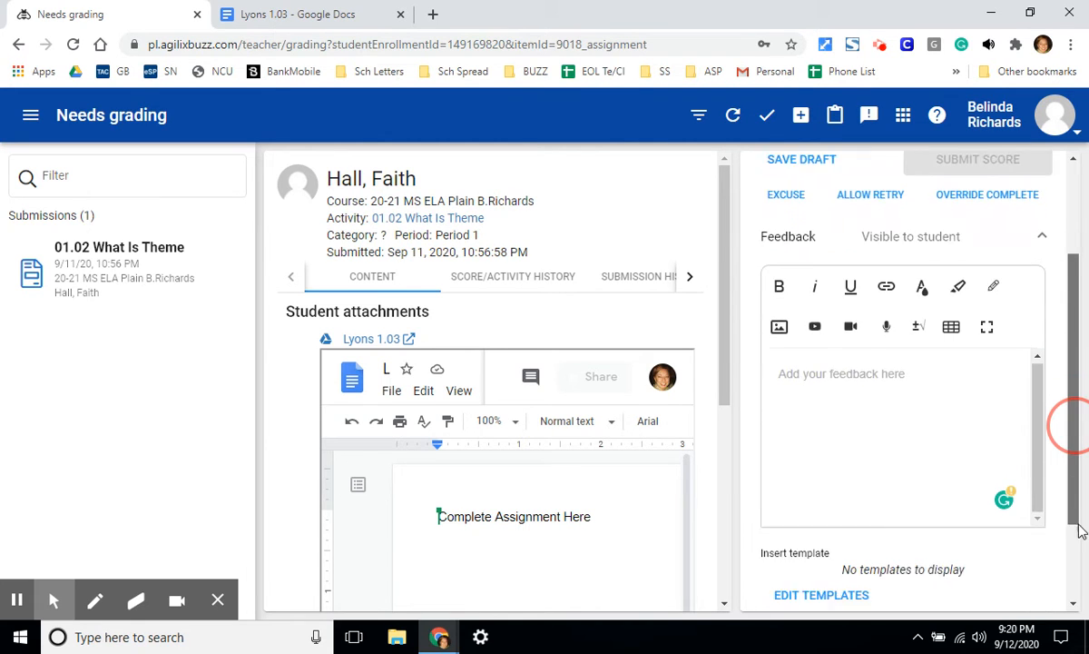
{"action": "scroll", "scroll_direction": "down", "scroll_amount": 3}
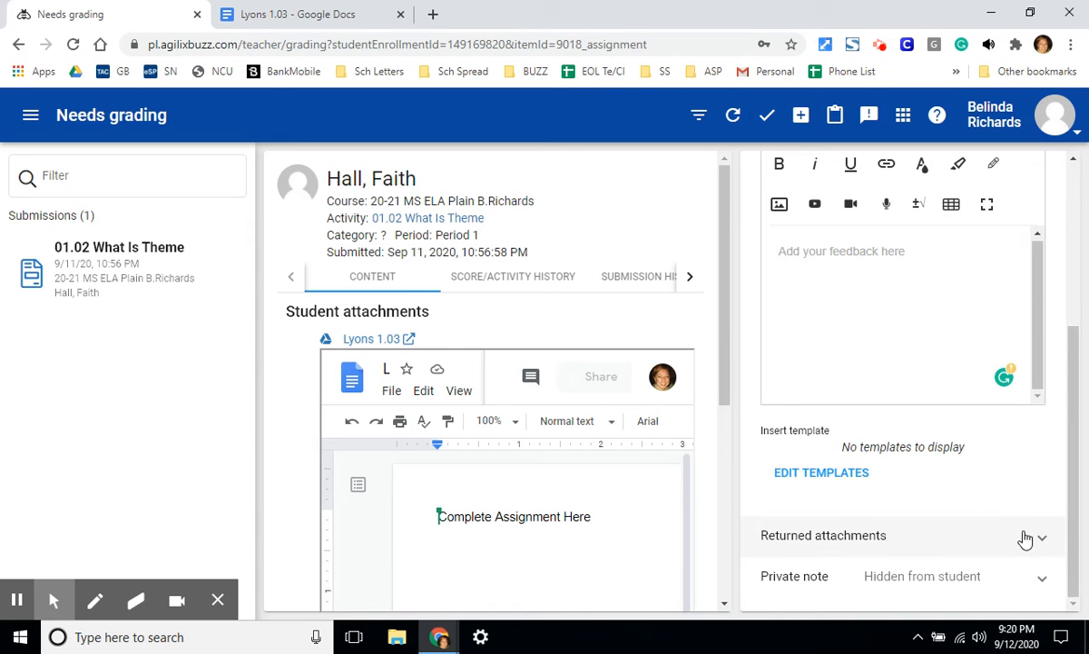
{"action": "mouse_move", "coordinate": [1042, 542]}
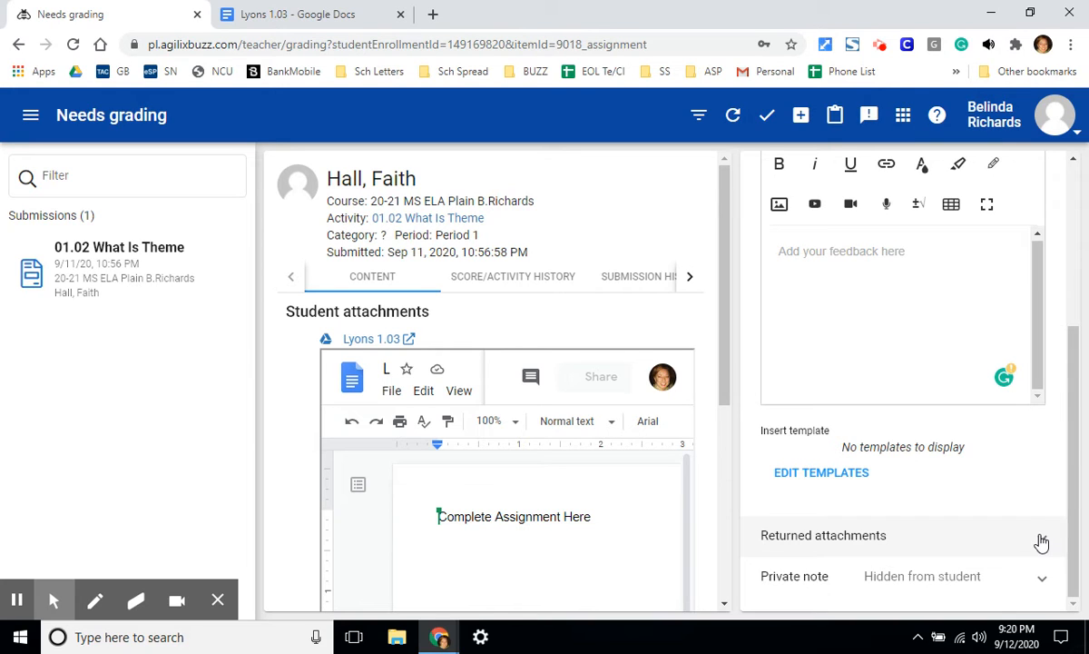
{"action": "mouse_move", "coordinate": [960, 540]}
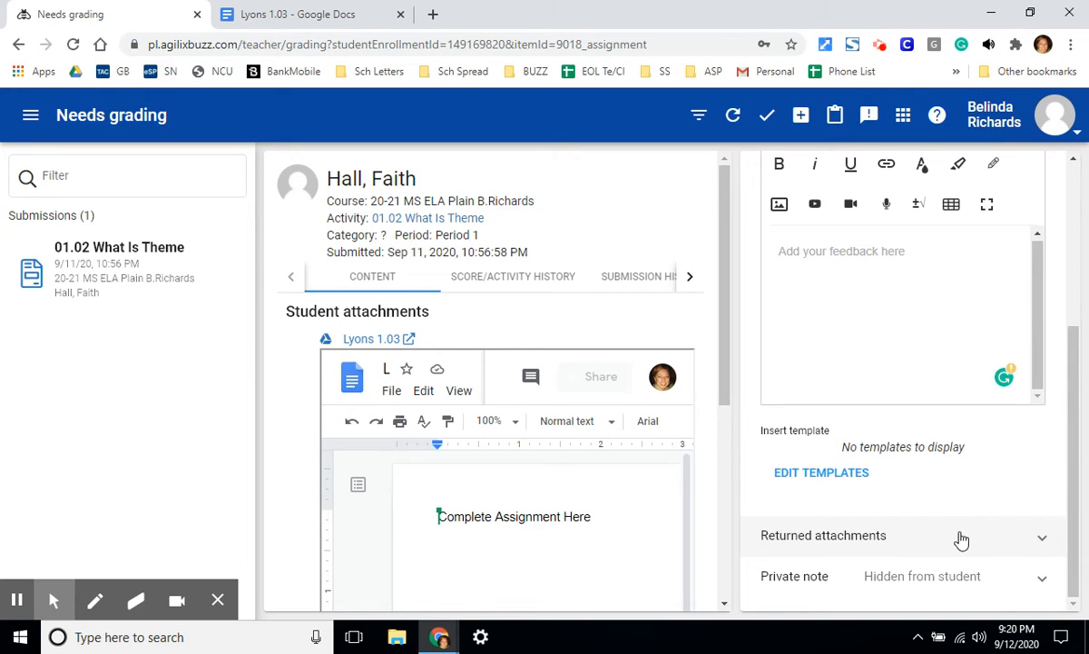
{"action": "scroll", "scroll_direction": "up", "scroll_amount": 3}
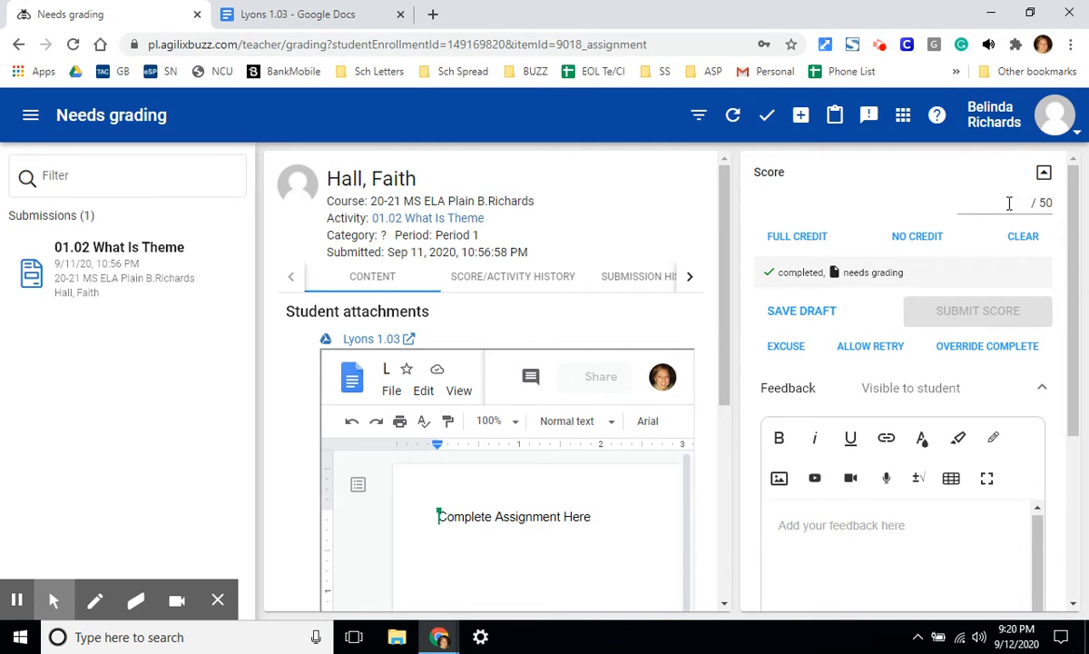
{"action": "left_click", "coordinate": [994, 203]}
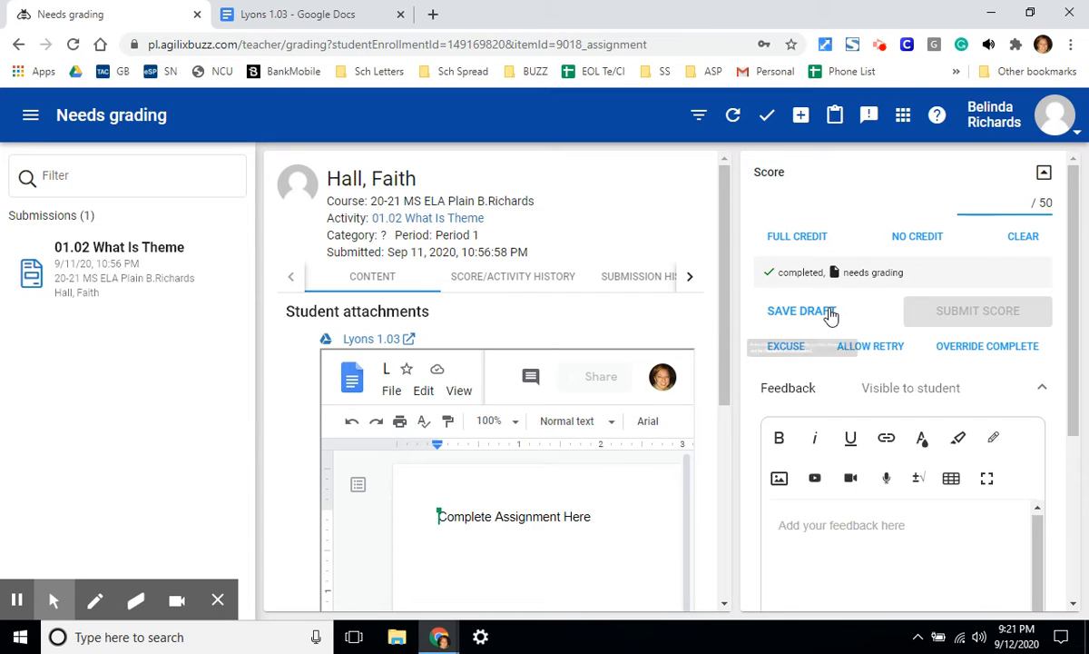
{"action": "mouse_move", "coordinate": [802, 310]}
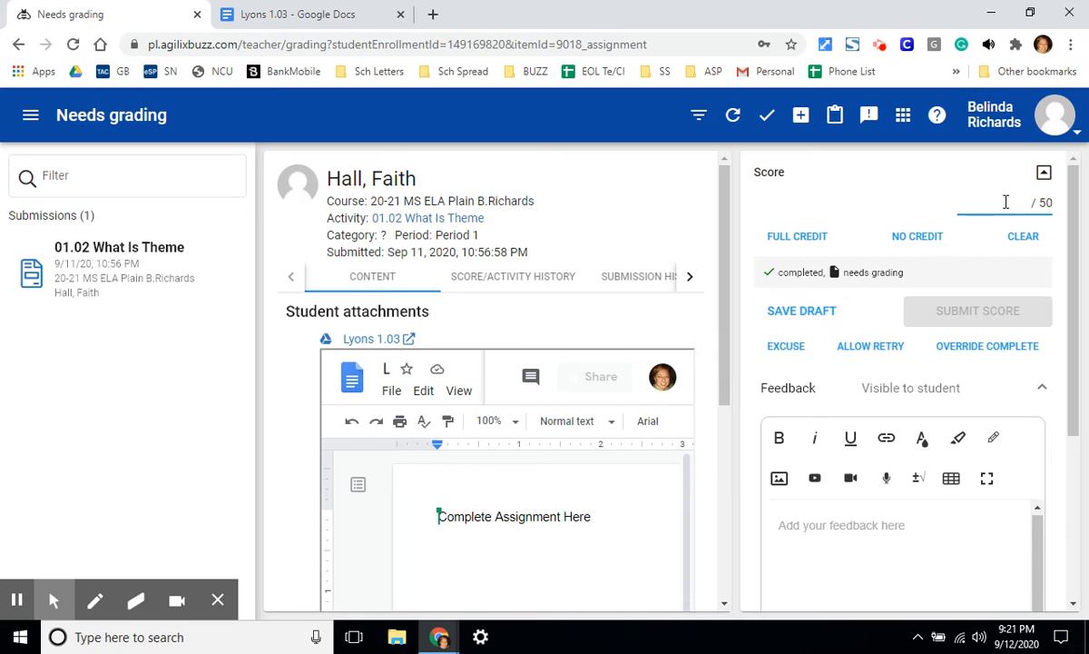
{"action": "type", "text": "50"}
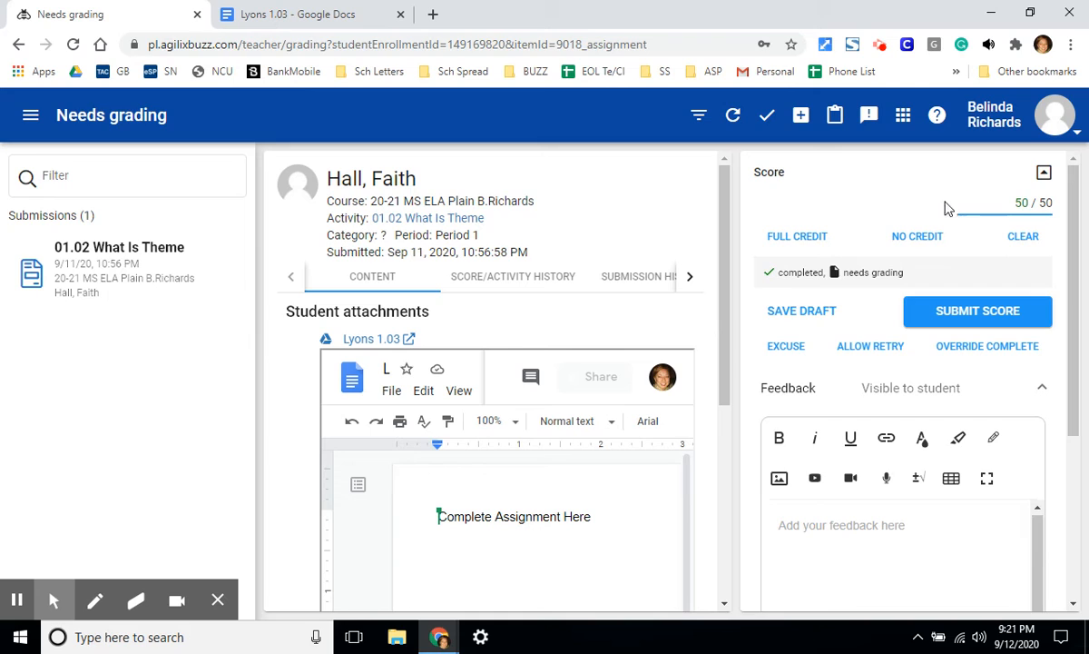
{"action": "mouse_move", "coordinate": [923, 199]}
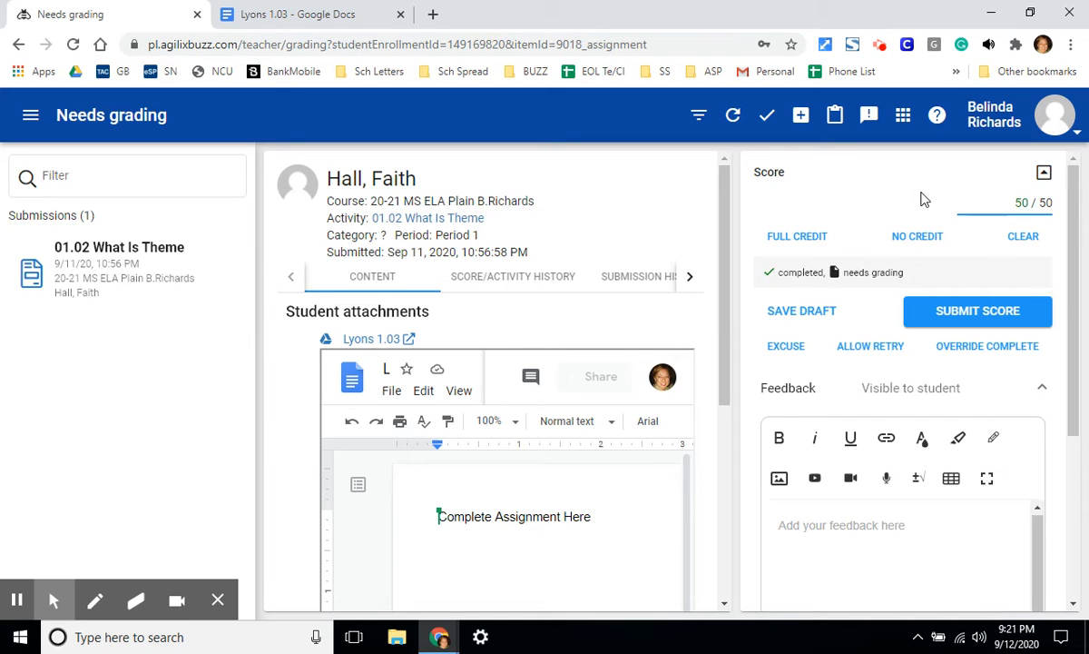
{"action": "mouse_move", "coordinate": [785, 346]}
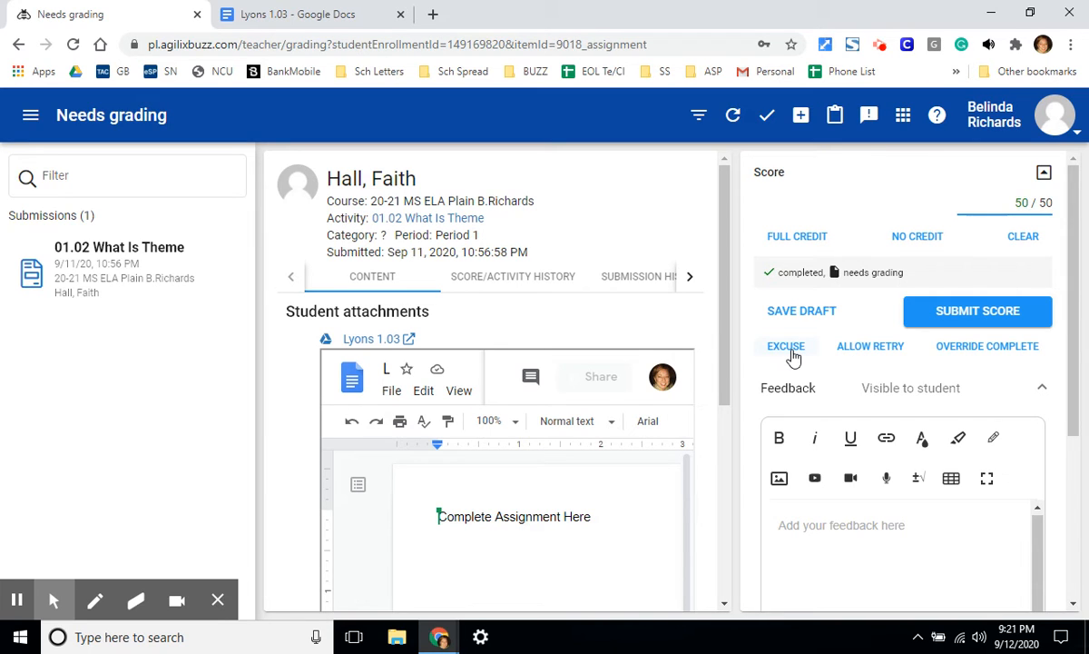
{"action": "mouse_move", "coordinate": [797, 236]}
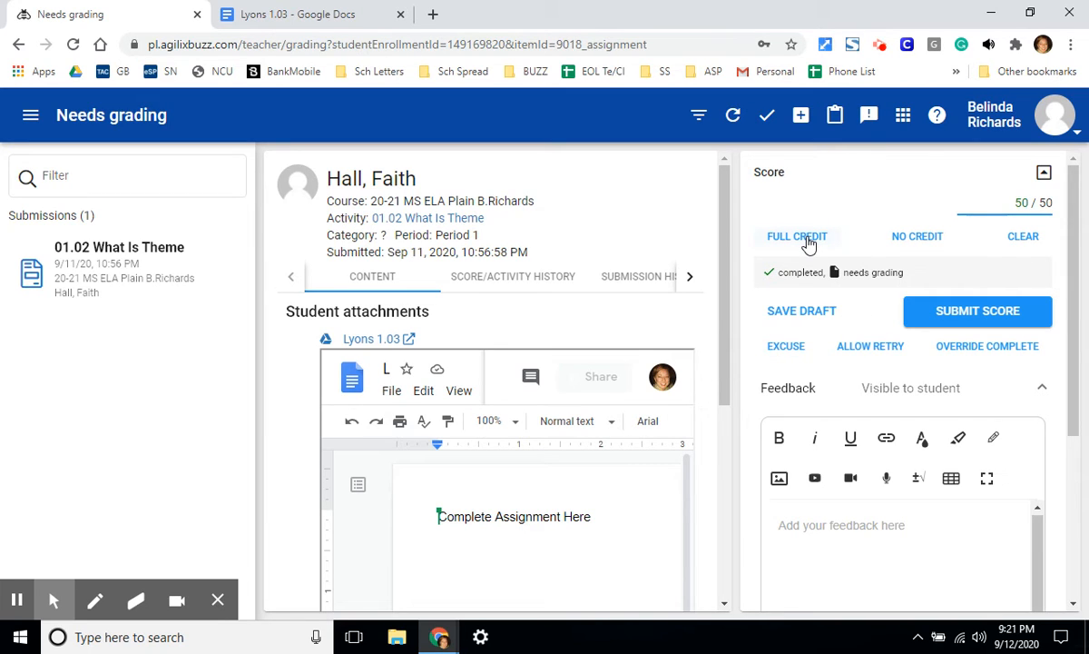
{"action": "mouse_move", "coordinate": [808, 240]}
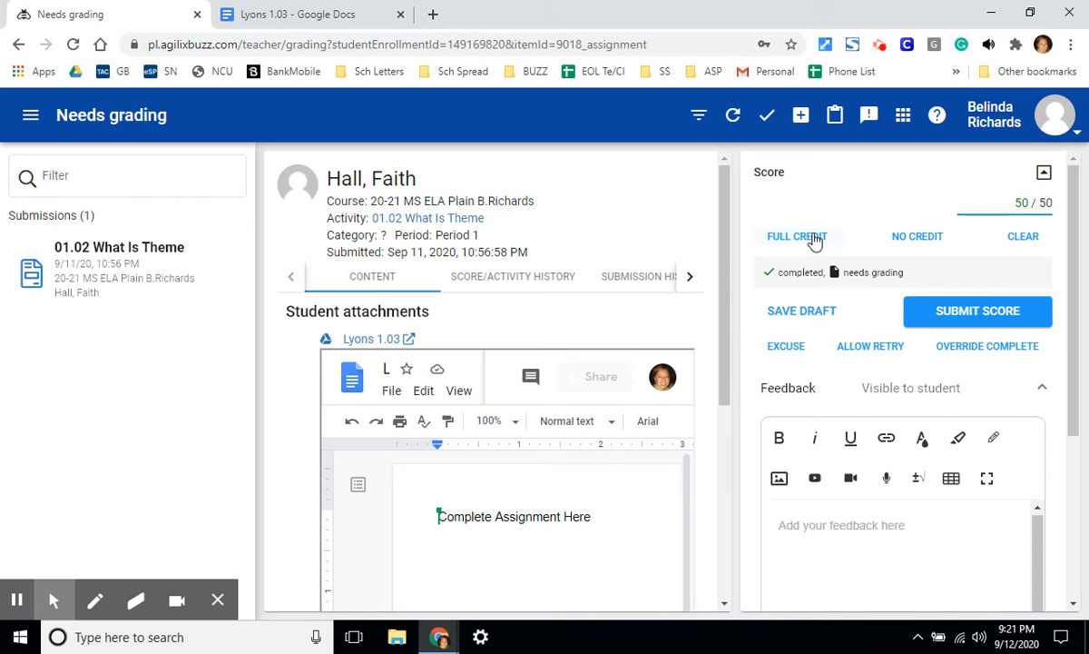
{"action": "mouse_move", "coordinate": [917, 236]}
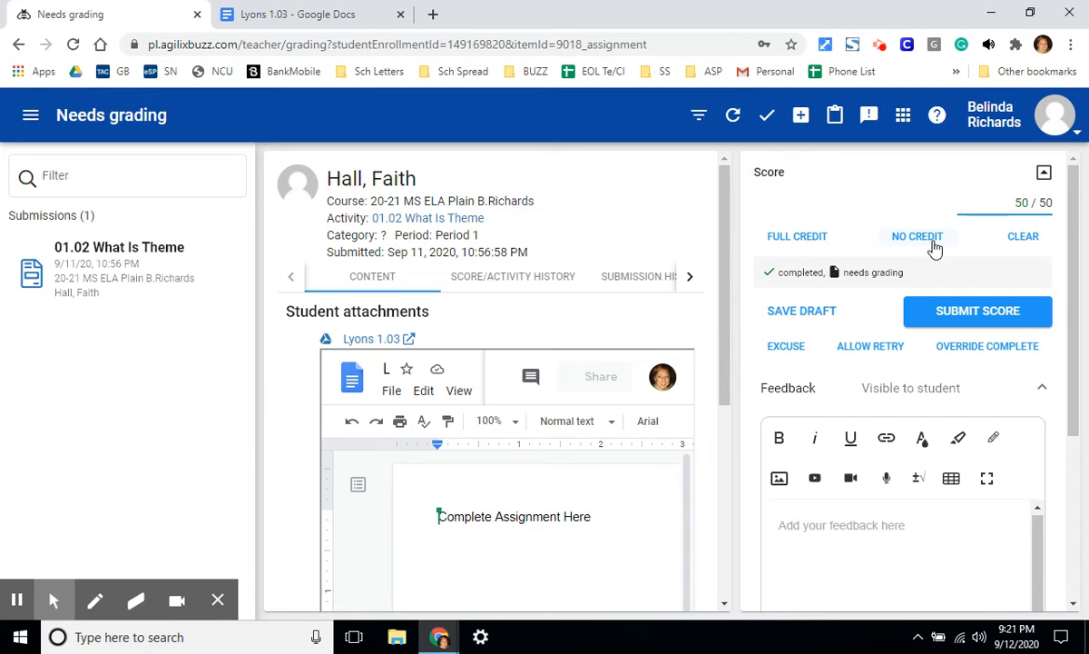
{"action": "mouse_move", "coordinate": [881, 369]}
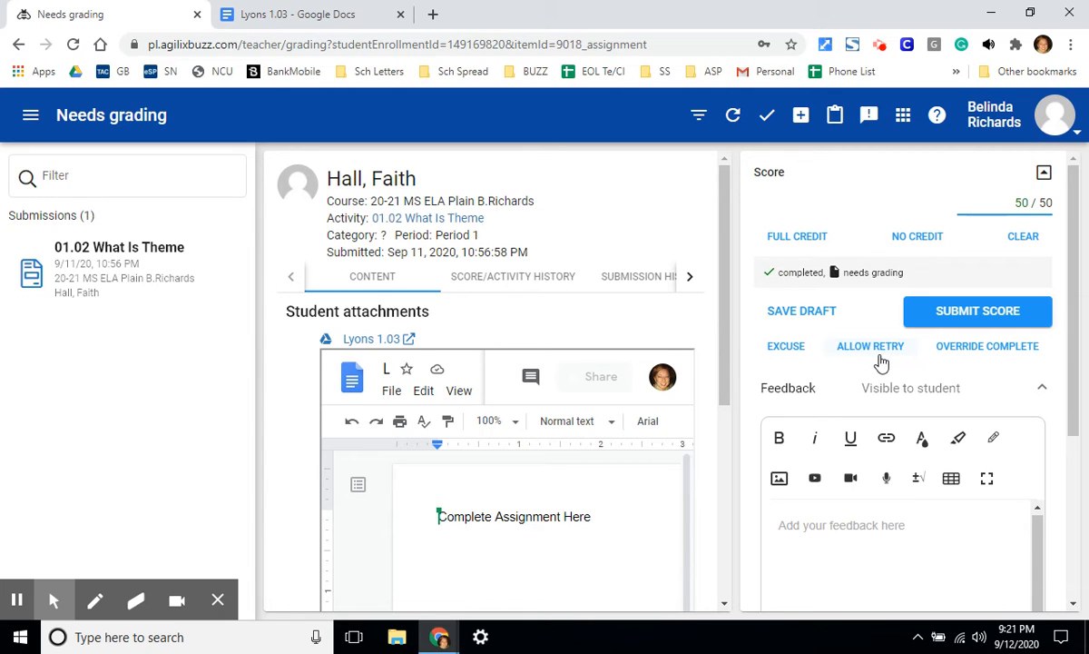
{"action": "mouse_move", "coordinate": [839, 363]}
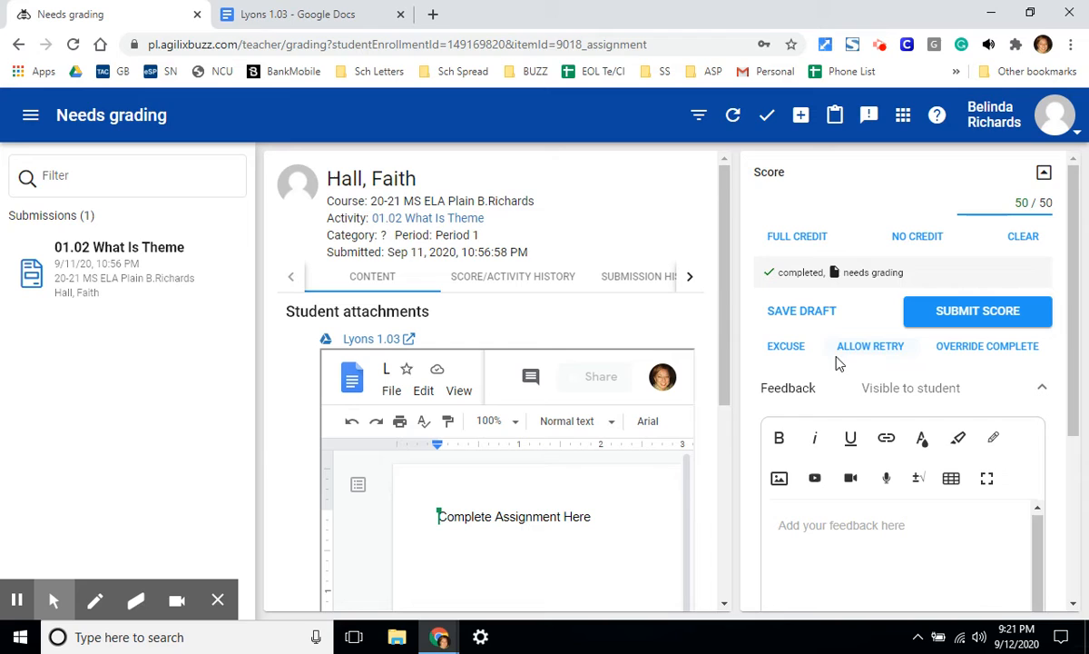
{"action": "mouse_move", "coordinate": [924, 363]}
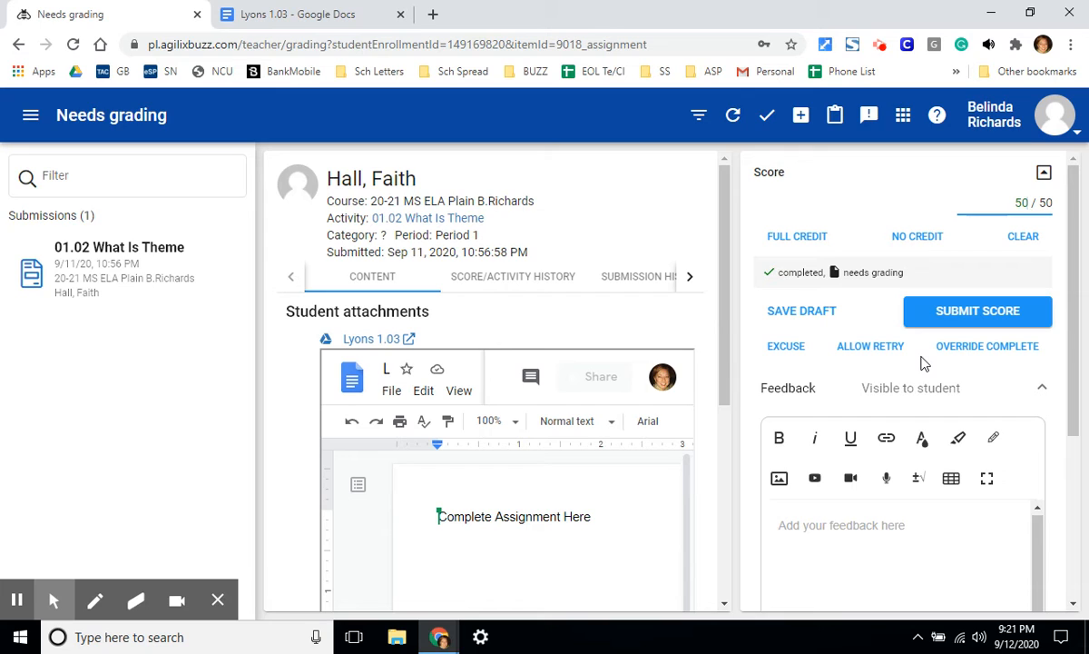
{"action": "mouse_move", "coordinate": [971, 322]}
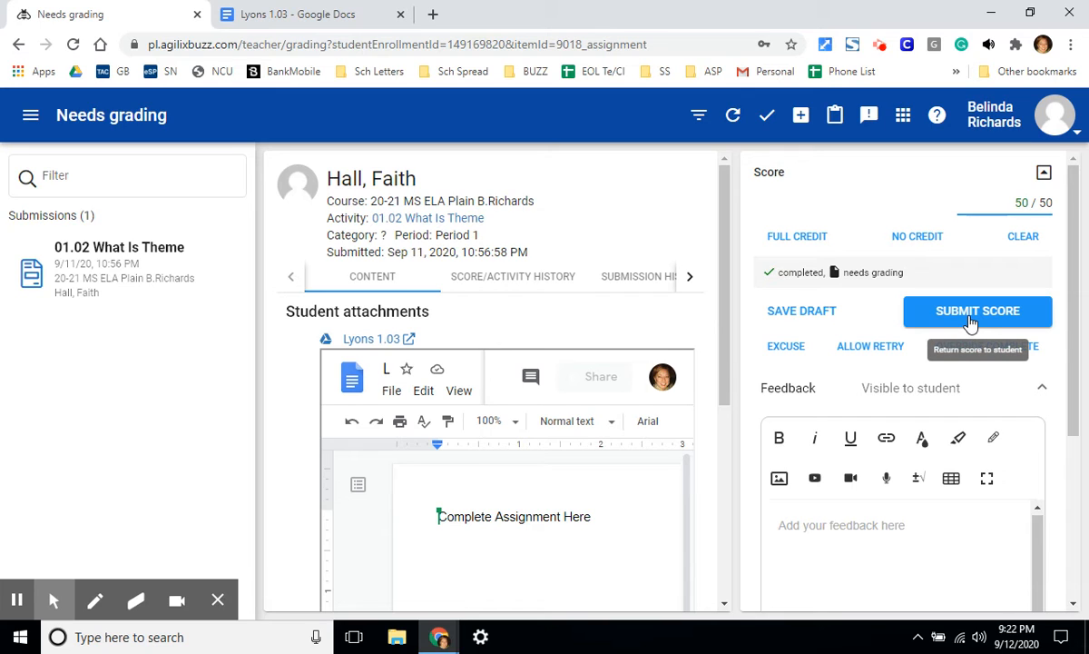
{"action": "left_click", "coordinate": [977, 310]}
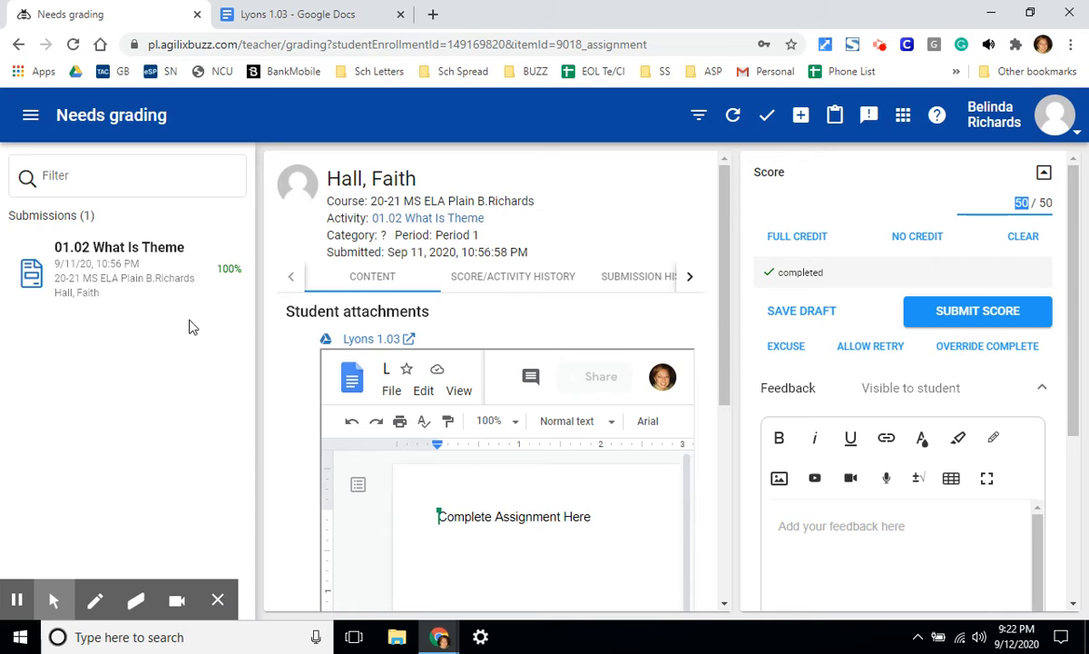
{"action": "mouse_move", "coordinate": [171, 322]}
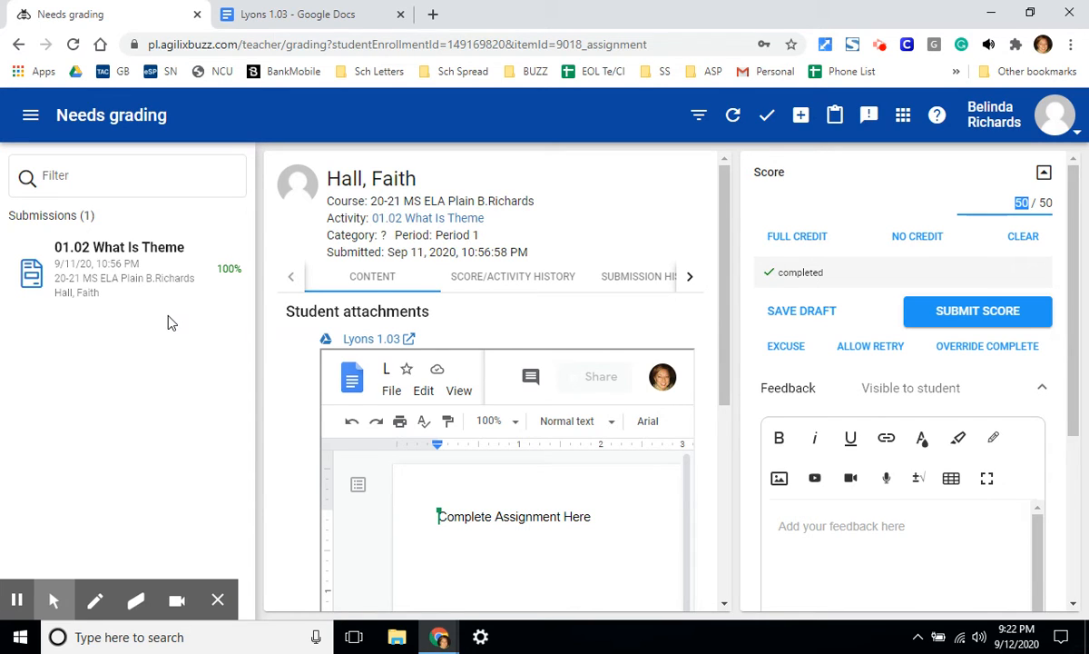
{"action": "mouse_move", "coordinate": [31, 114]}
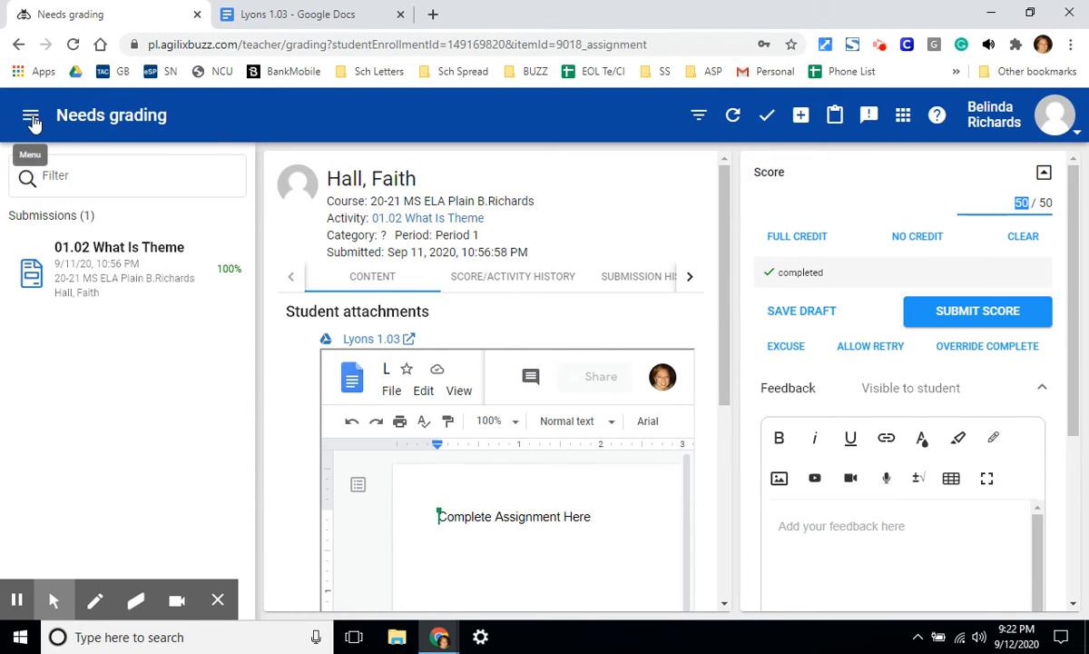
Step: Navigate to the Teacher App home and scroll to the ELA and Math course cards
{"action": "left_click", "coordinate": [31, 115]}
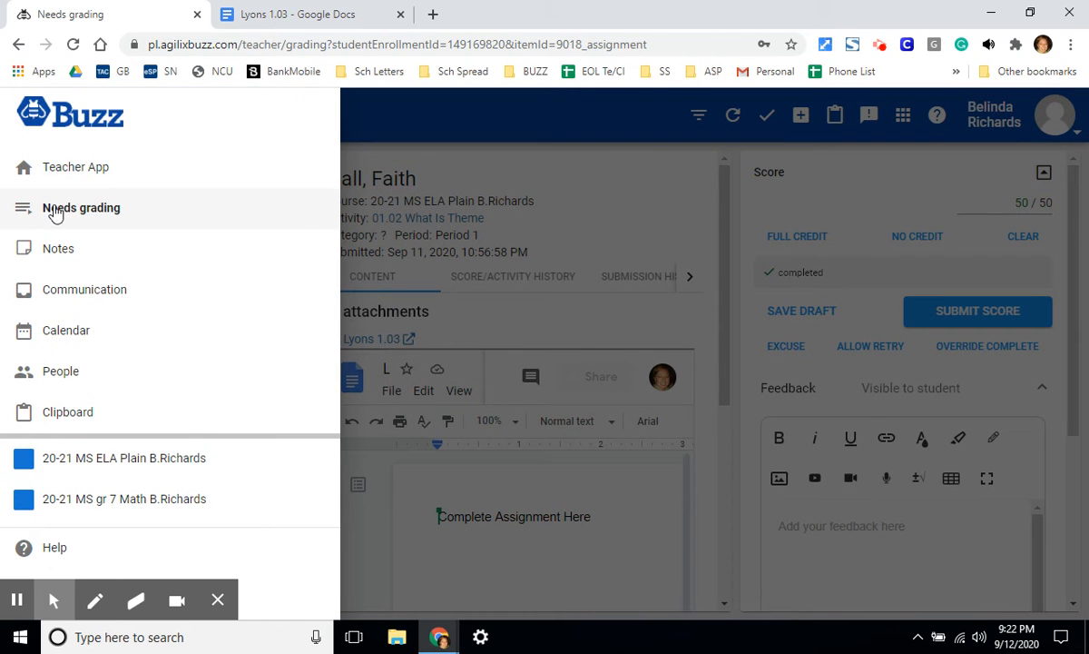
{"action": "left_click", "coordinate": [75, 167]}
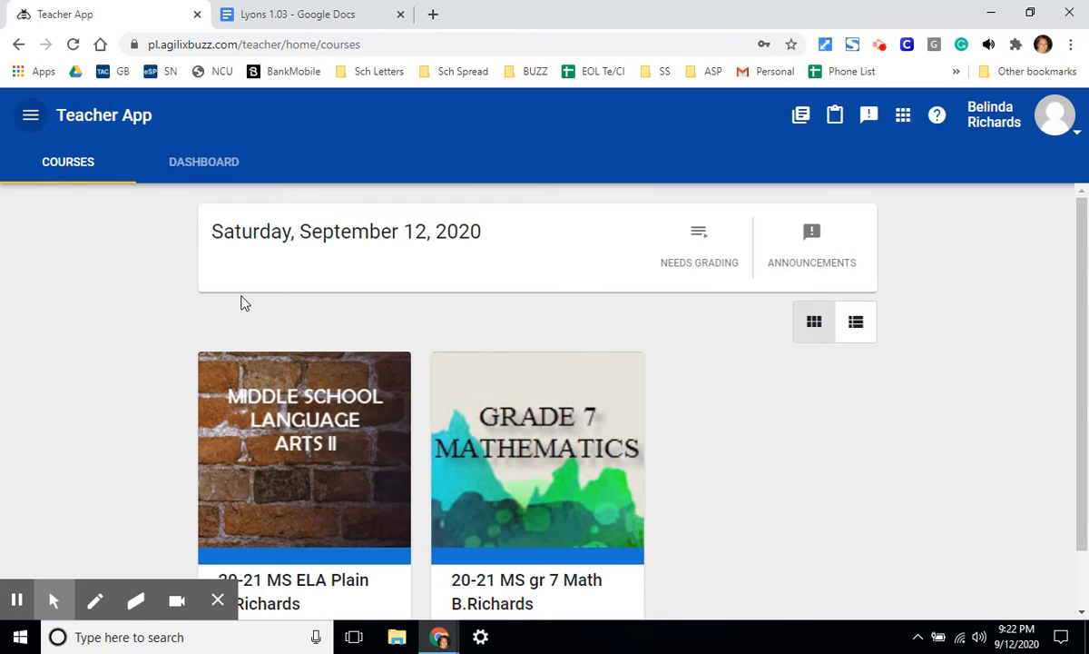
{"action": "scroll", "scroll_direction": "down", "scroll_amount": 3}
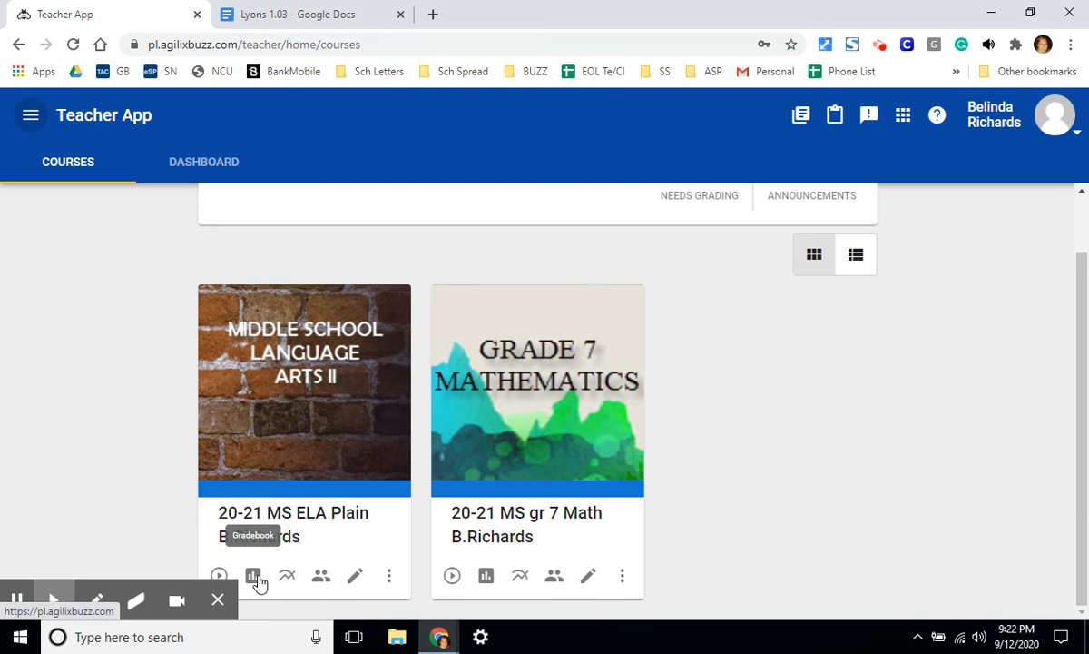
{"action": "left_click", "coordinate": [253, 575]}
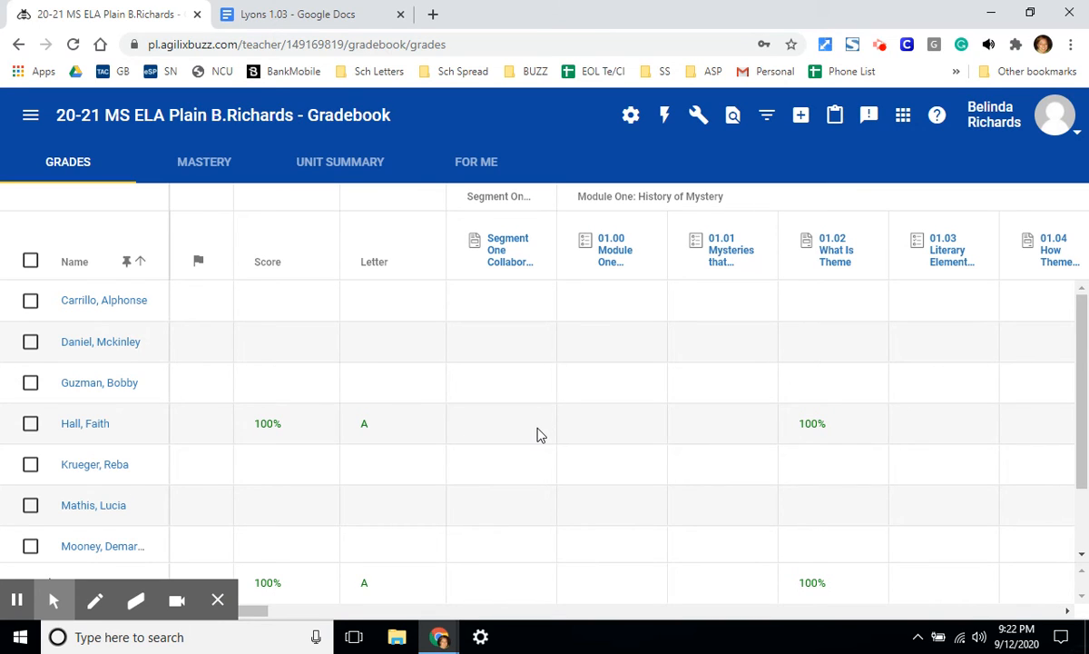
{"action": "scroll", "scroll_direction": "down", "scroll_amount": 3}
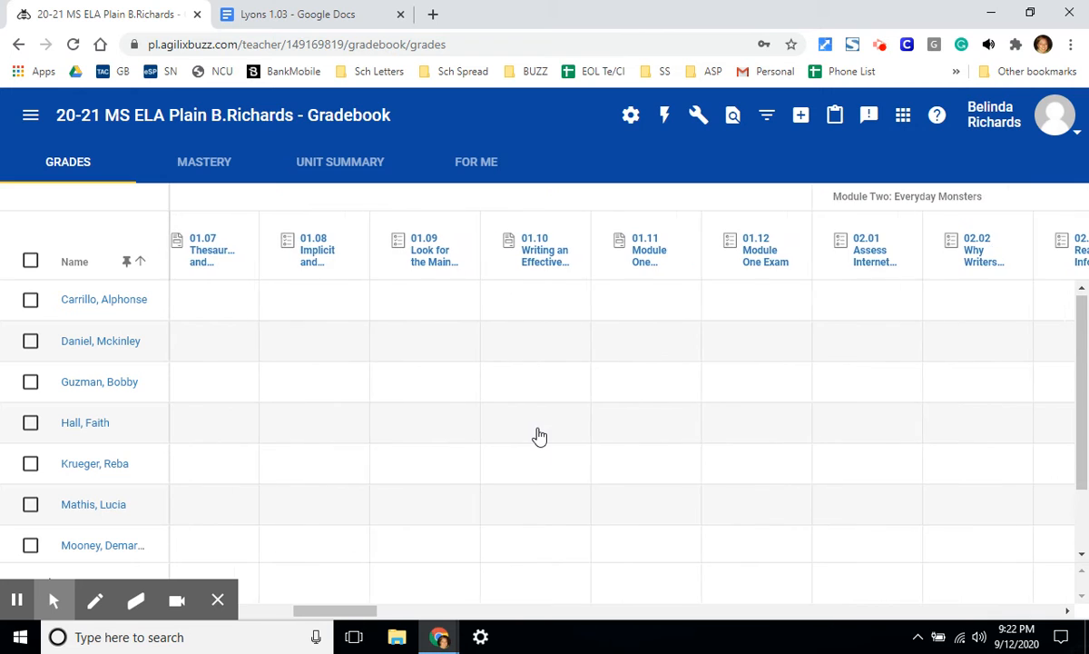
{"action": "scroll", "scroll_direction": "right", "scroll_amount": 3}
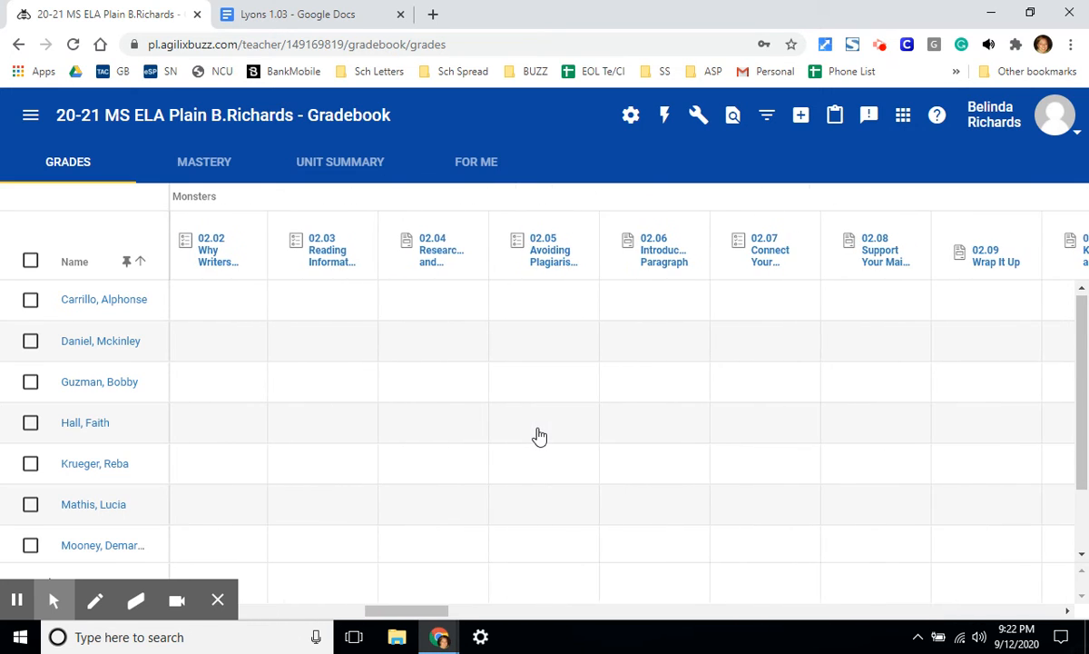
{"action": "scroll", "scroll_direction": "left", "scroll_amount": 3}
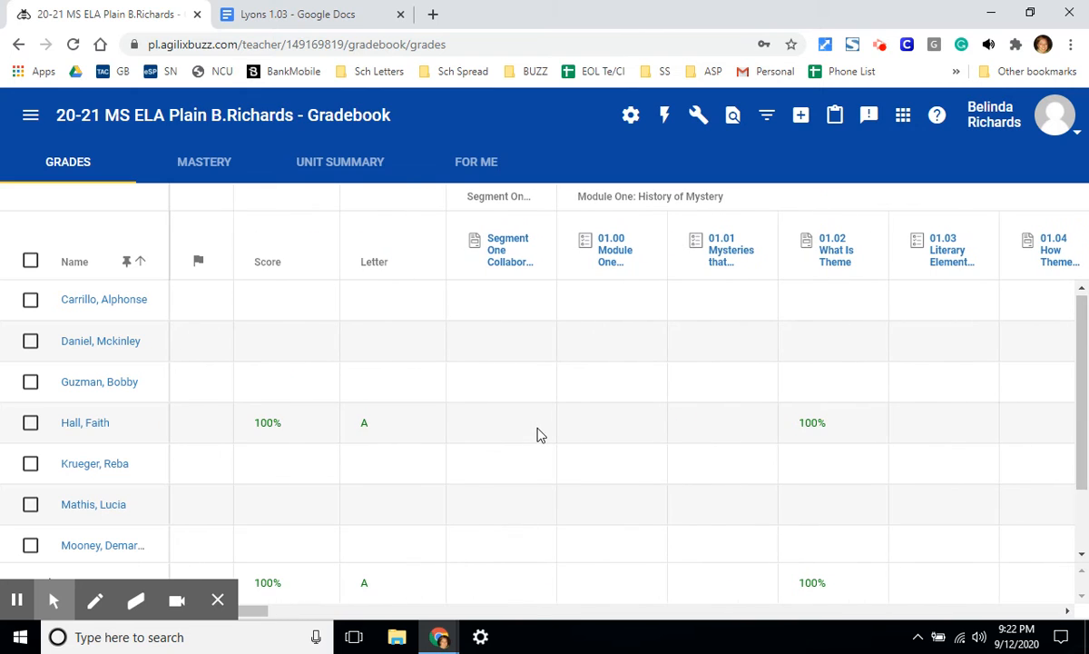
{"action": "scroll", "scroll_direction": "down", "scroll_amount": 3}
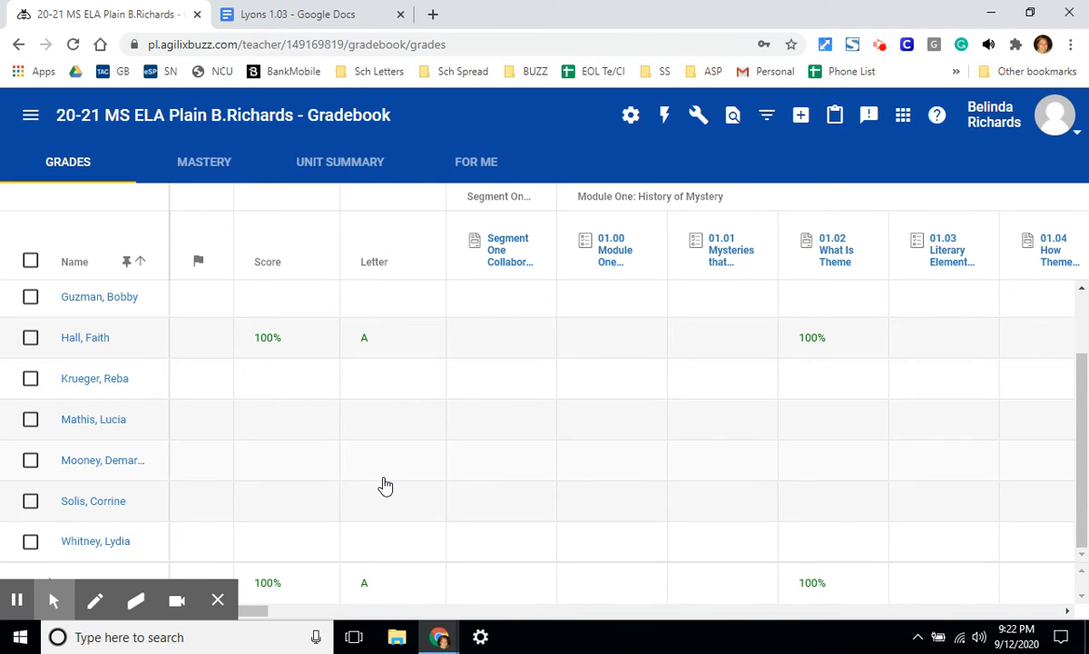
{"action": "mouse_move", "coordinate": [277, 595]}
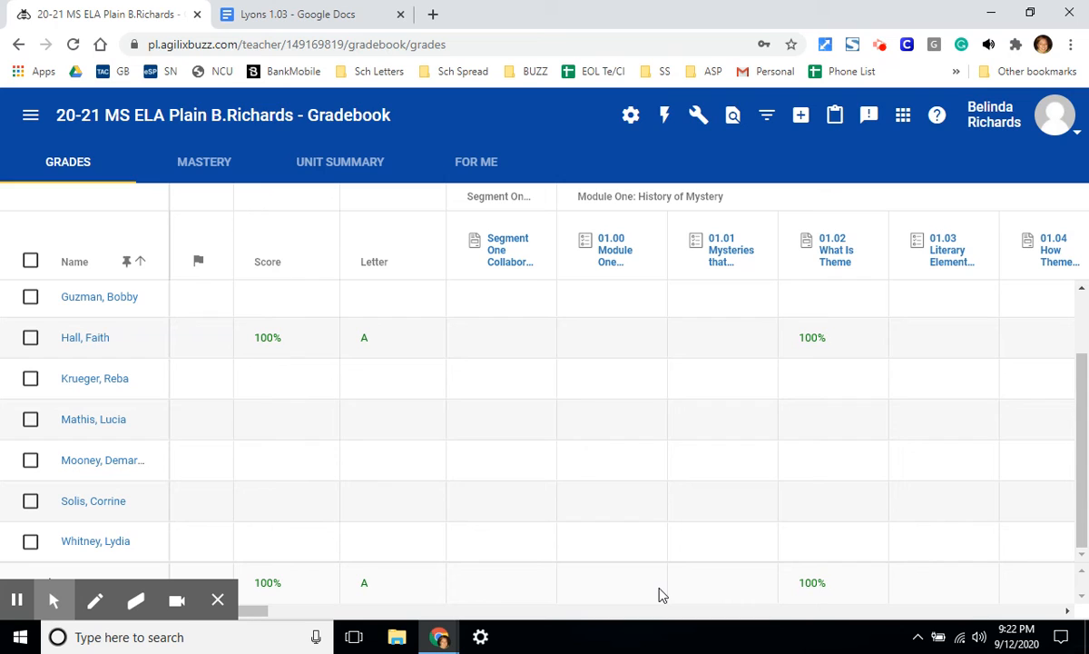
{"action": "mouse_move", "coordinate": [512, 370]}
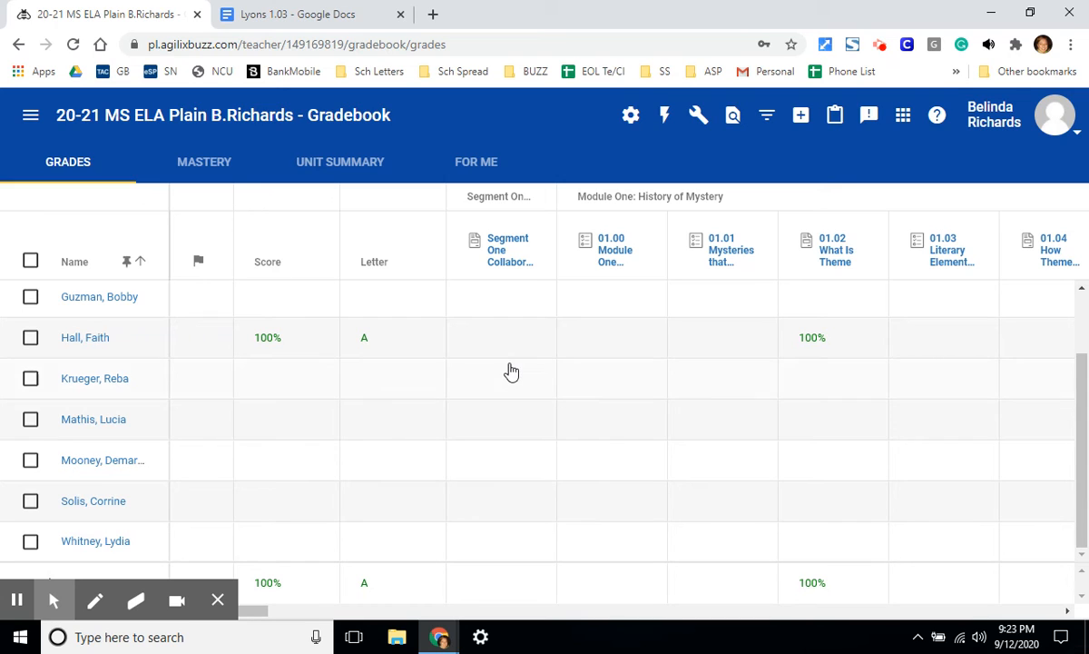
{"action": "mouse_move", "coordinate": [30, 116]}
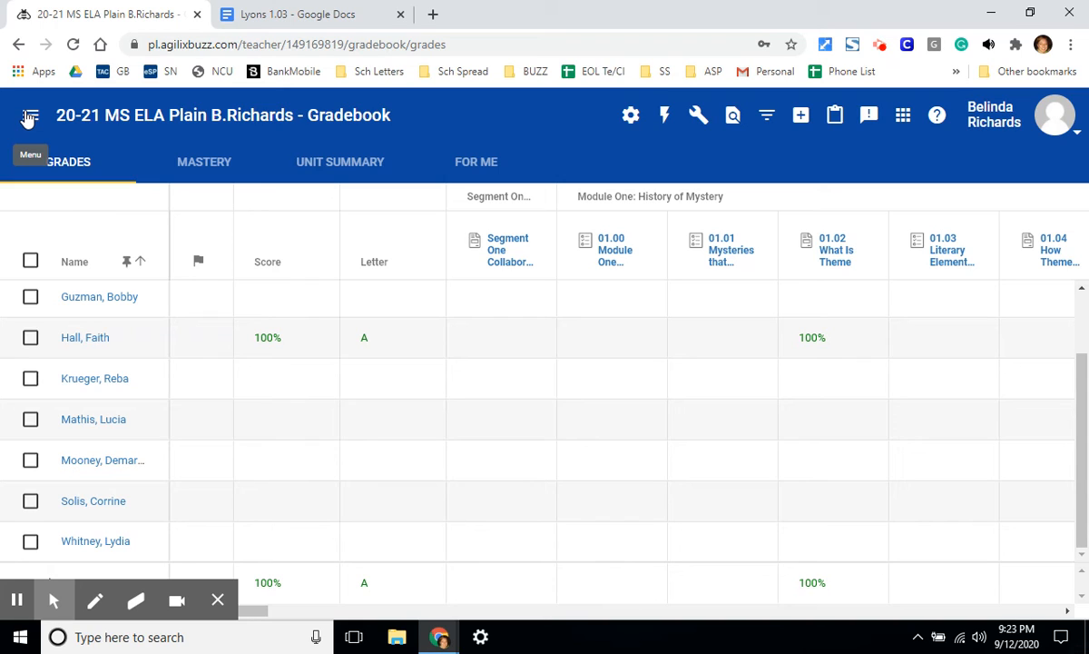
Step: Return to the Teacher App home and scroll to the ELA and Grade 7 Math course cards
{"action": "left_click", "coordinate": [28, 115]}
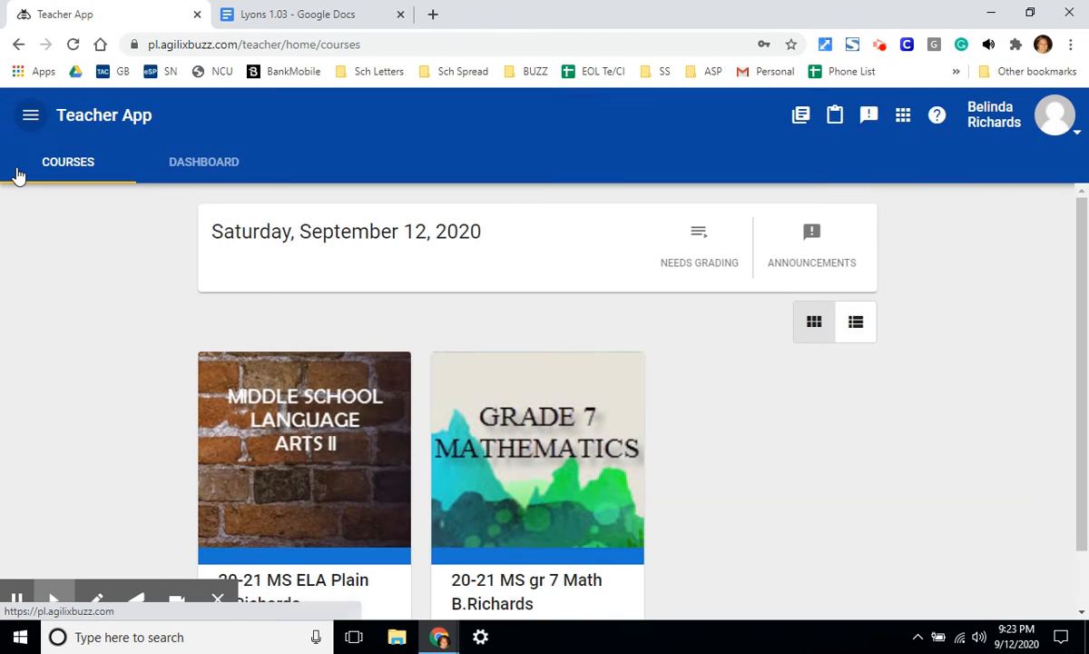
{"action": "scroll", "scroll_direction": "down", "scroll_amount": 3}
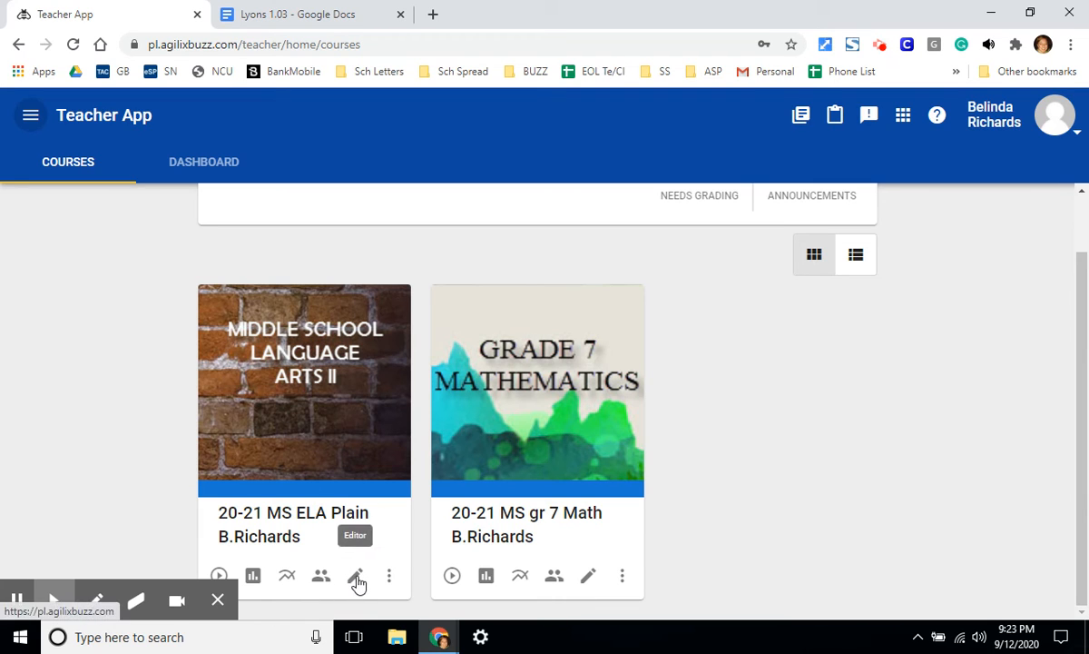
Step: Open the ELA course editor and scroll through its Syllabus folders
{"action": "left_click", "coordinate": [357, 576]}
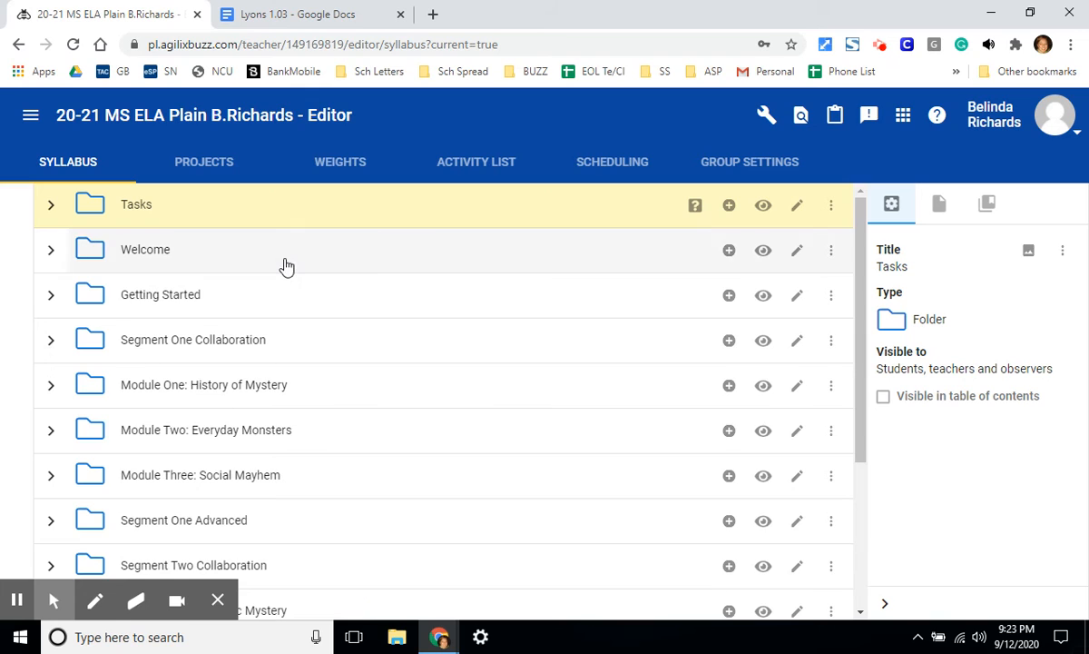
{"action": "mouse_move", "coordinate": [247, 444]}
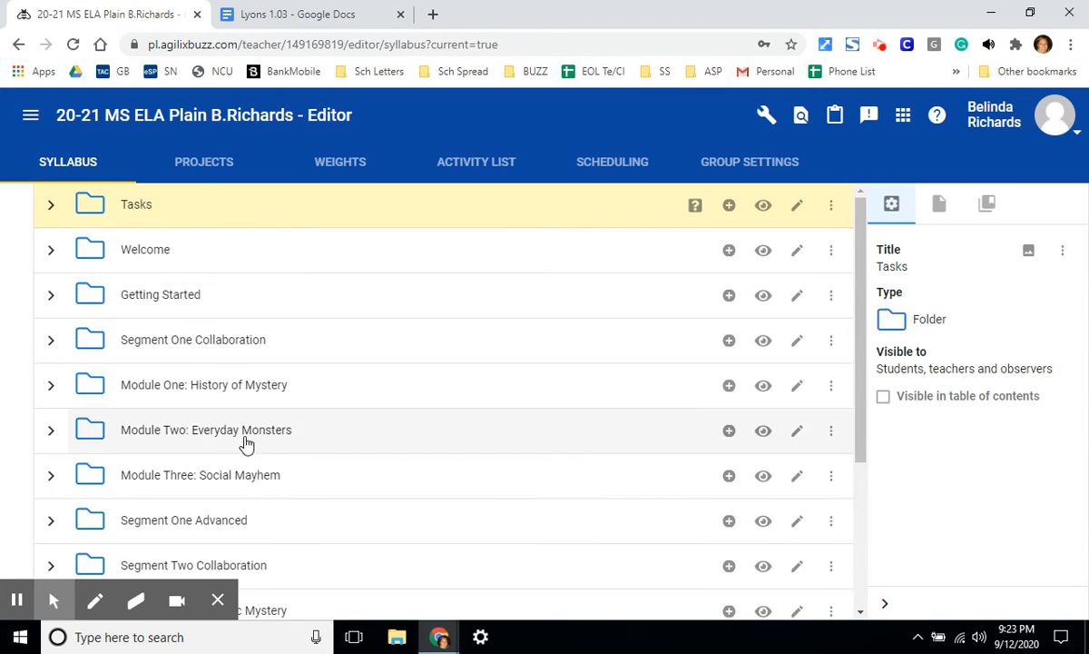
{"action": "mouse_move", "coordinate": [175, 227]}
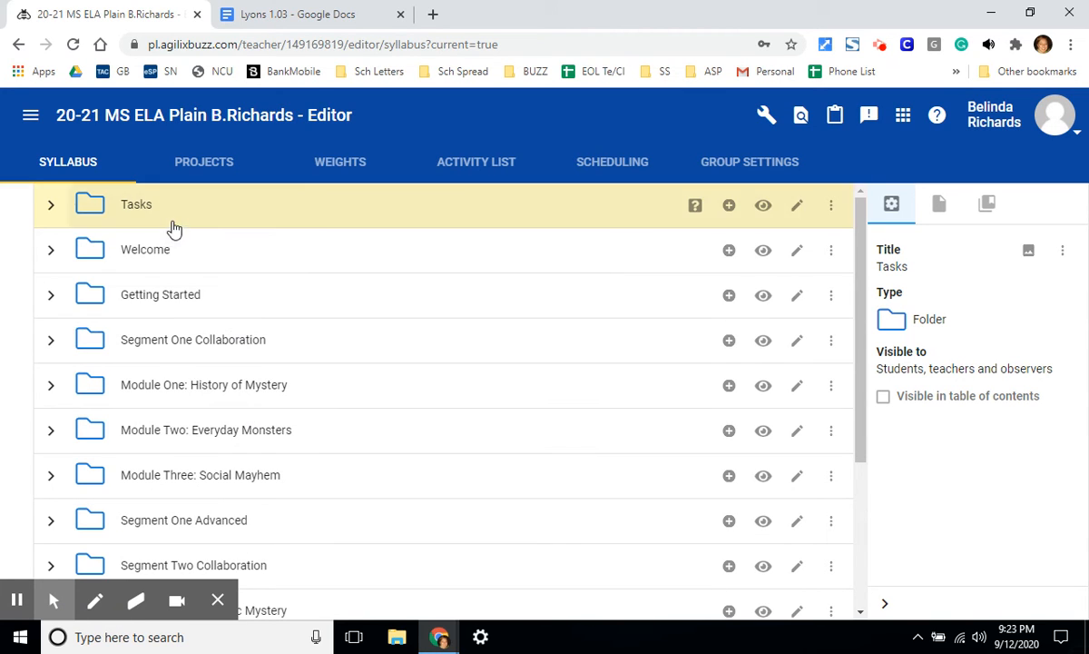
{"action": "scroll", "scroll_direction": "down", "scroll_amount": 3}
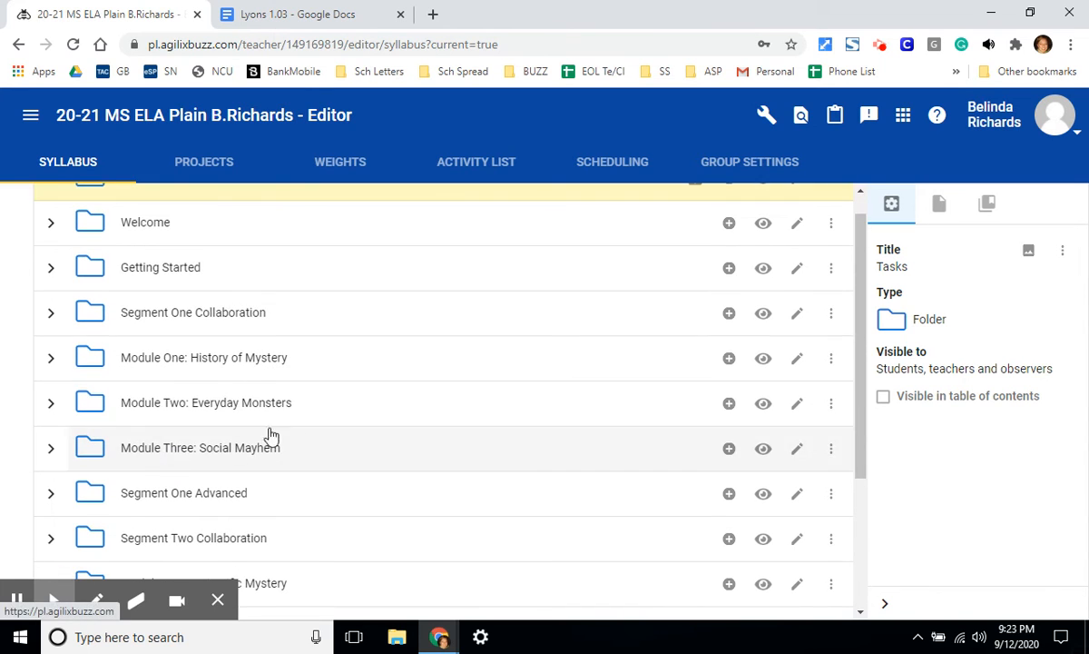
{"action": "mouse_move", "coordinate": [729, 357]}
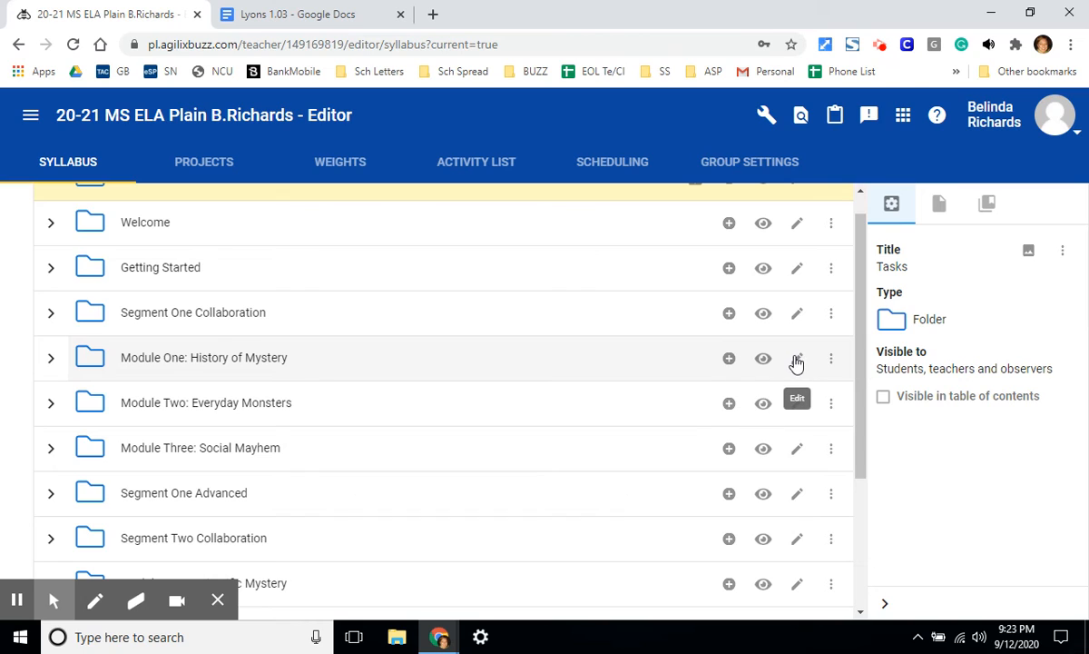
{"action": "mouse_move", "coordinate": [763, 358]}
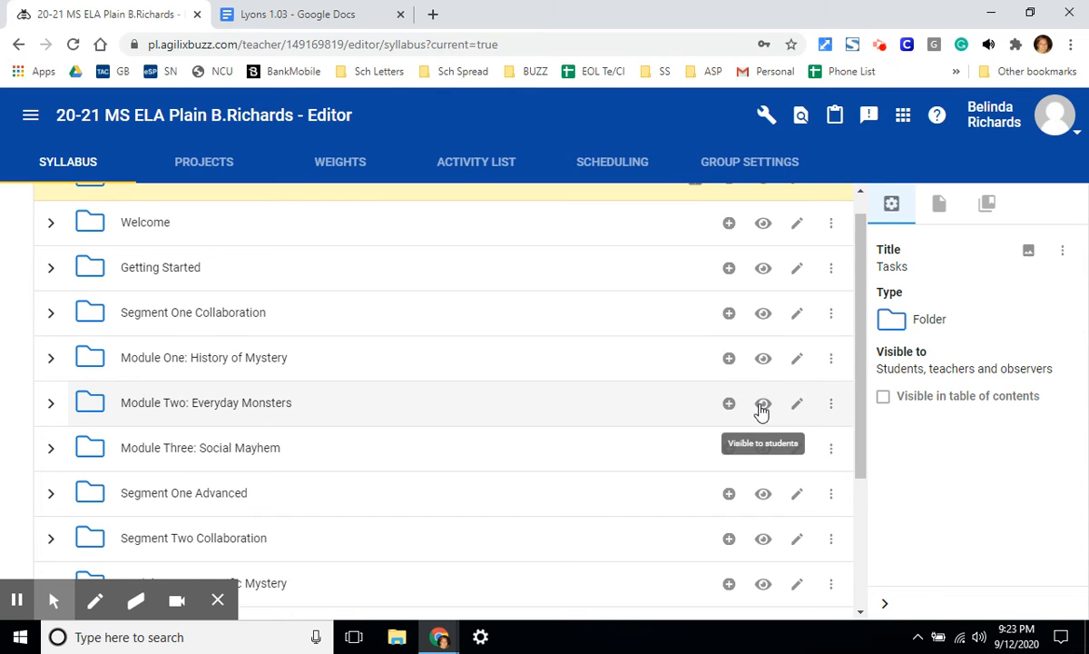
{"action": "mouse_move", "coordinate": [764, 358]}
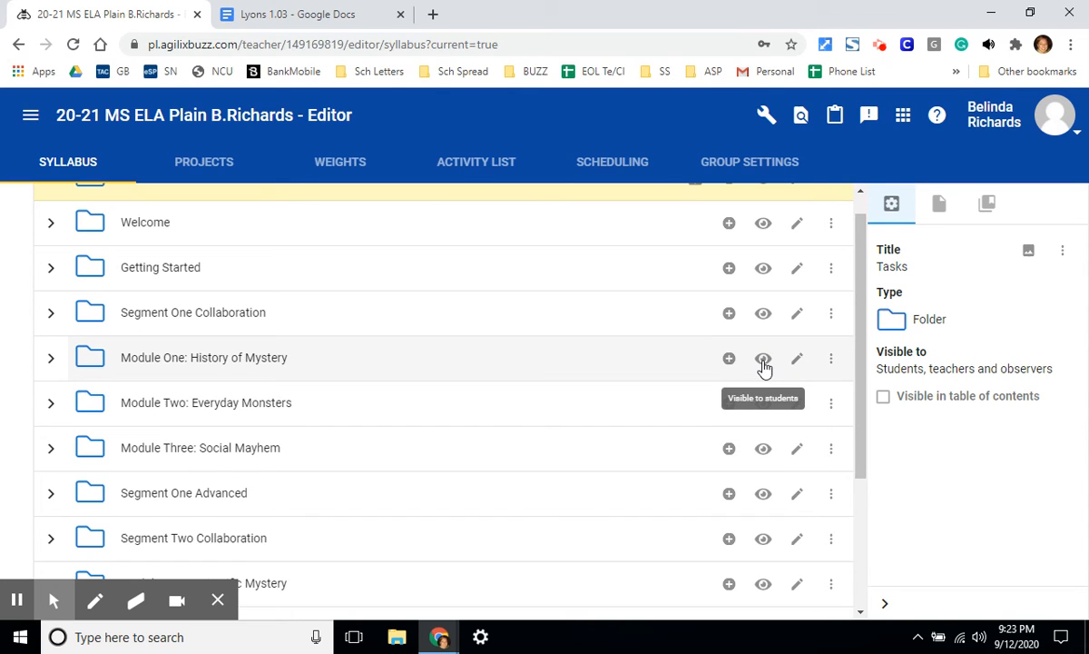
{"action": "mouse_move", "coordinate": [642, 361]}
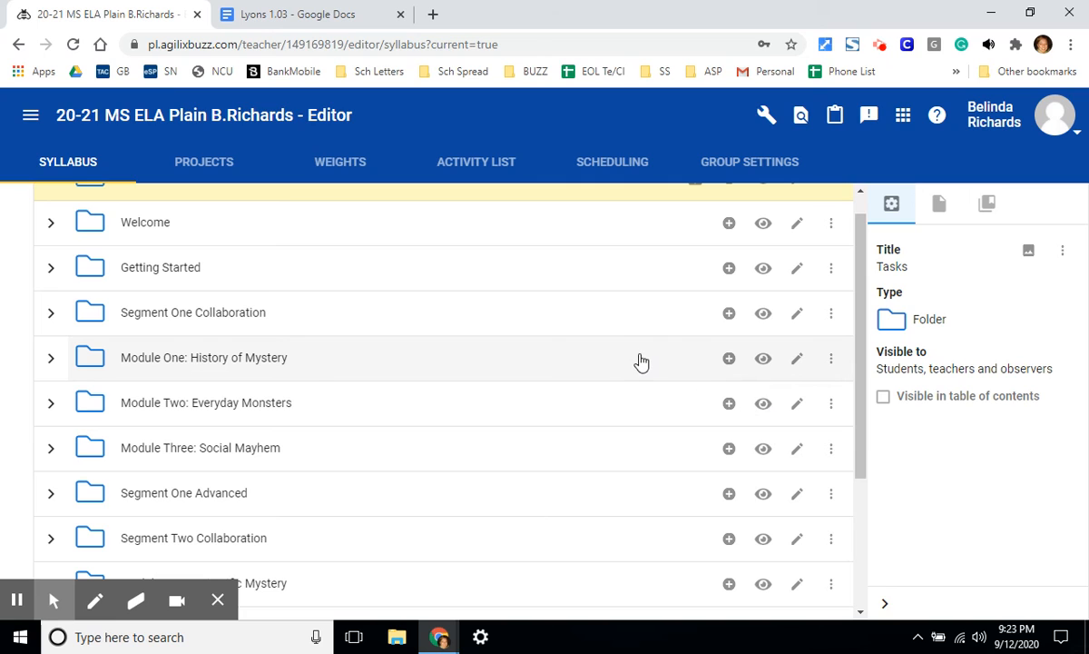
{"action": "mouse_move", "coordinate": [747, 380]}
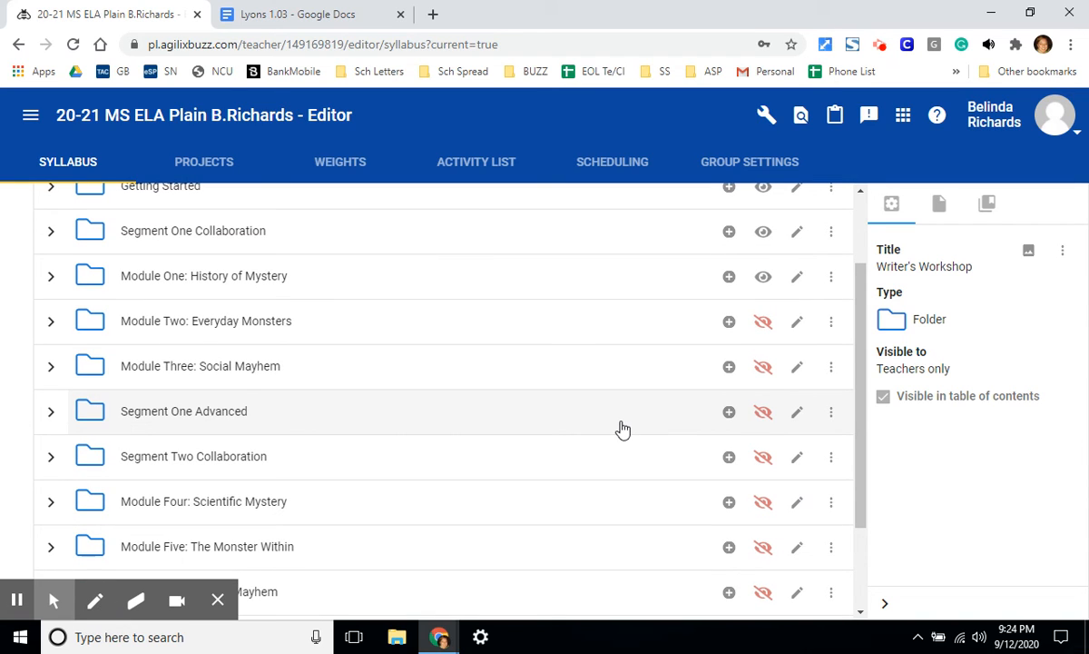
{"action": "mouse_move", "coordinate": [762, 322]}
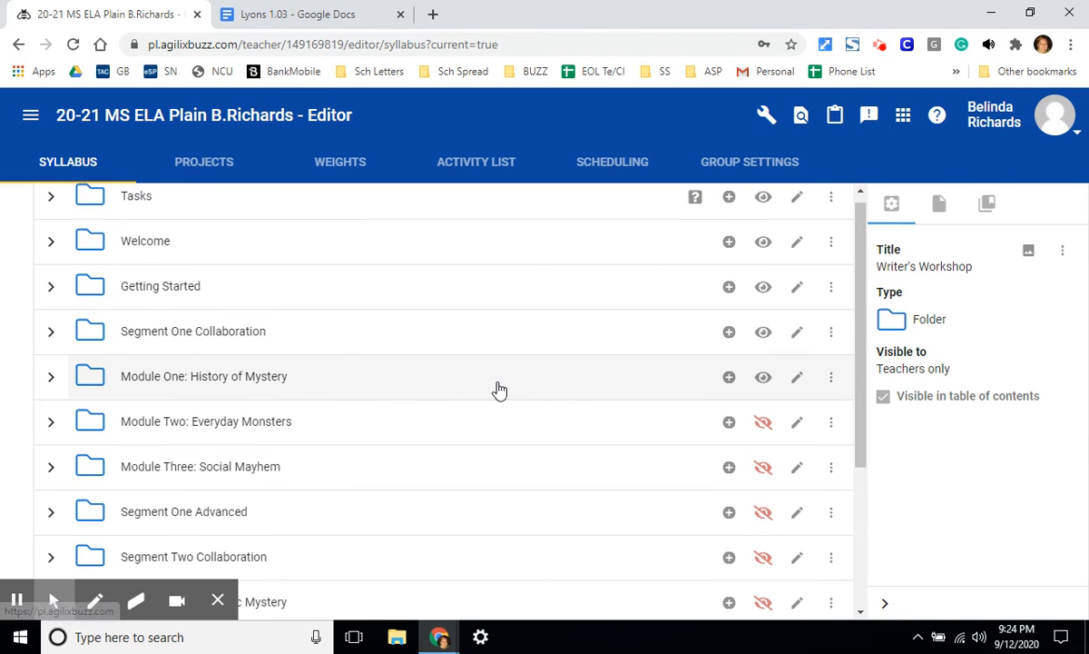
{"action": "mouse_move", "coordinate": [555, 391]}
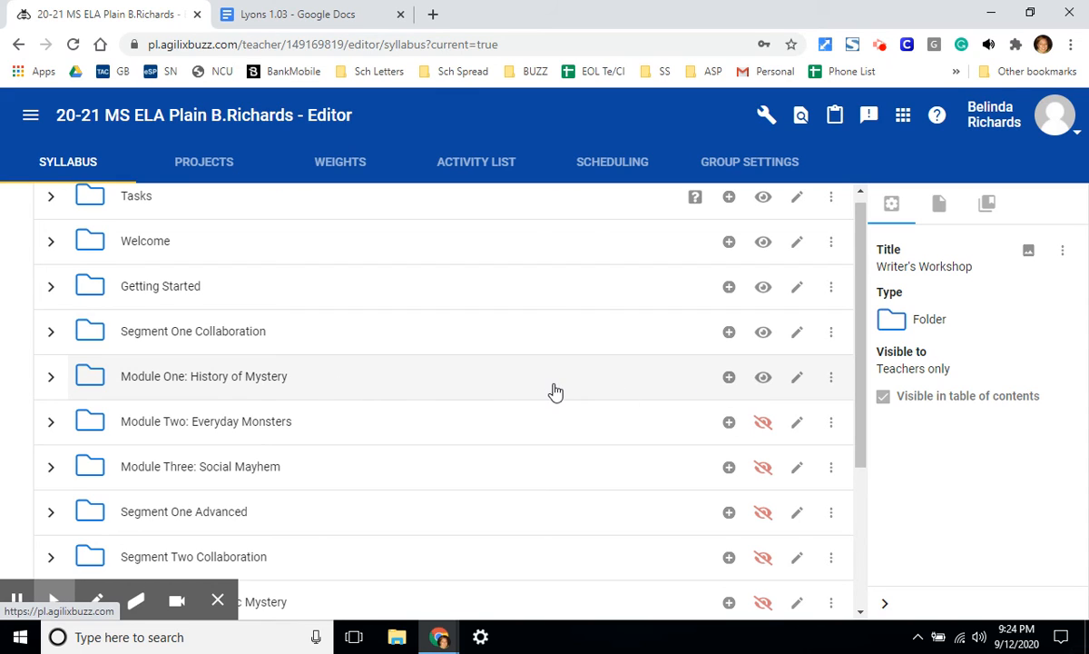
{"action": "mouse_move", "coordinate": [762, 376]}
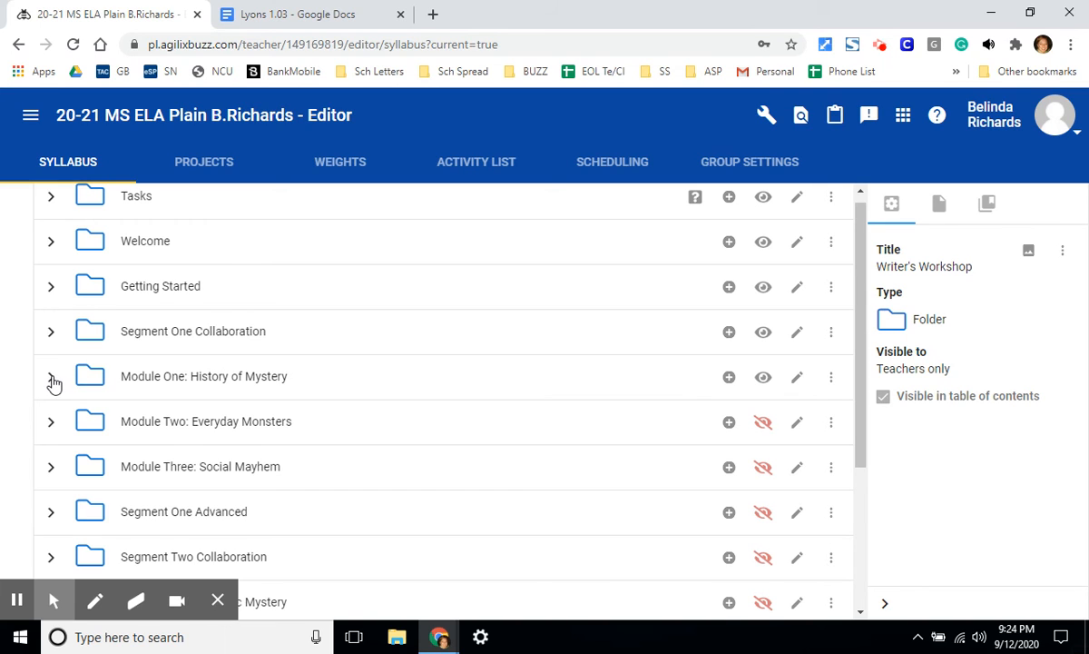
Step: Expand Module One, scroll its lessons, and make 01.05 Comparing and Contrasting Mediums visible
{"action": "left_click", "coordinate": [51, 376]}
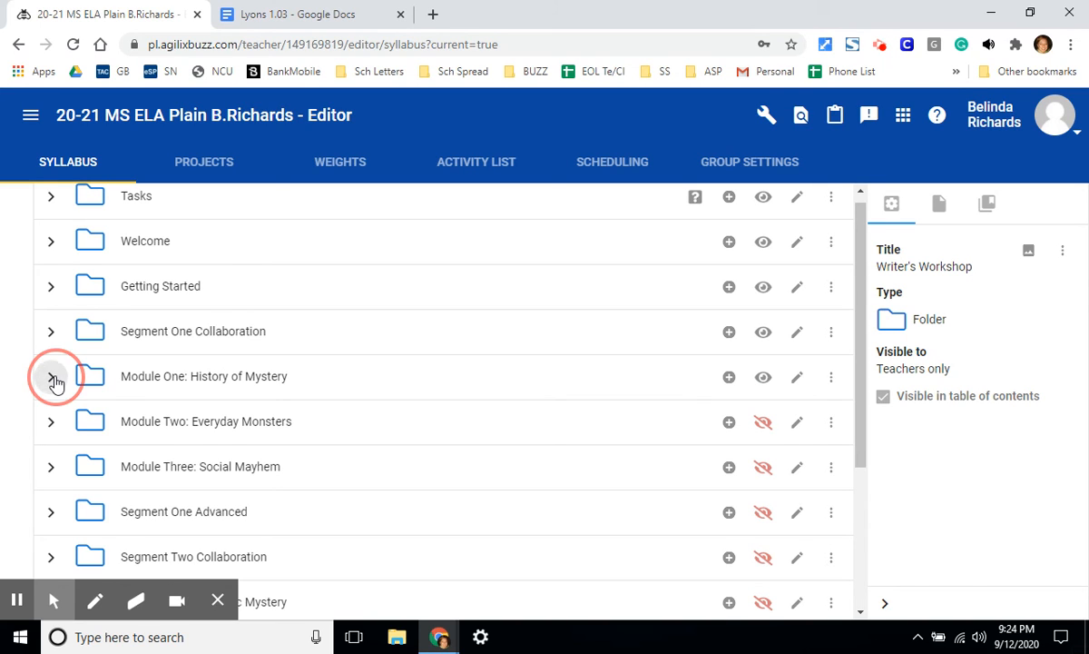
{"action": "left_click", "coordinate": [52, 376]}
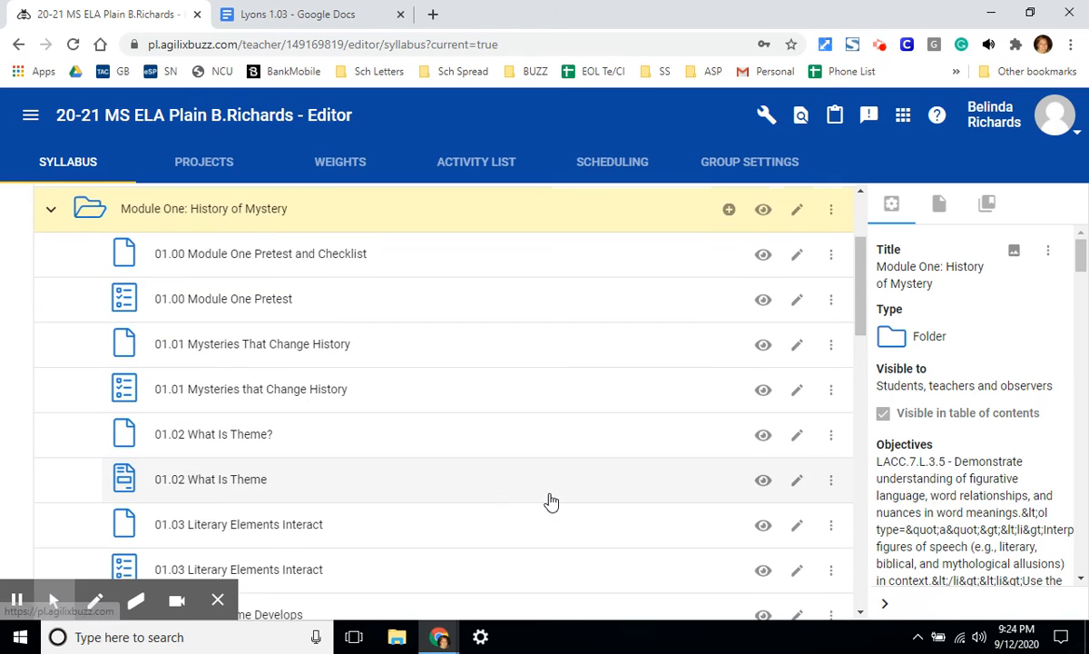
{"action": "scroll", "scroll_direction": "down", "scroll_amount": 3}
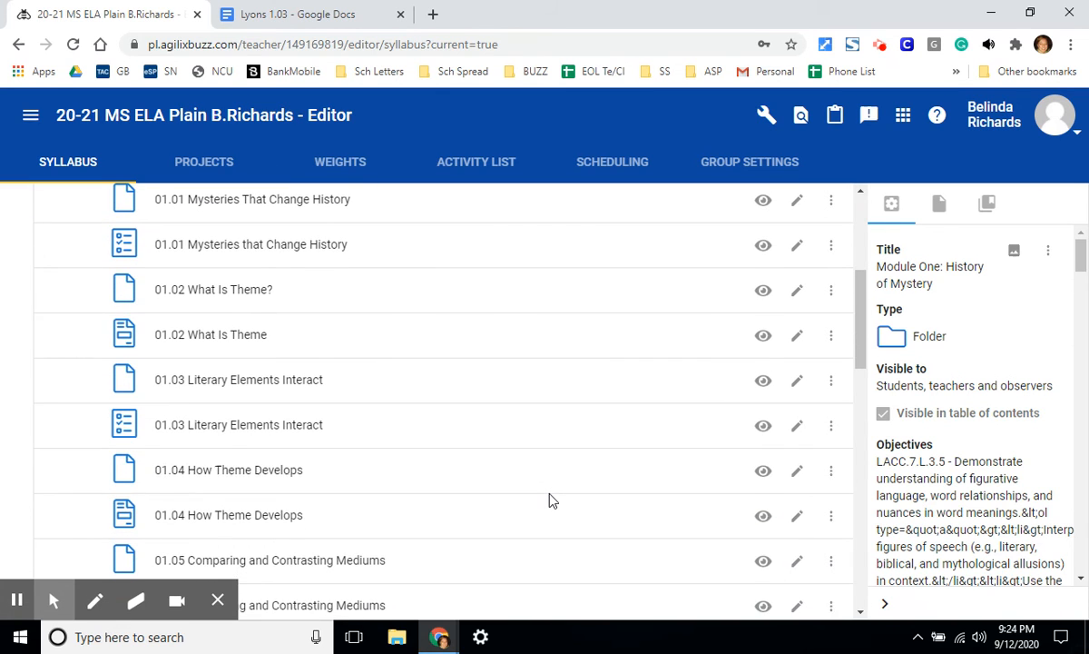
{"action": "scroll", "scroll_direction": "down", "scroll_amount": 3}
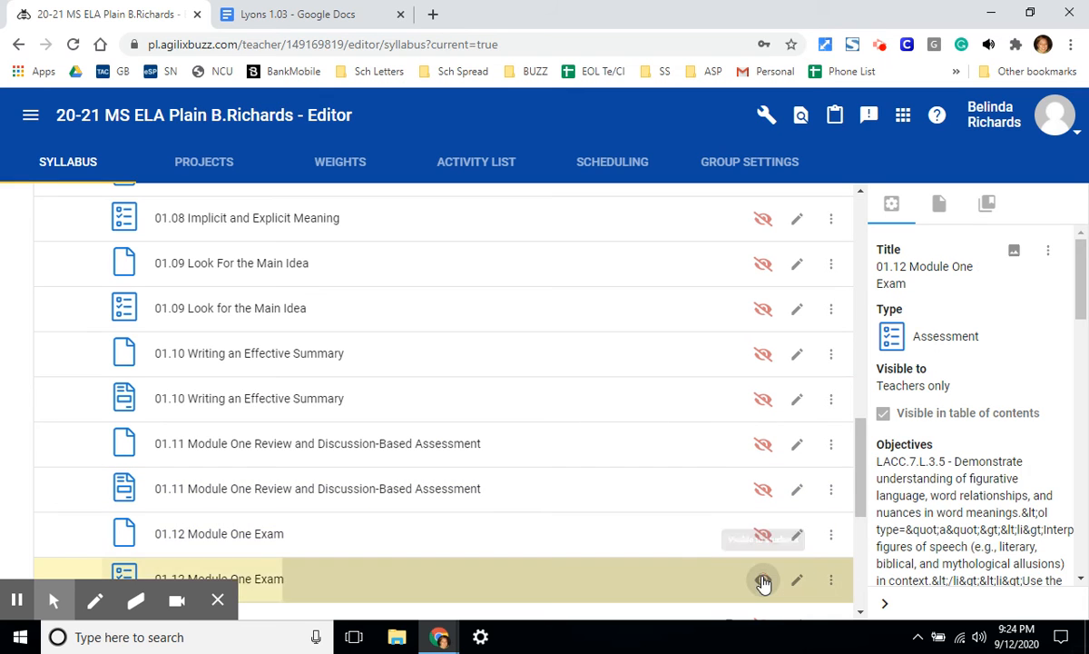
{"action": "scroll", "scroll_direction": "down", "scroll_amount": 3}
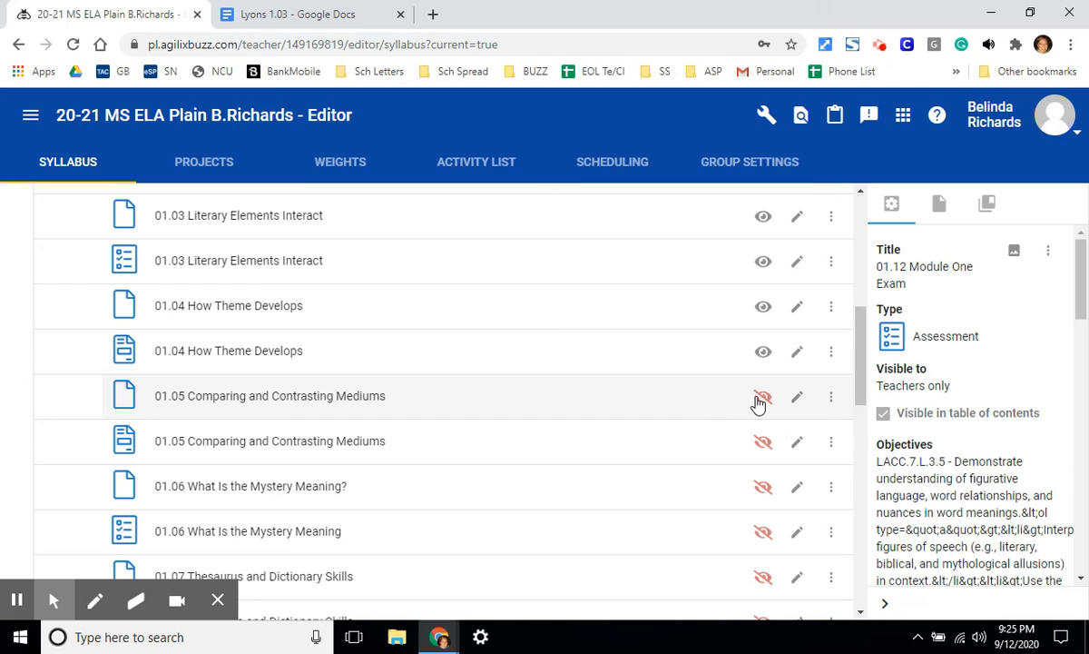
{"action": "mouse_move", "coordinate": [763, 399]}
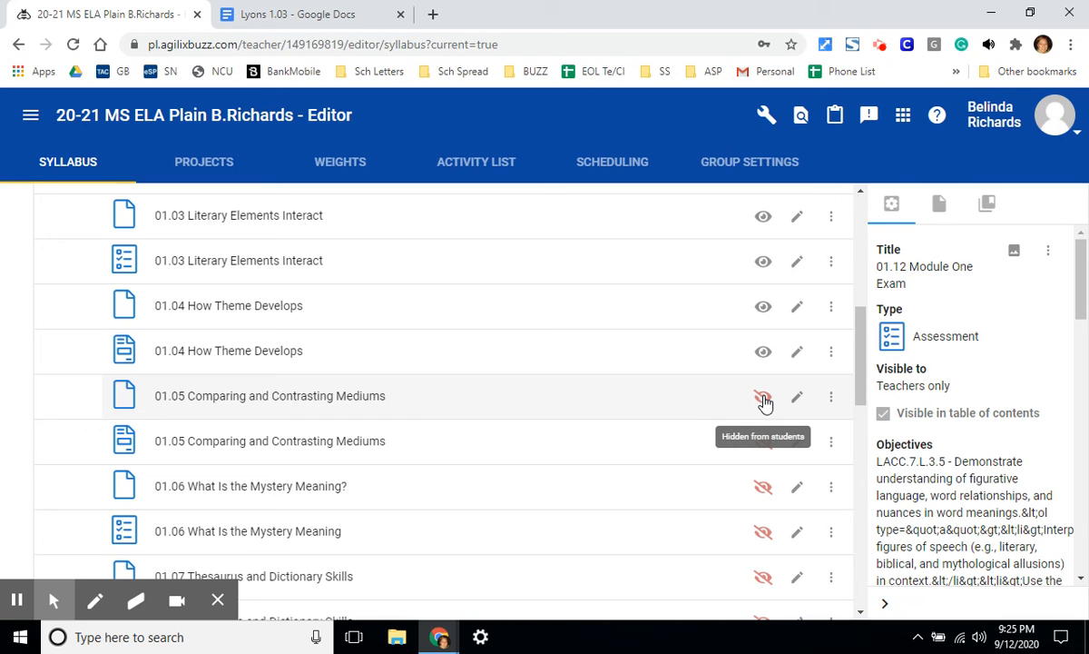
{"action": "left_click", "coordinate": [763, 396]}
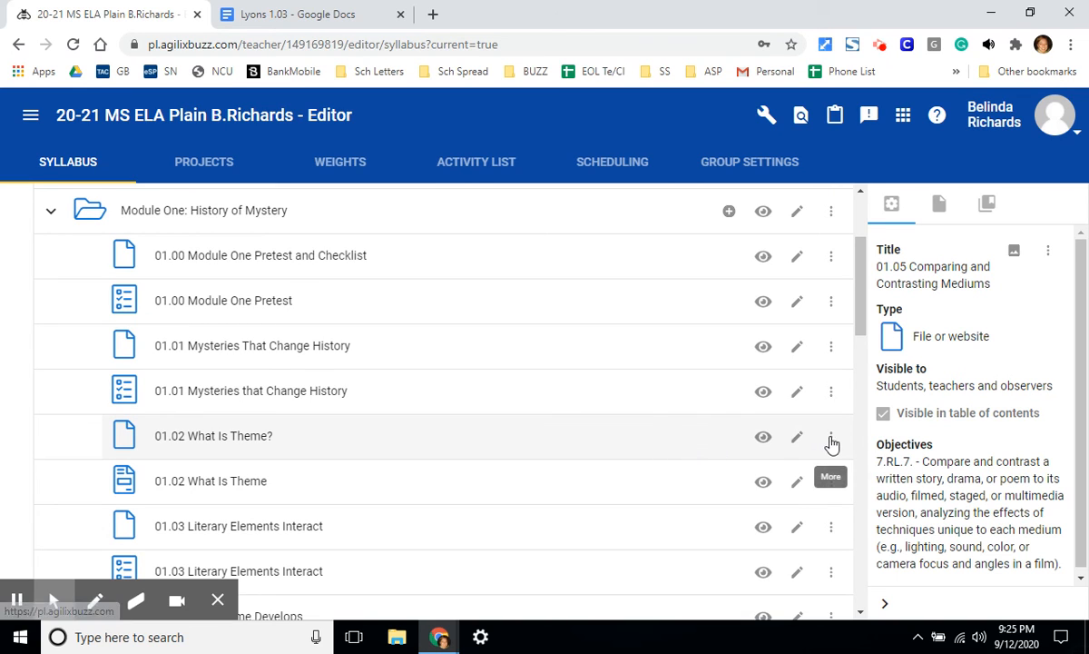
{"action": "mouse_move", "coordinate": [567, 450]}
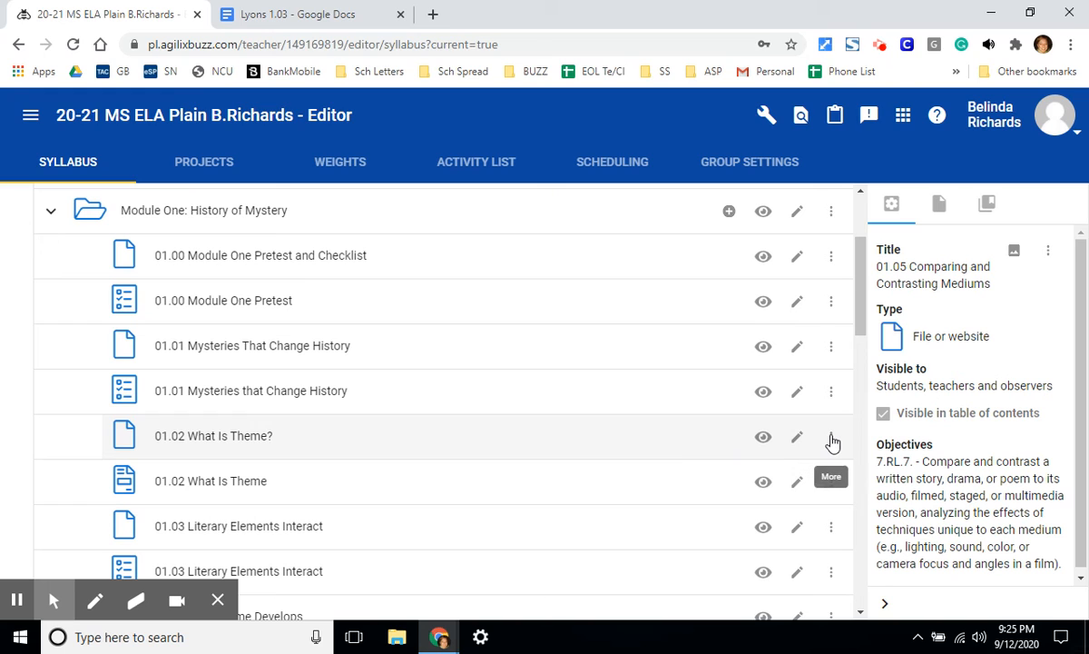
Step: Move 01.02 What Is Theme? up twice, above both 01.01 Mysteries That Change History entries
{"action": "left_click", "coordinate": [830, 436]}
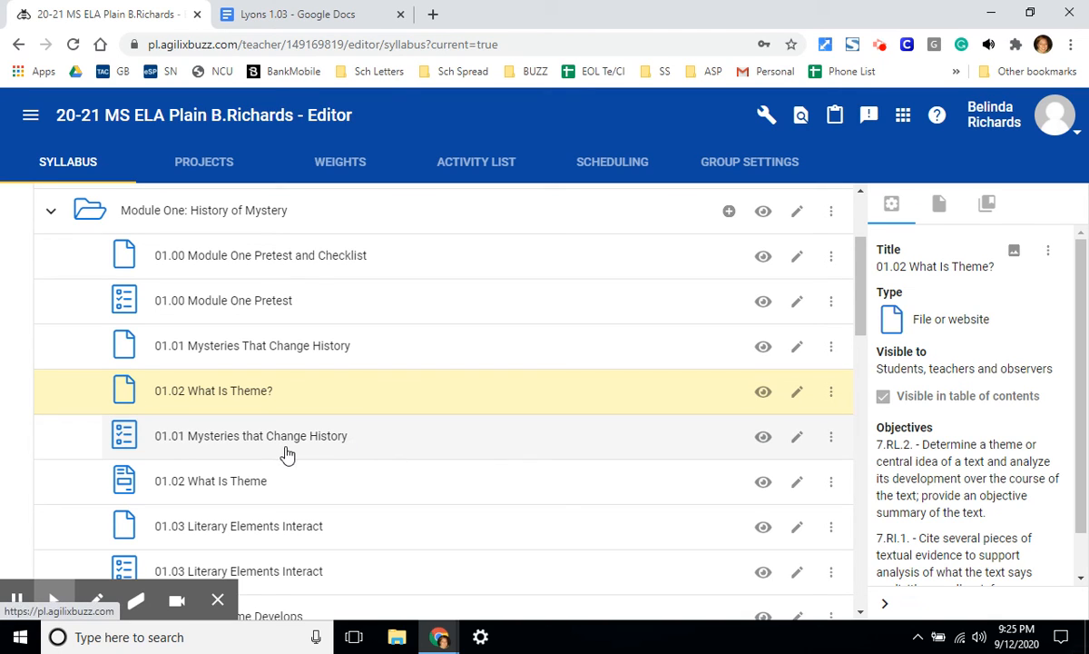
{"action": "mouse_move", "coordinate": [707, 444]}
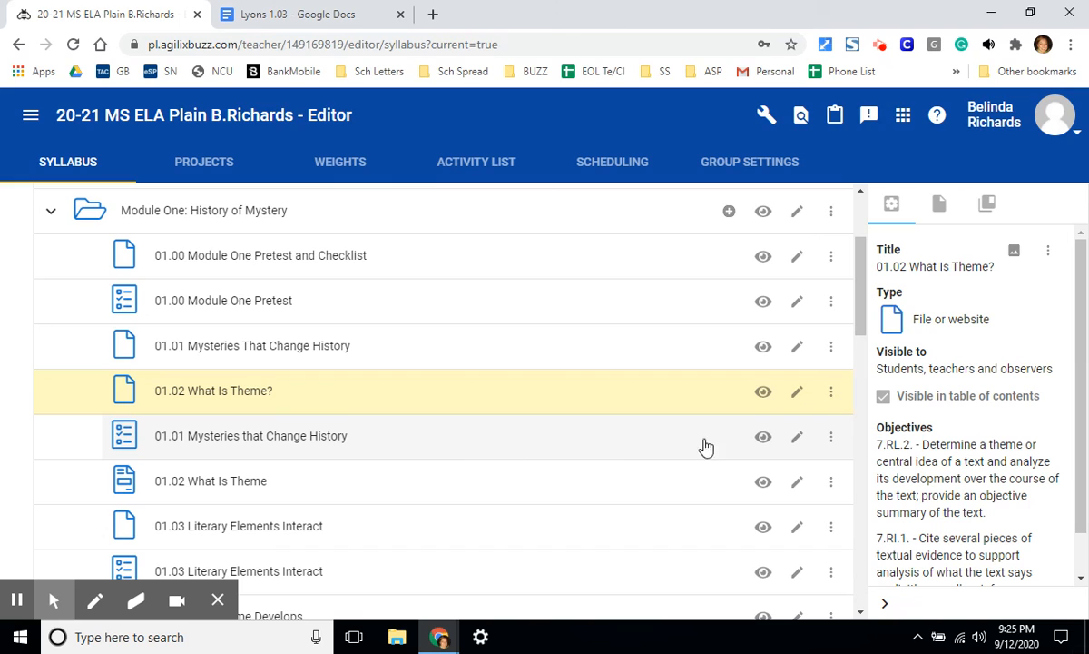
{"action": "left_click", "coordinate": [831, 391]}
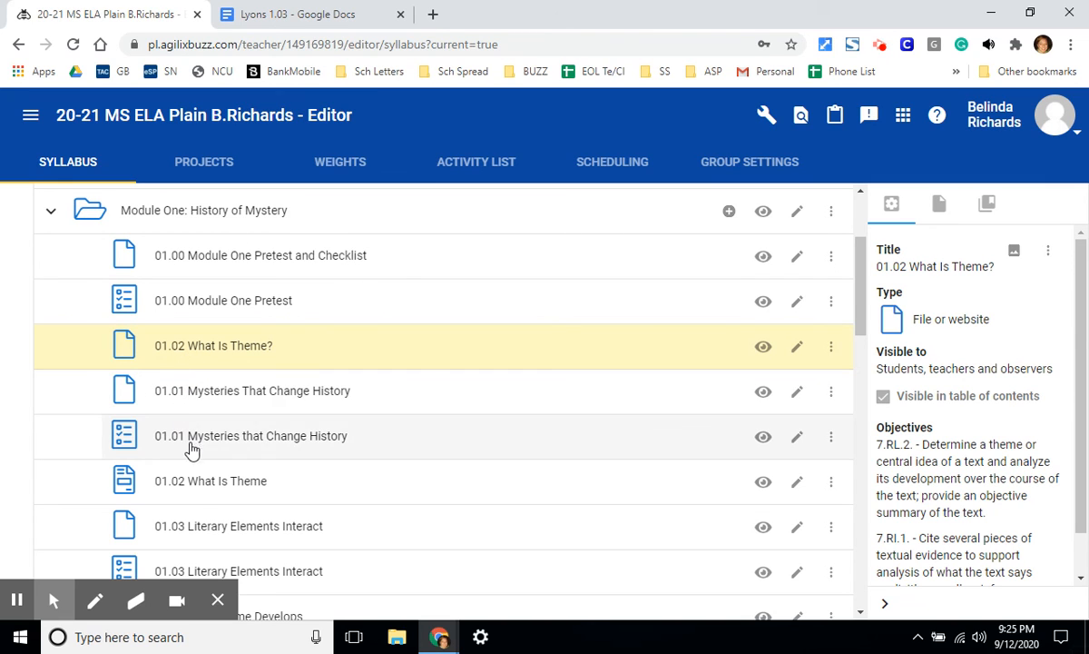
{"action": "mouse_move", "coordinate": [266, 354]}
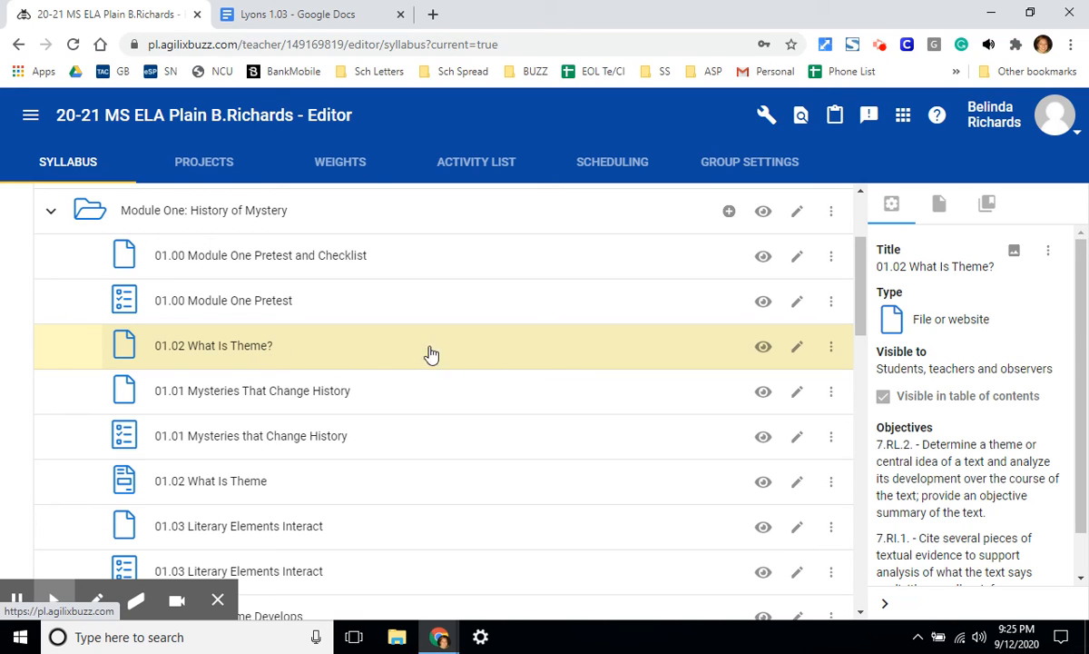
{"action": "mouse_move", "coordinate": [797, 345]}
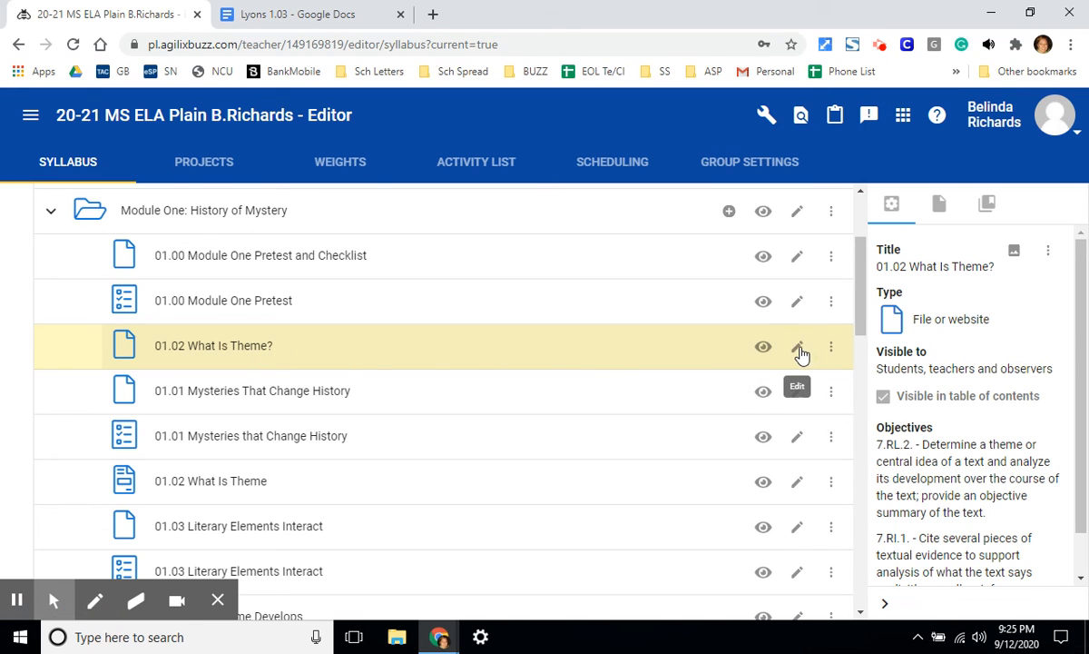
Step: Edit the 01.02 What Is Theme? activity's Title field and save
{"action": "left_click", "coordinate": [796, 346]}
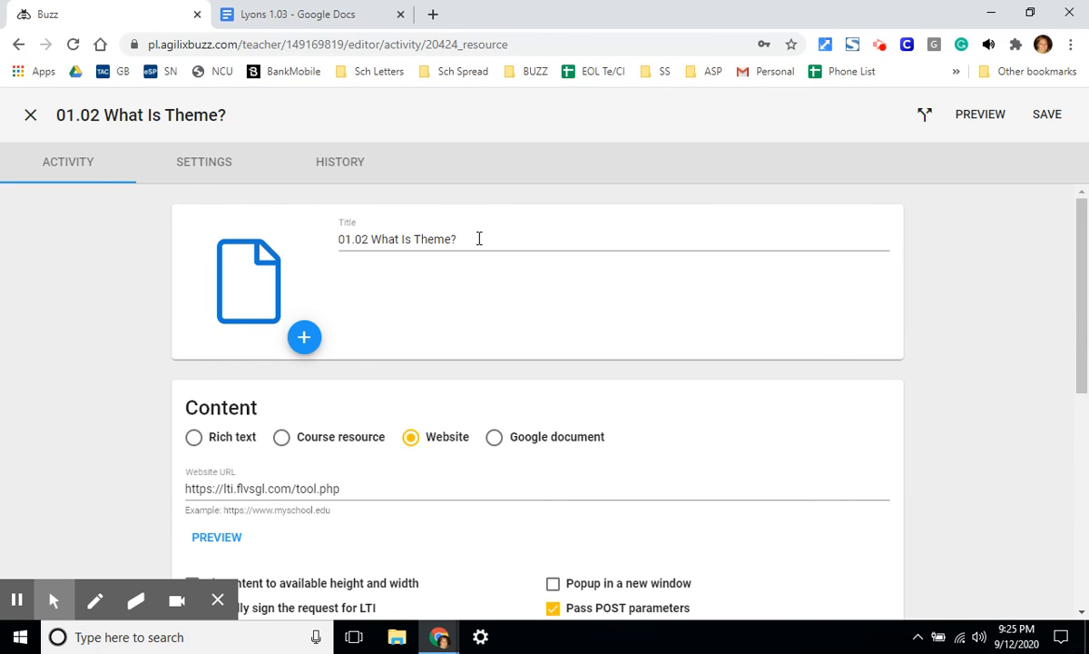
{"action": "left_click", "coordinate": [478, 238]}
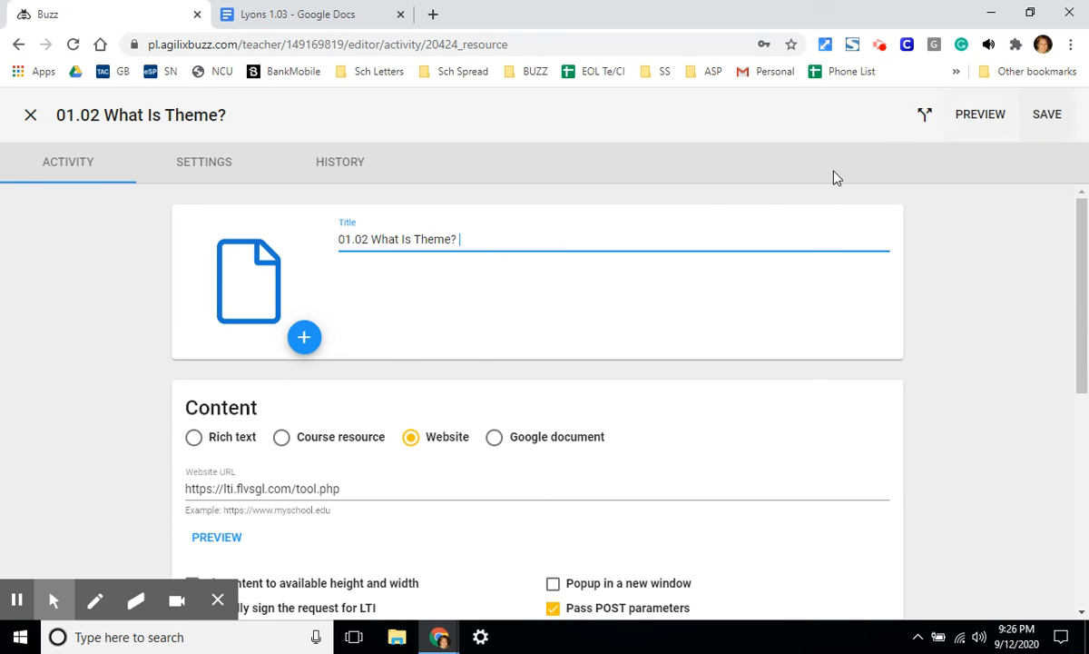
{"action": "left_click", "coordinate": [1045, 114]}
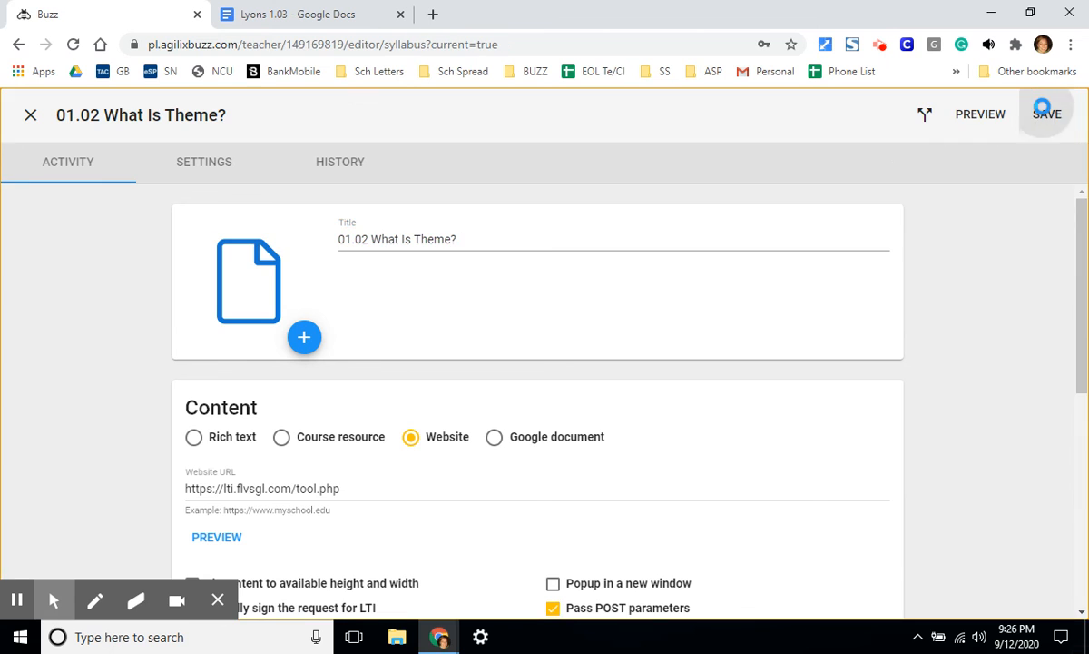